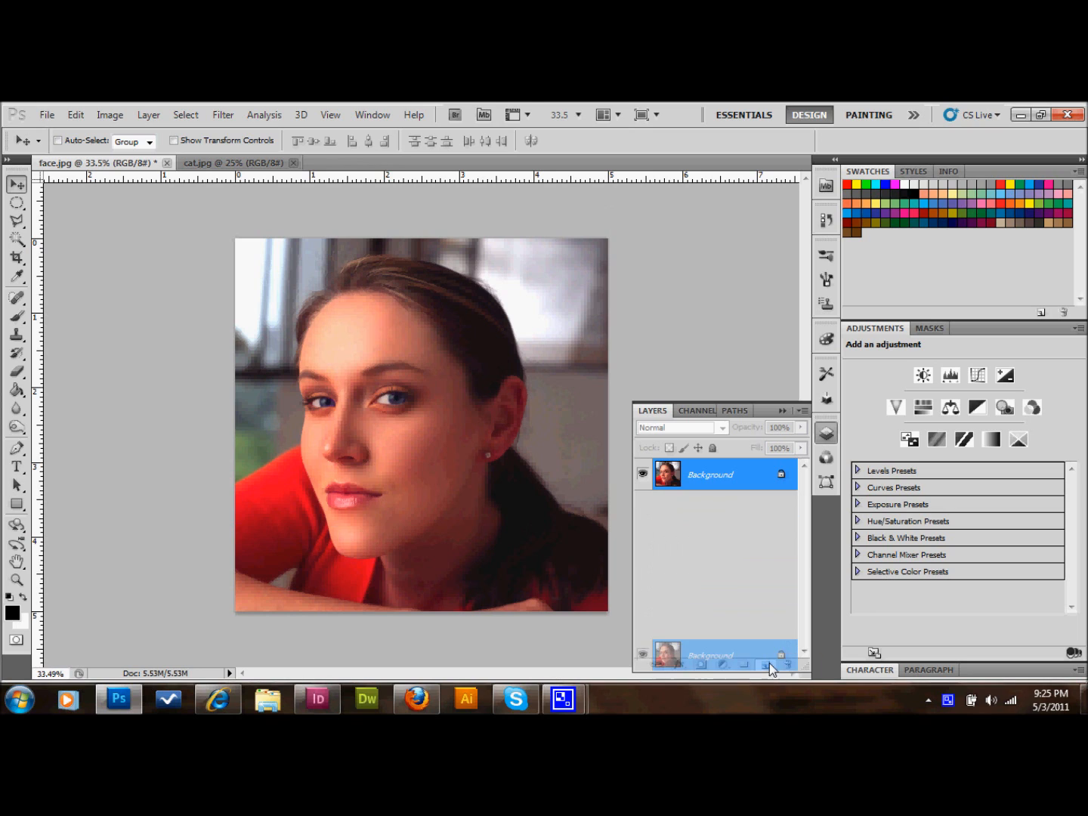
Duplicate the Background layer and zoom in close on her eye.
click(743, 663)
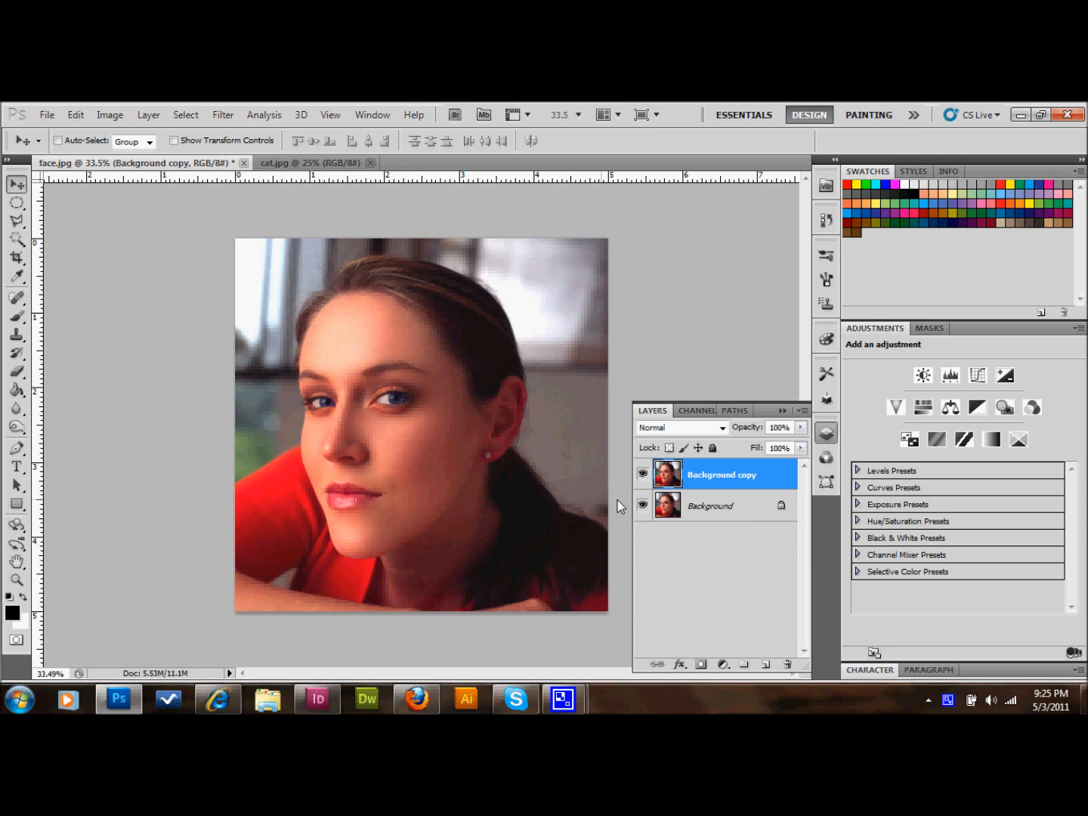
click(644, 504)
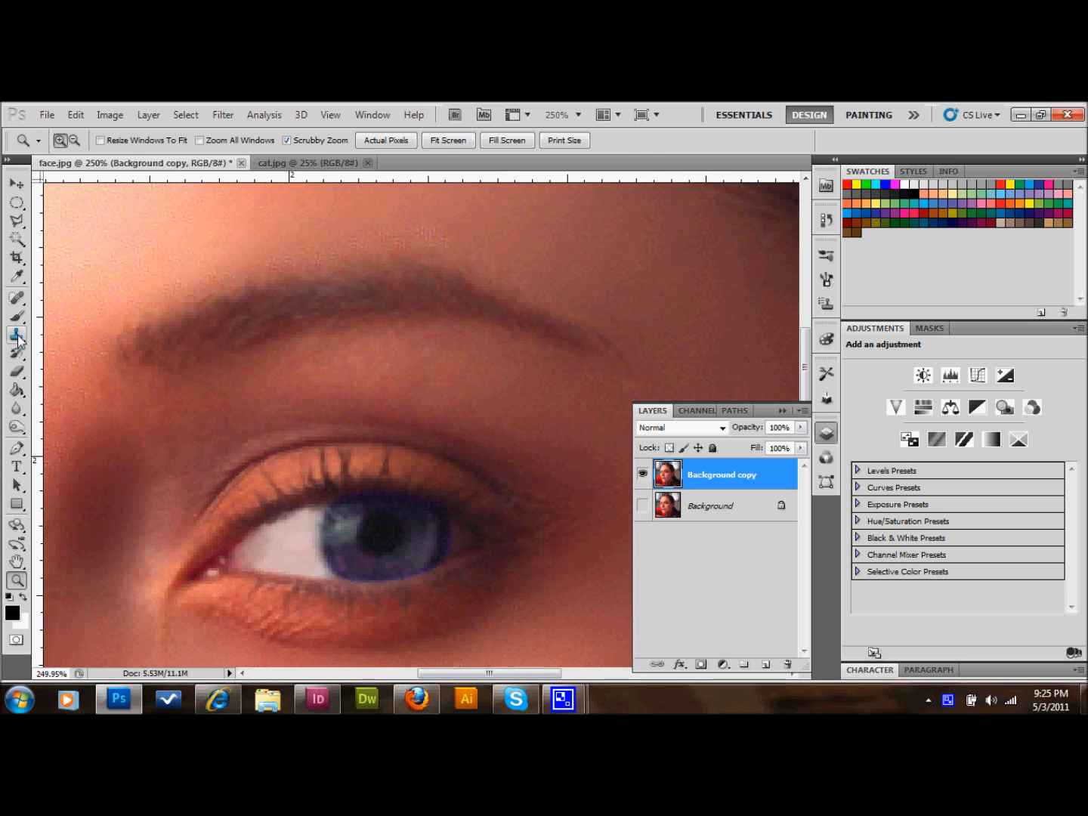
Clone-stamp blue iris texture sampled nearby over the dark round pupil.
click(17, 335)
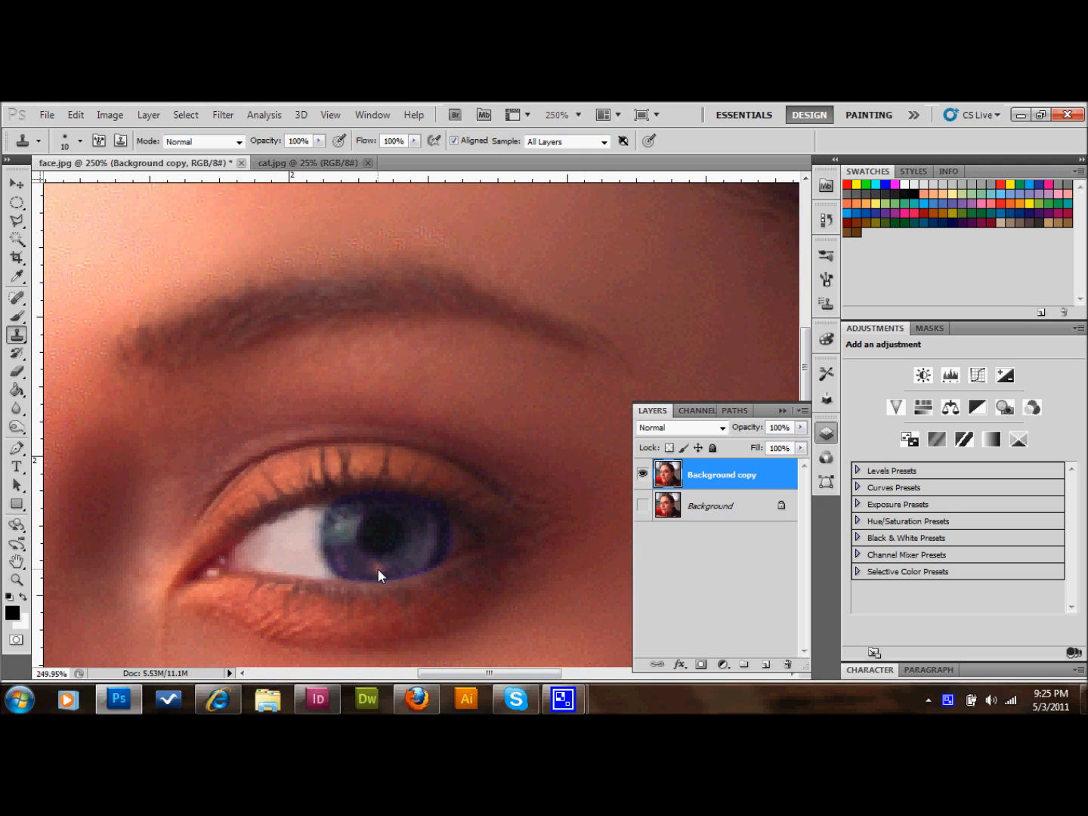
click(80, 141)
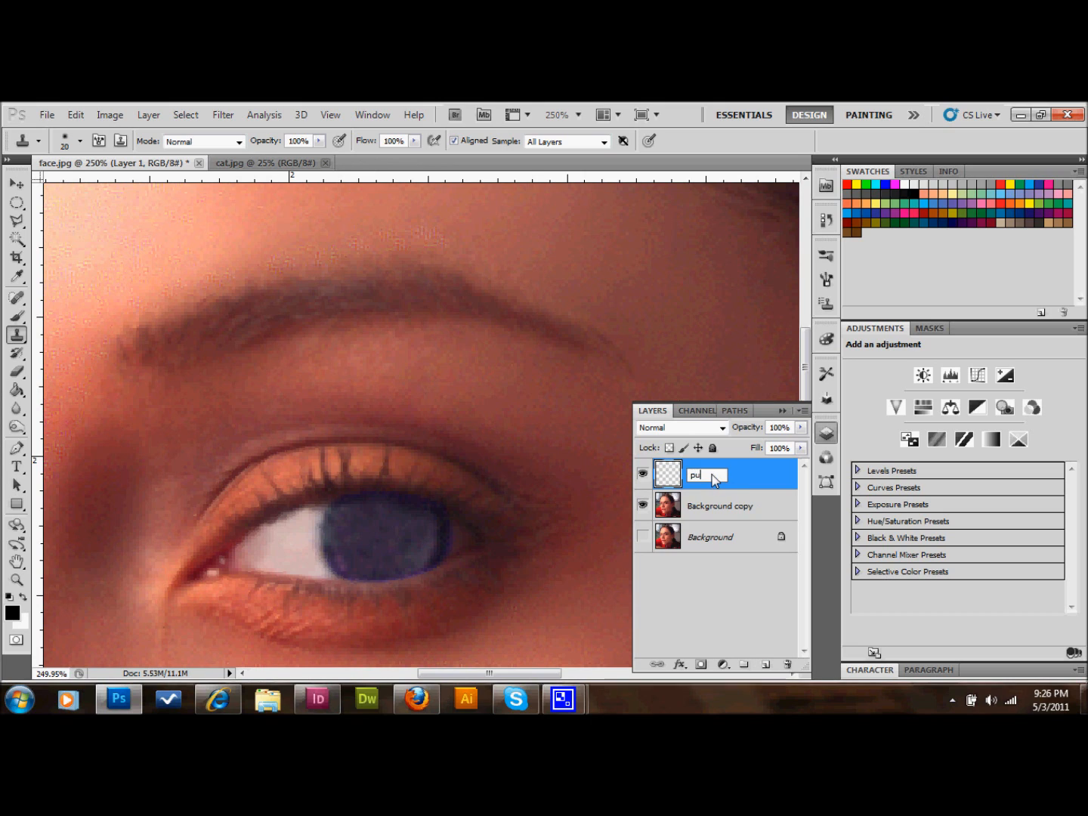
Name the new empty layer 'pupil' for the slit shape.
text(pupil)
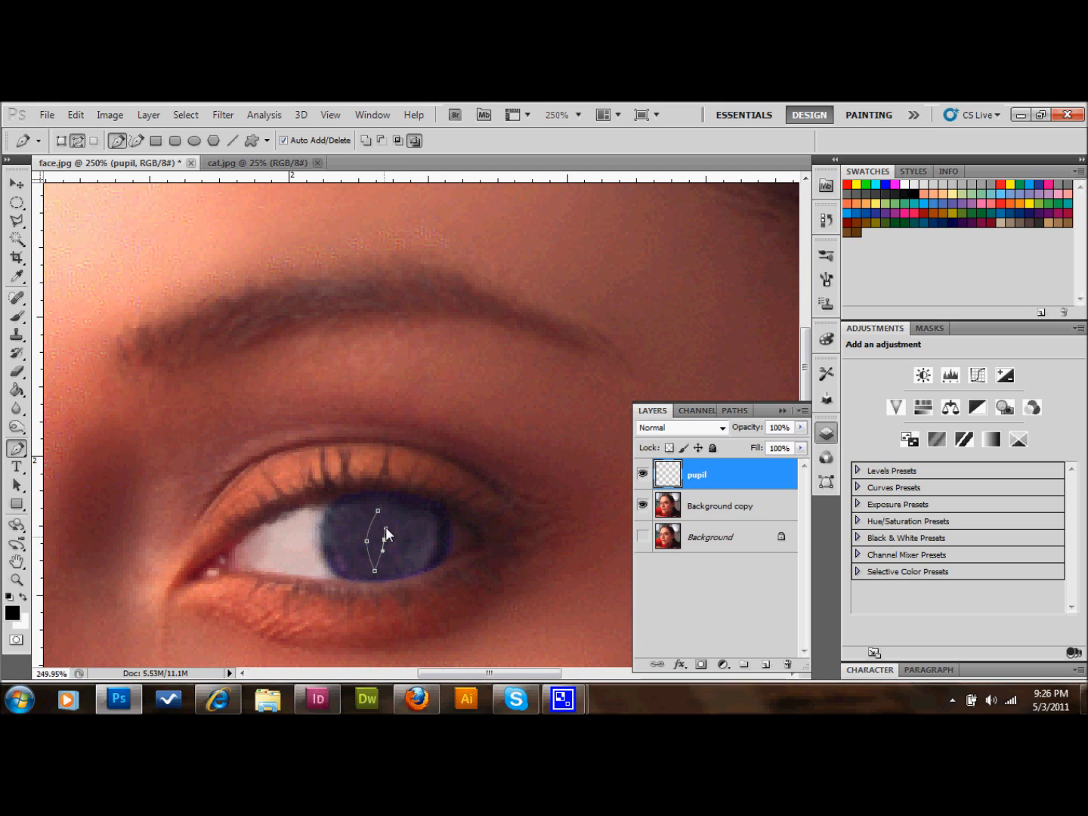
mouse_move(374, 521)
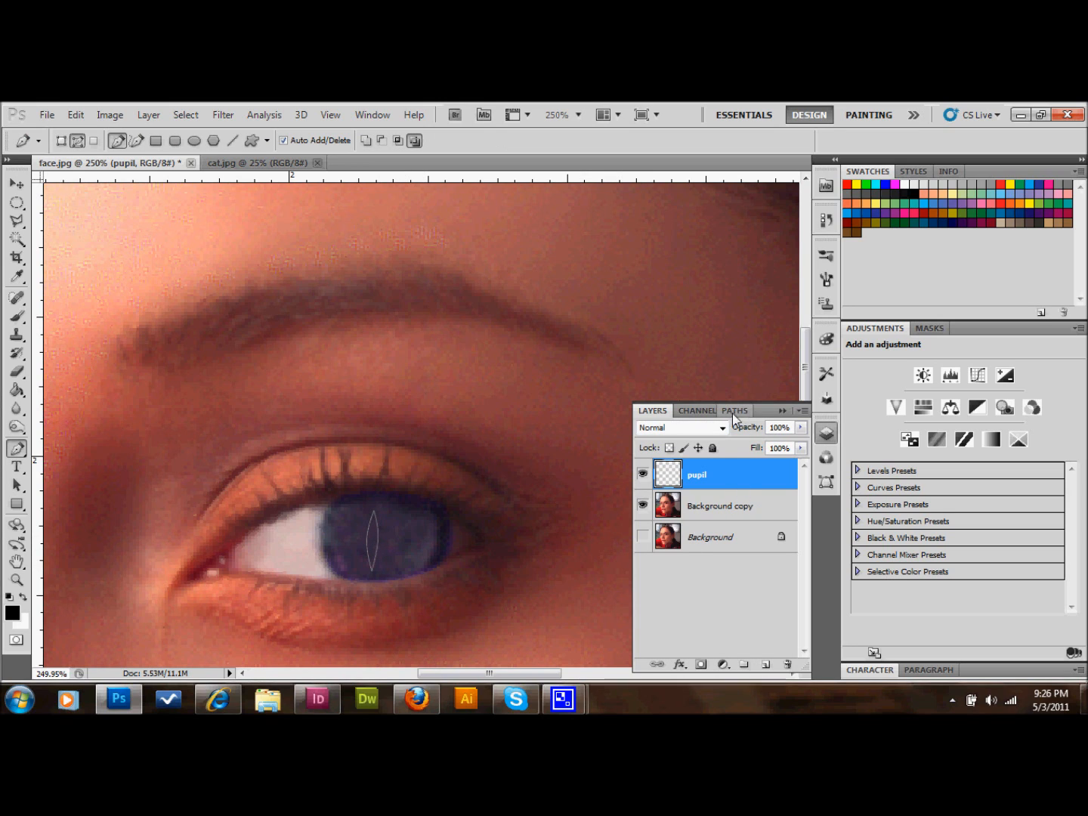
Load the slit path from the Paths panel as a selection for the black fill.
click(734, 411)
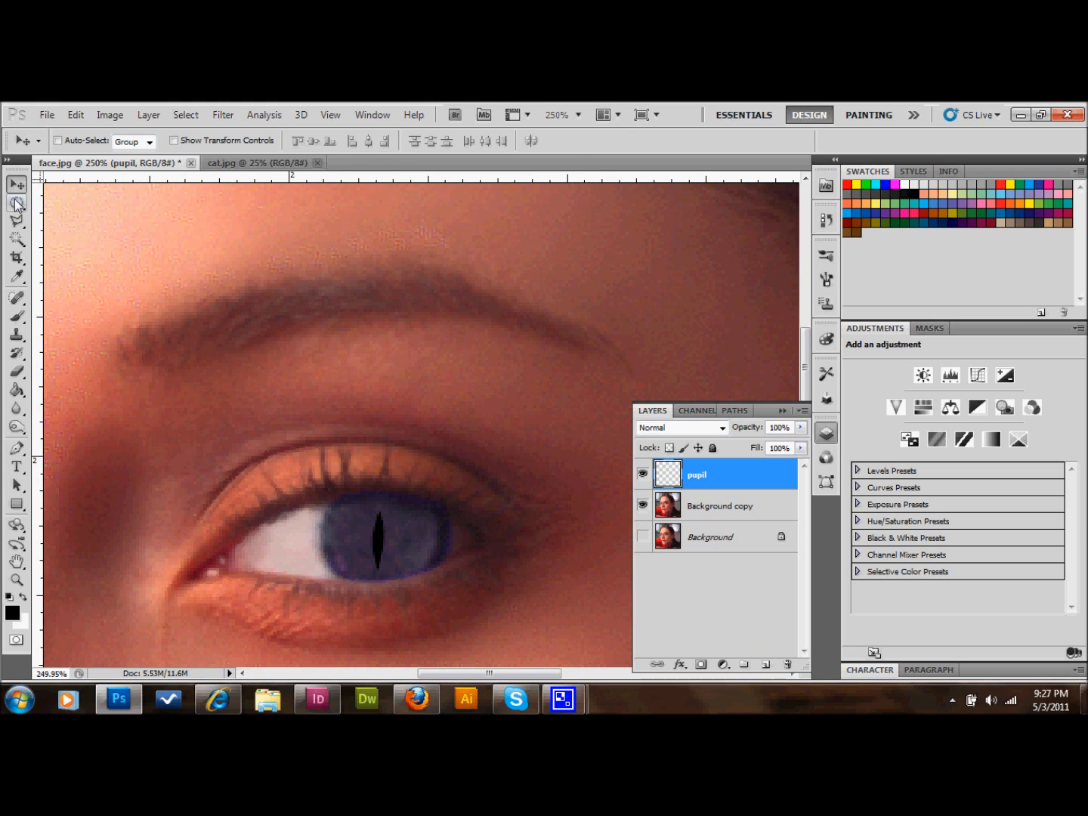
Select a circle around the iris with the Elliptical Marquee tool.
click(17, 203)
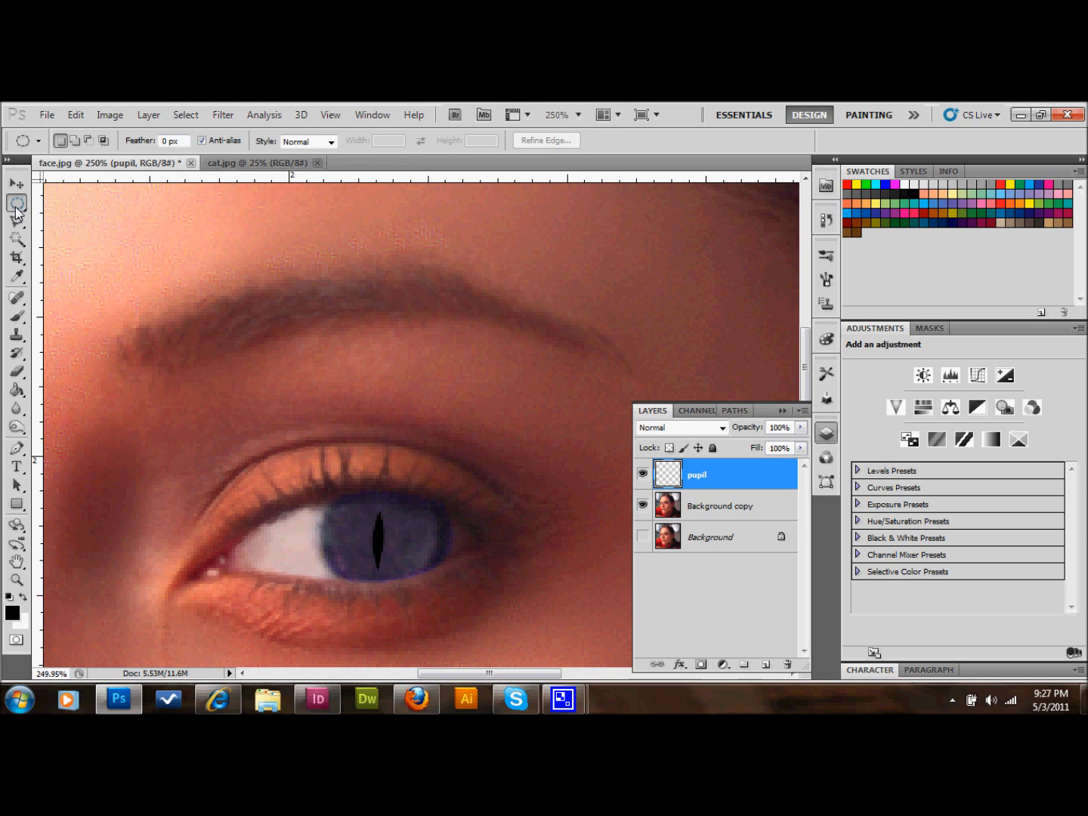
click(17, 202)
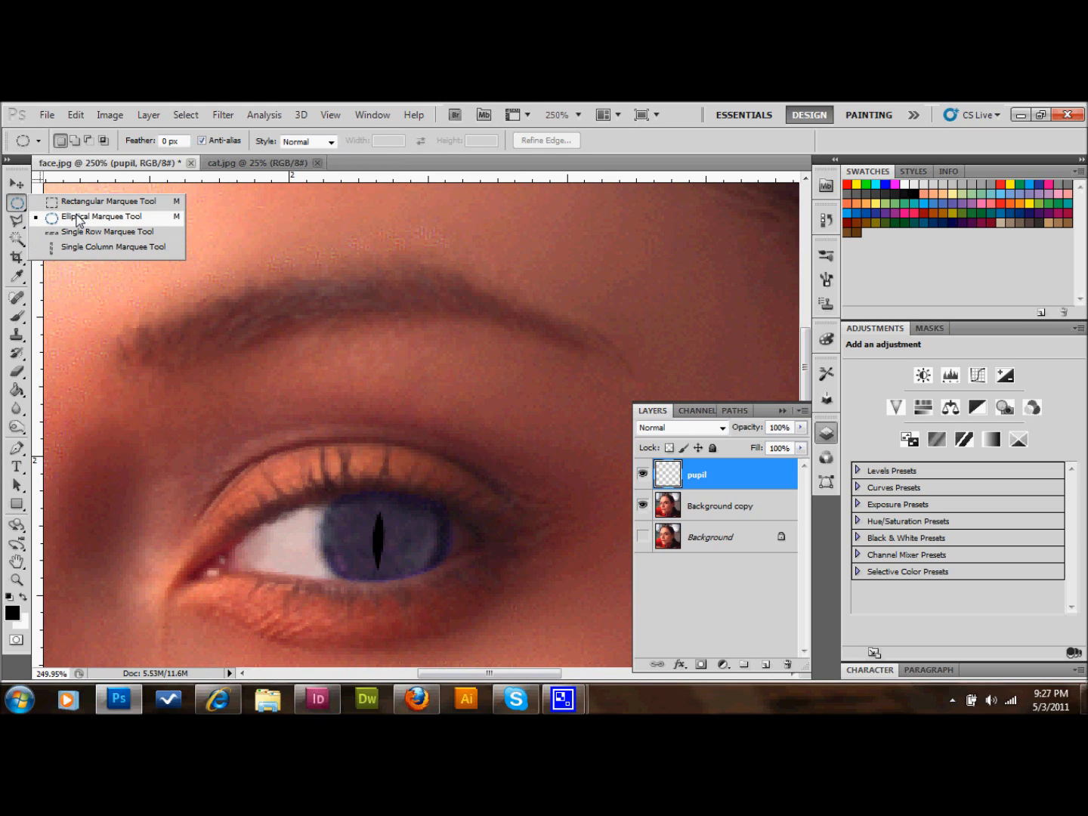
click(96, 217)
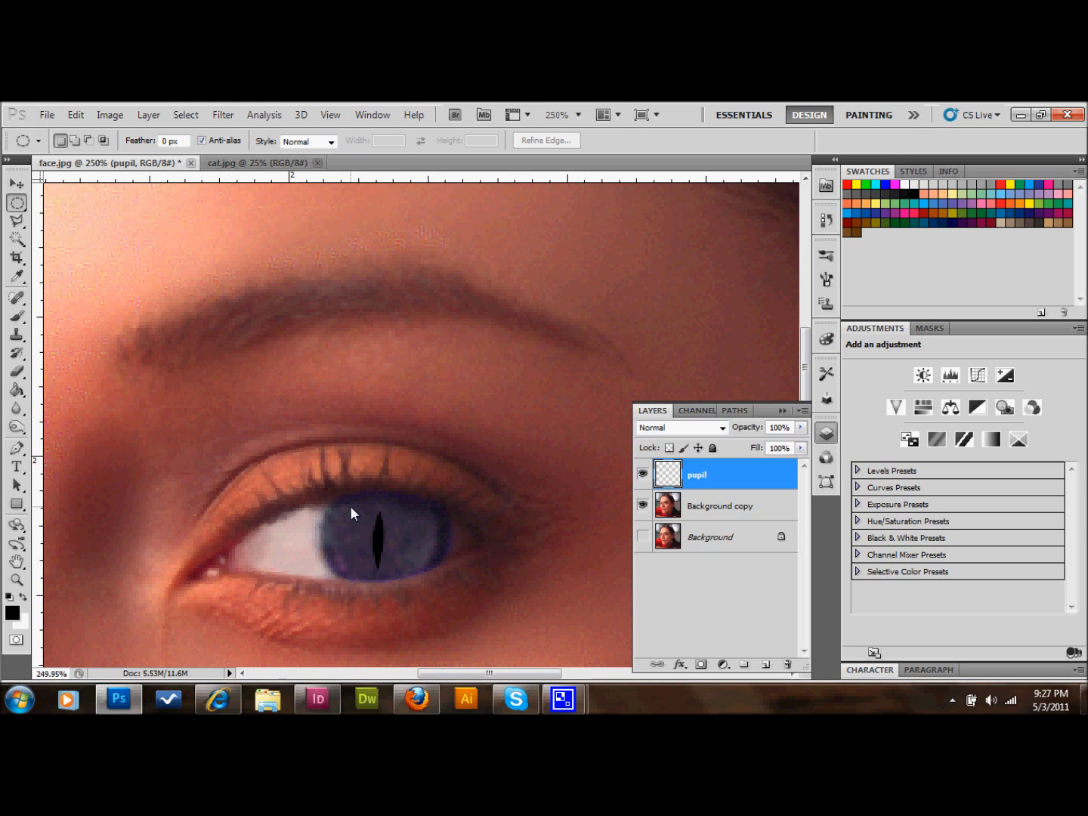
mouse_move(353, 510)
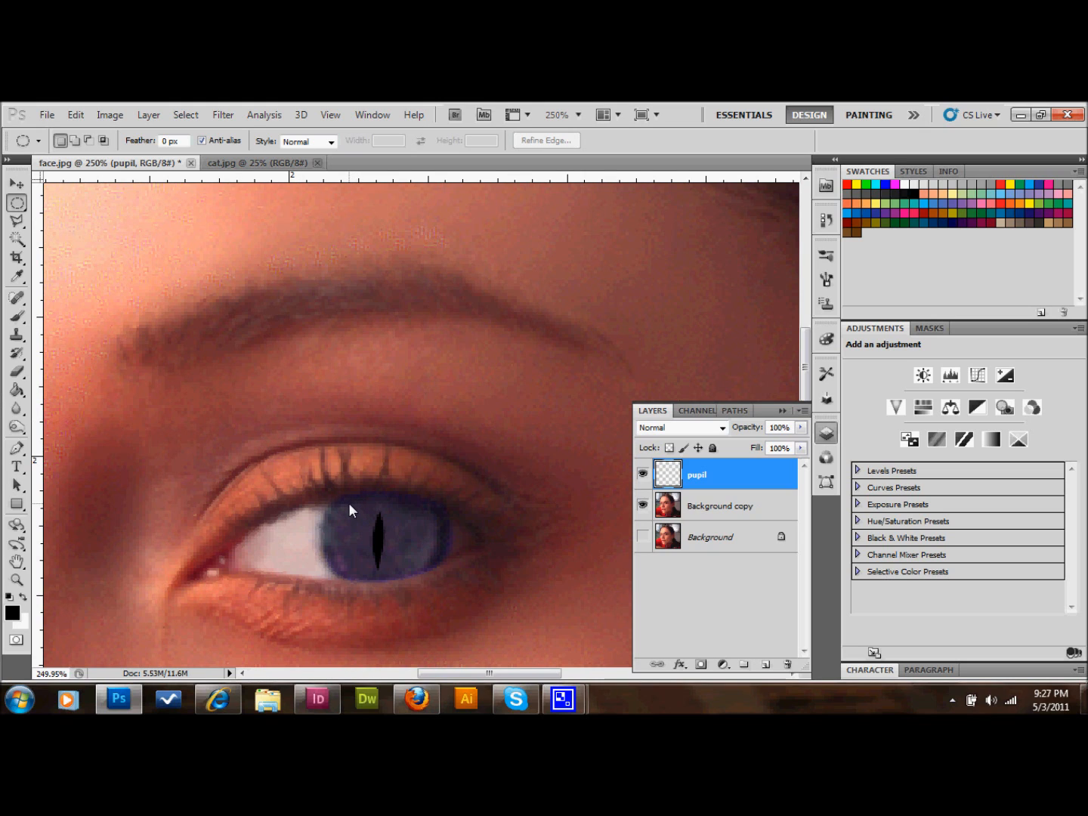
drag(351, 510, 446, 590)
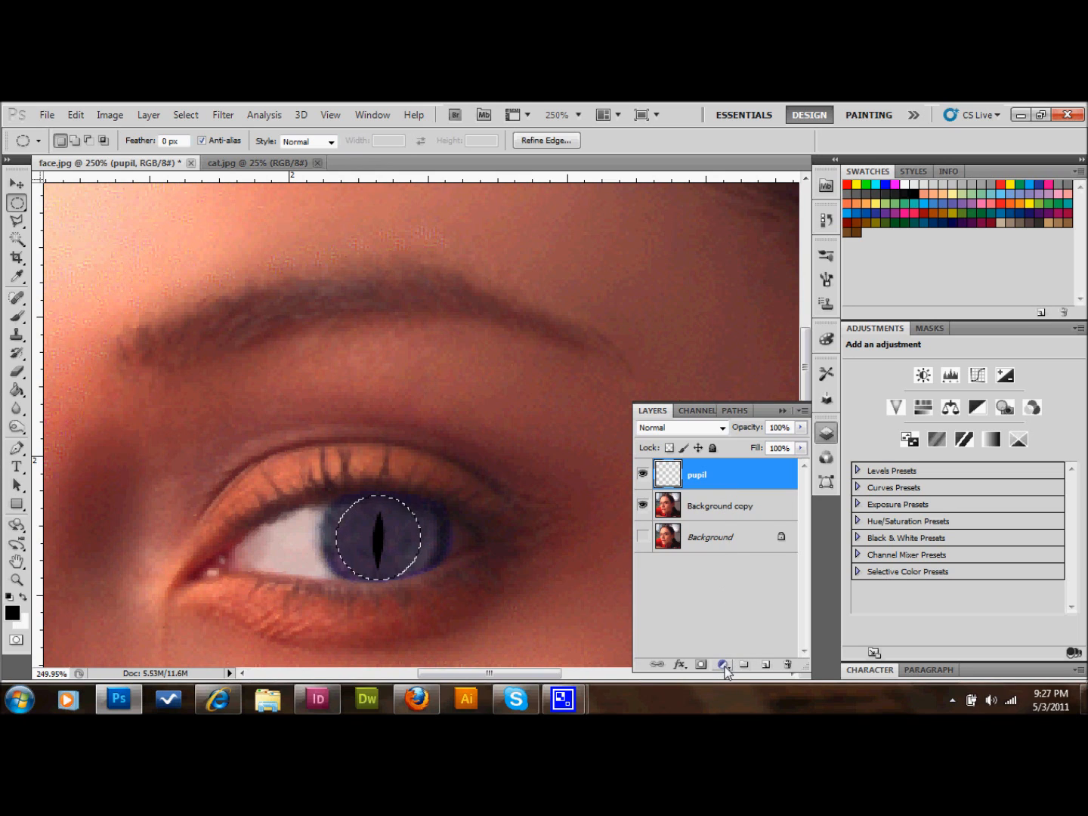
Add a colorized Hue/Saturation layer (Hue 35, Saturation 51, Lightness +21) beneath the pupil layer.
click(722, 665)
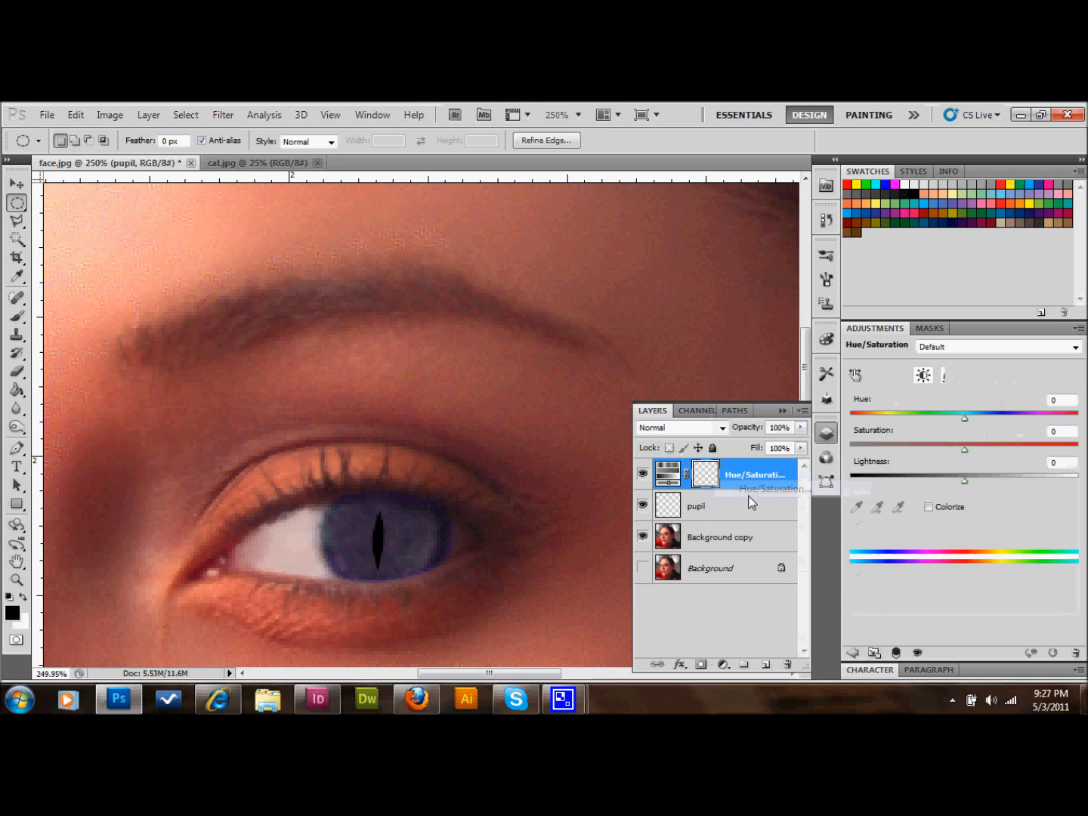
click(704, 474)
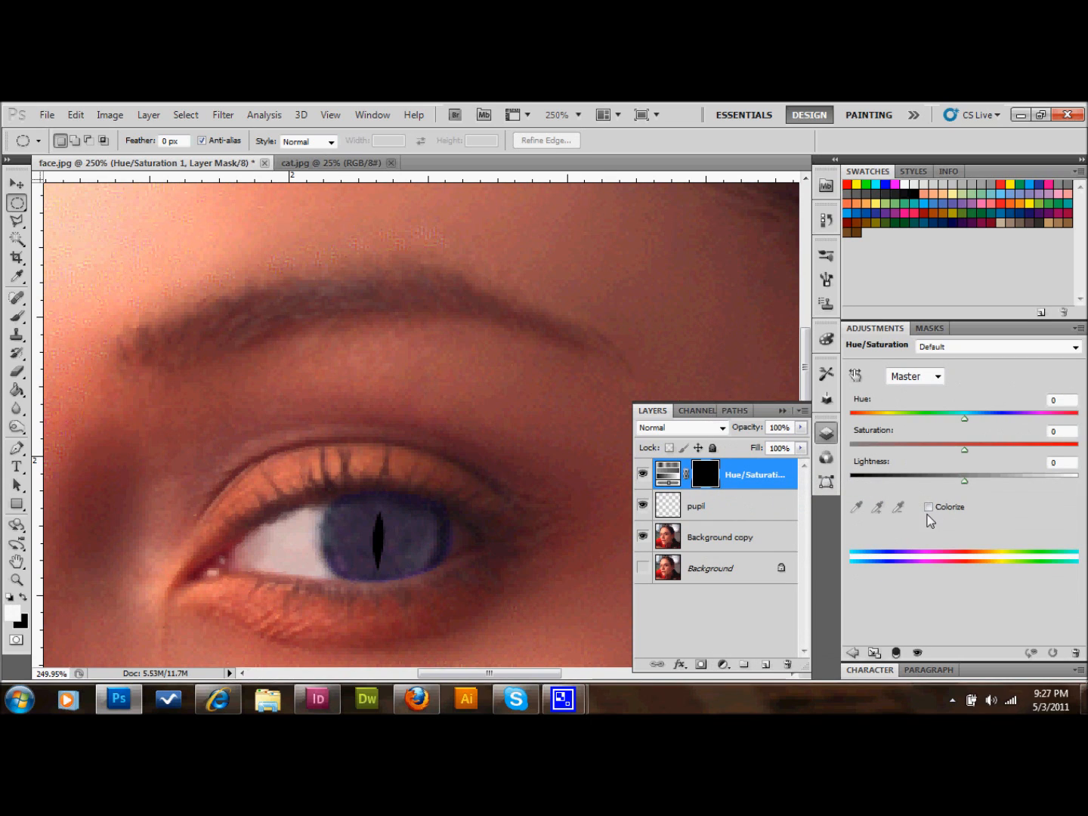
click(928, 508)
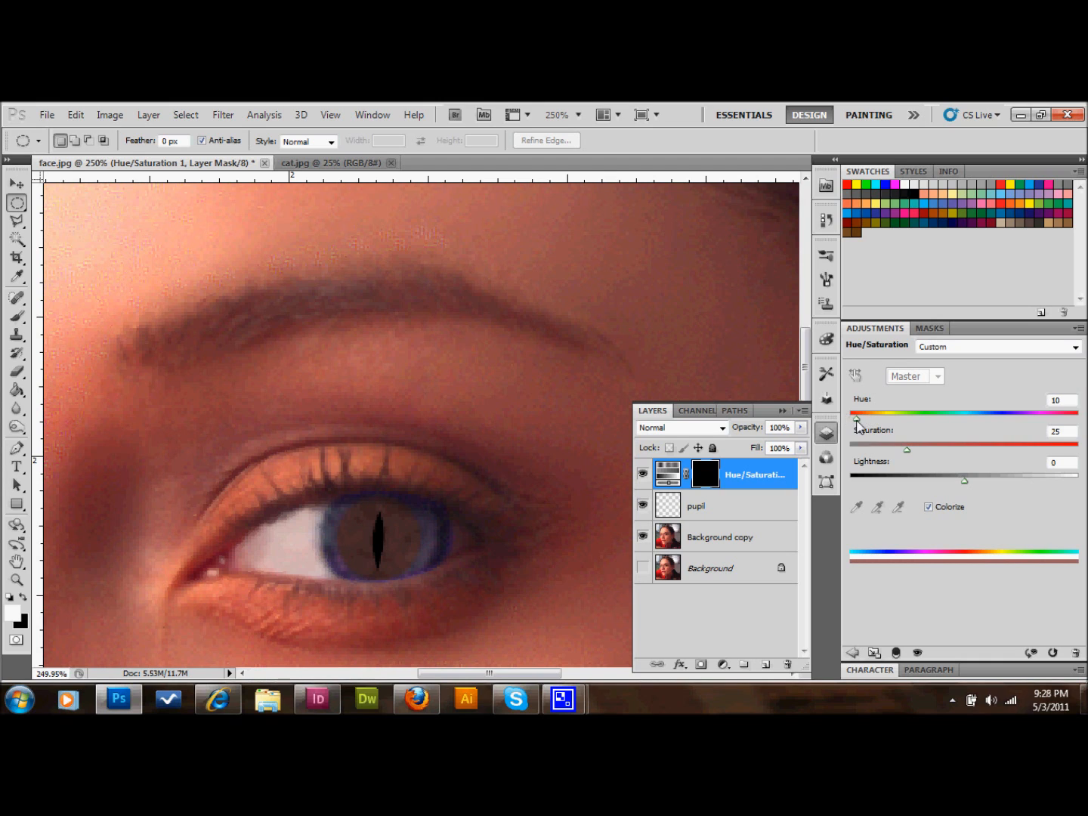
drag(855, 420, 869, 420)
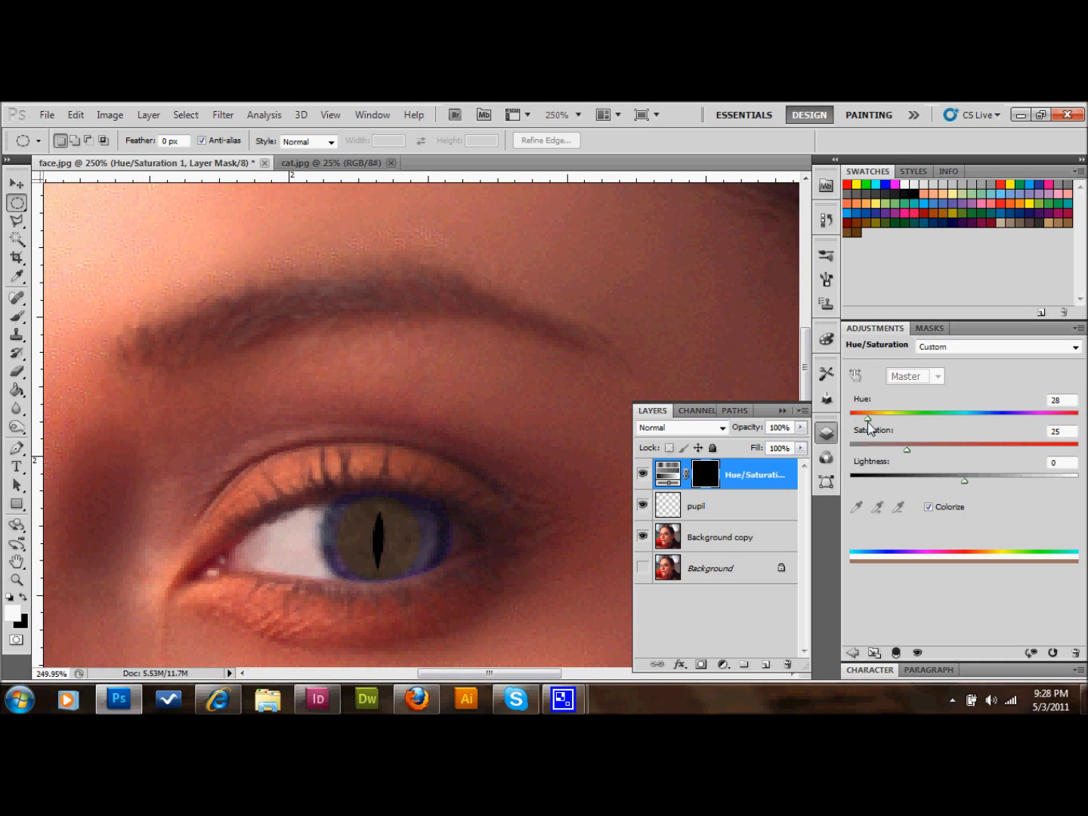
drag(907, 449, 957, 448)
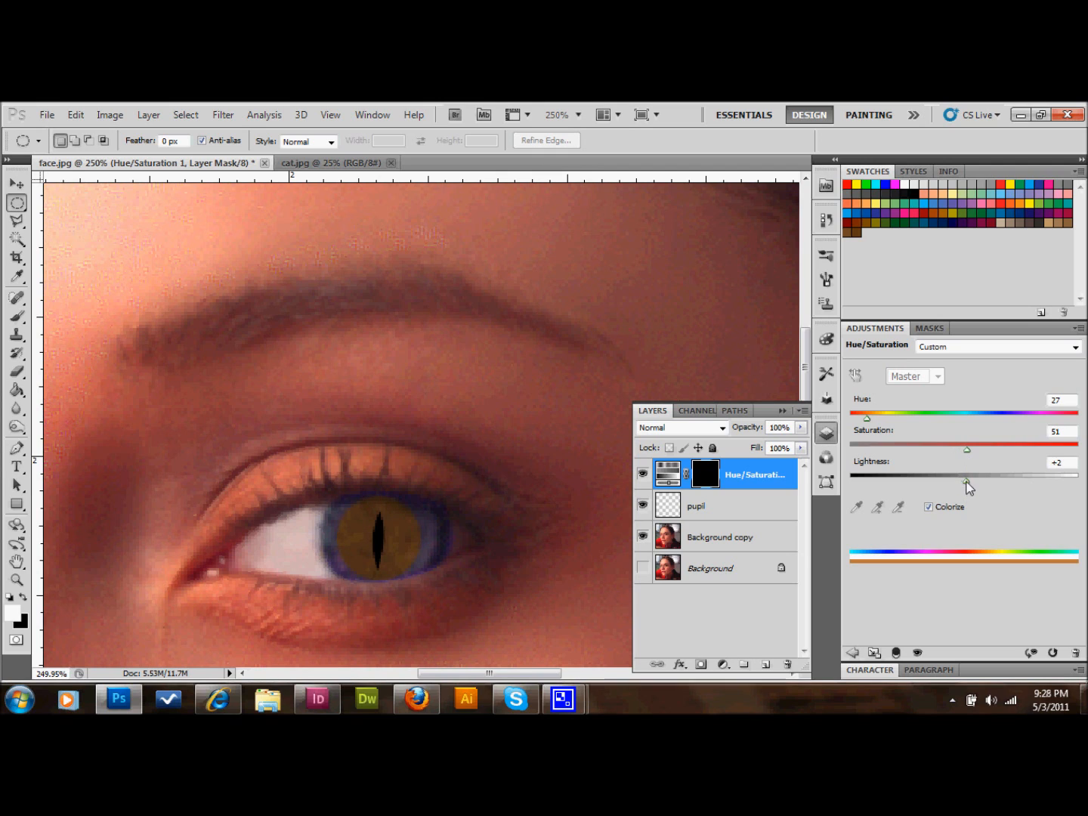
drag(970, 474, 990, 474)
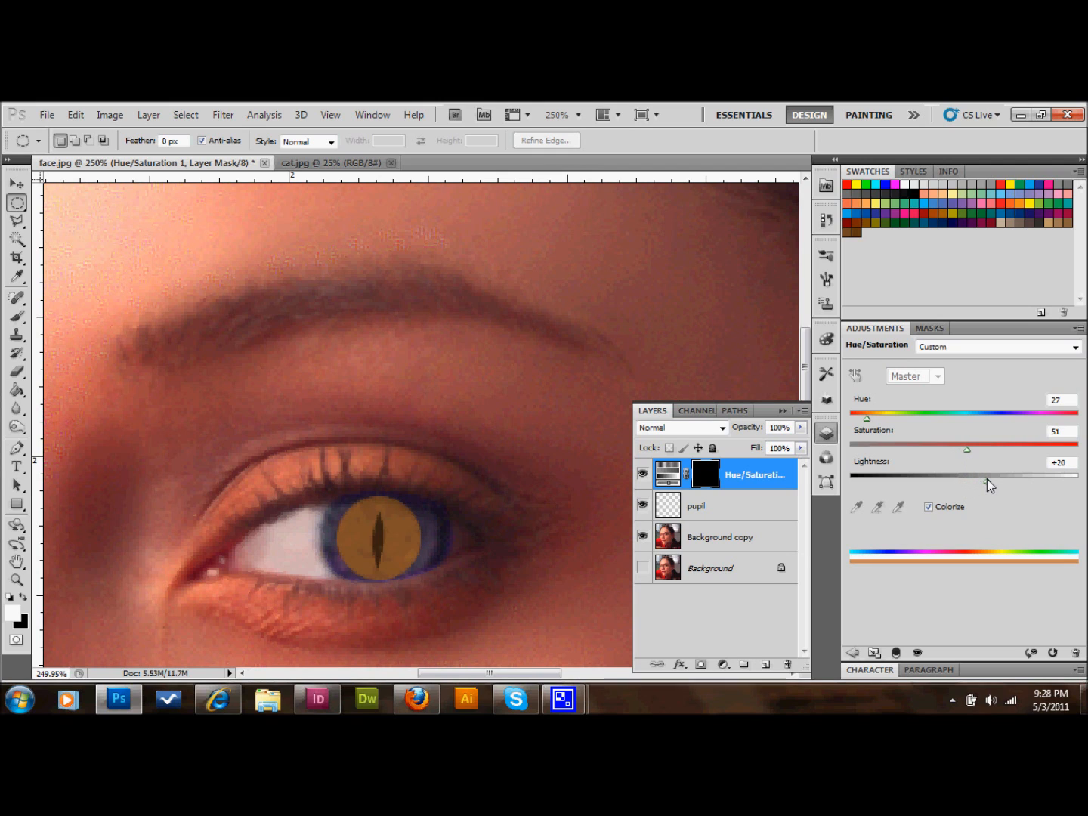
drag(868, 417, 875, 417)
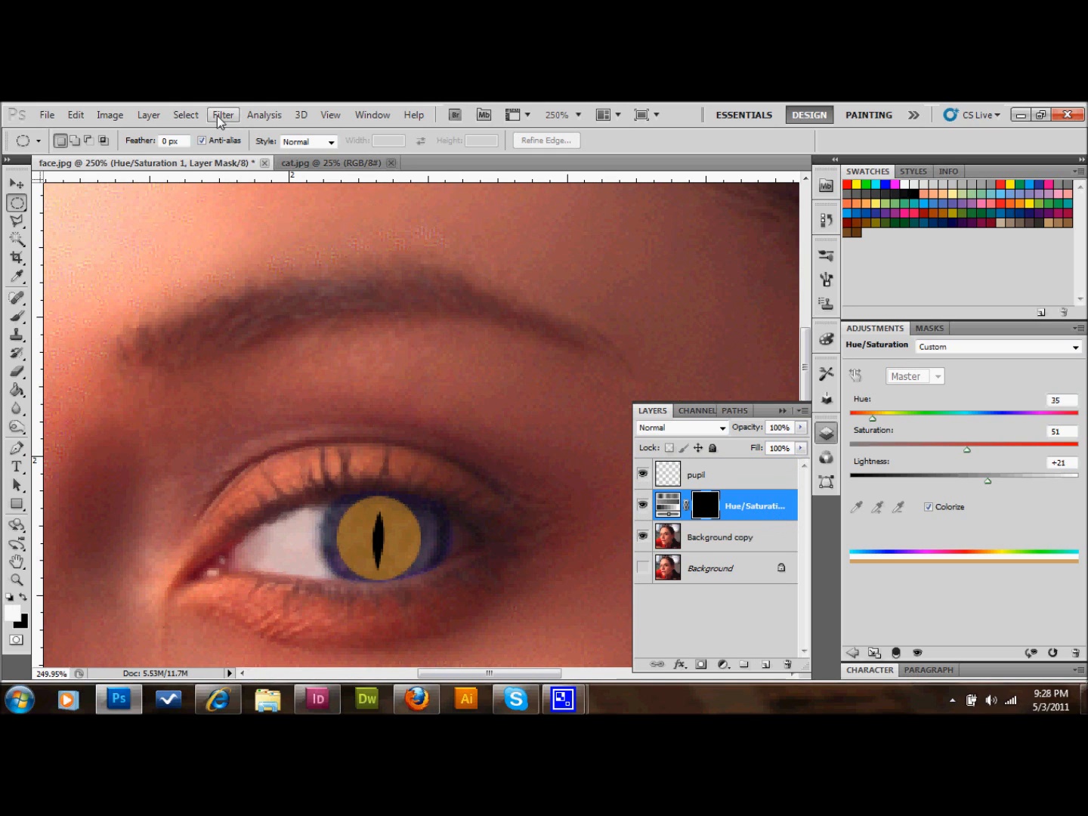
Gaussian-blur the iris tint's mask with a 6-pixel radius.
click(222, 115)
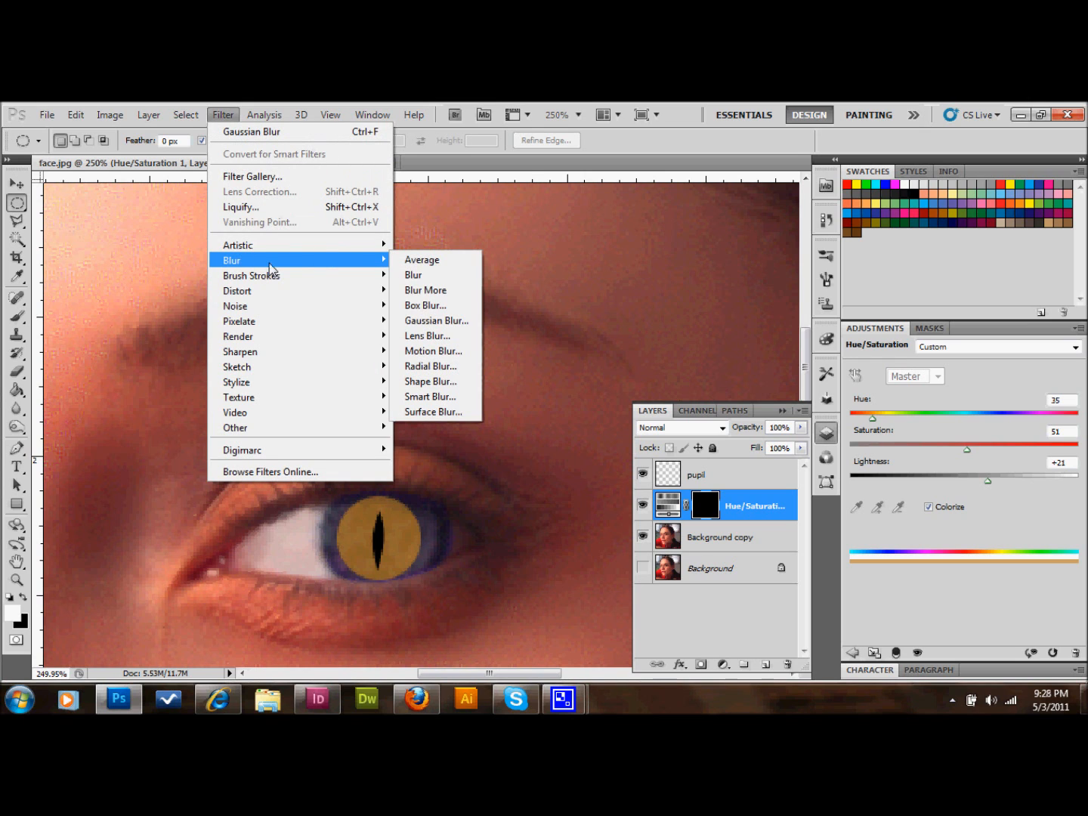
click(435, 320)
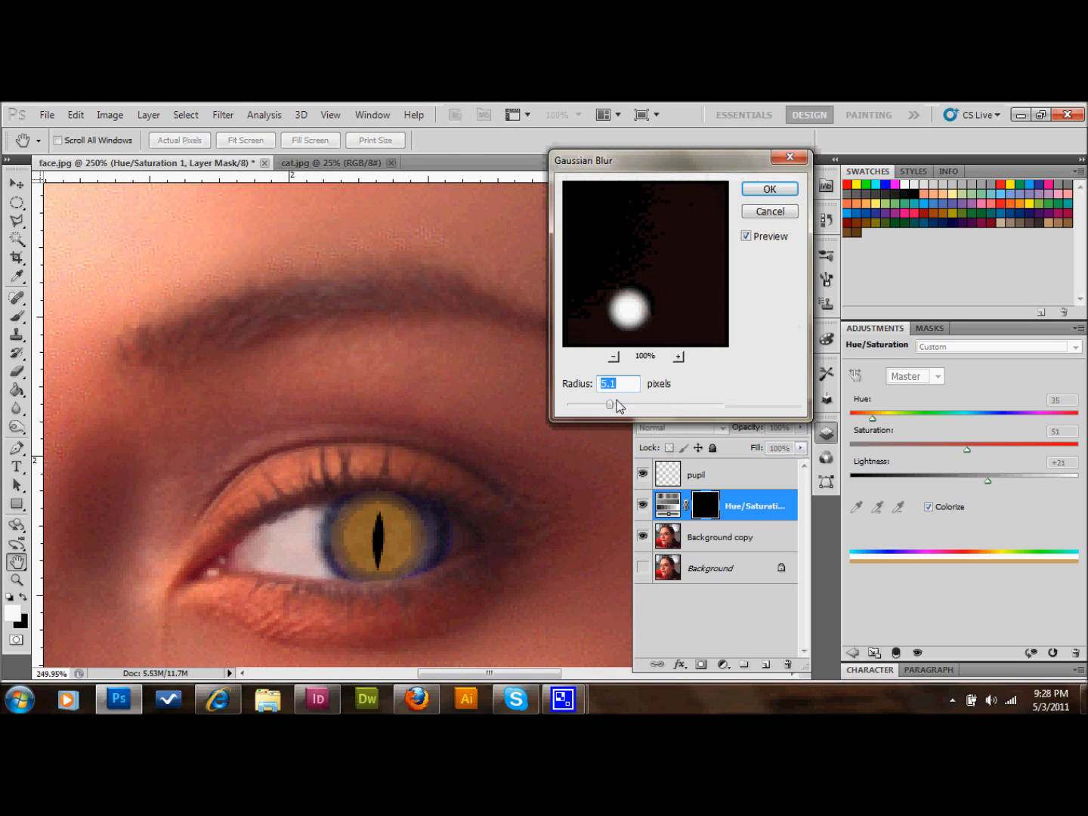
drag(607, 405, 637, 404)
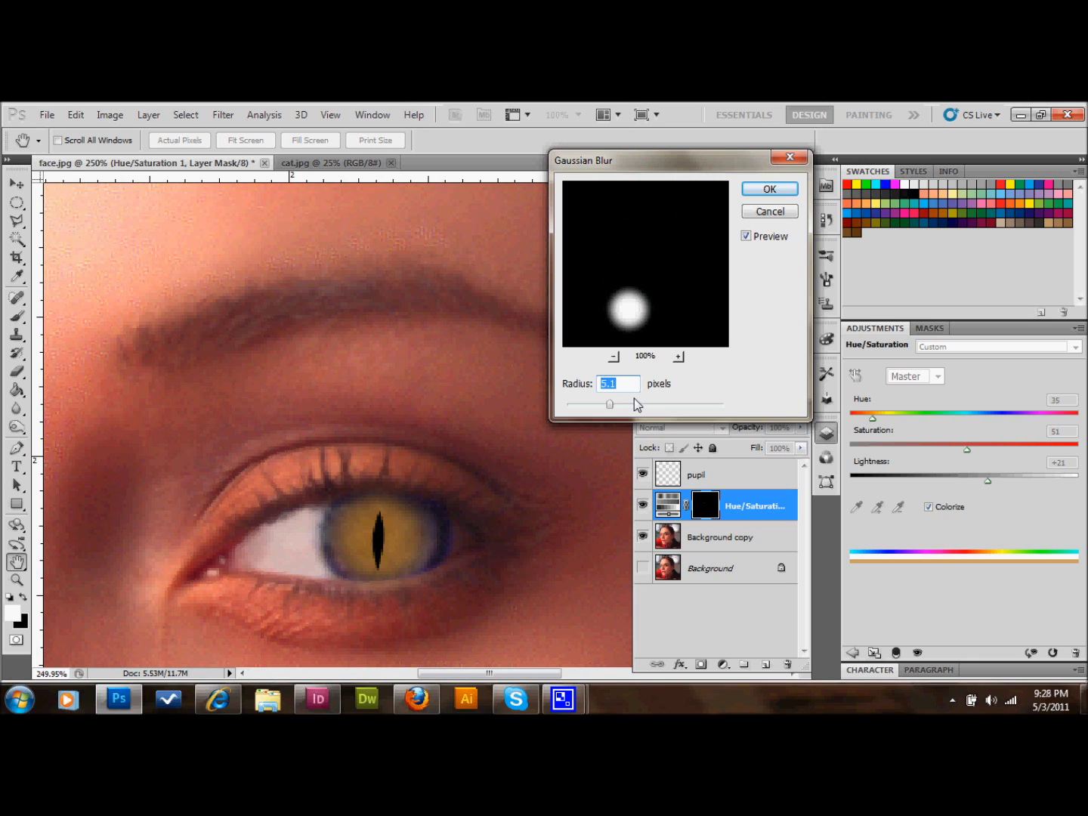
mouse_move(631, 390)
text(6)
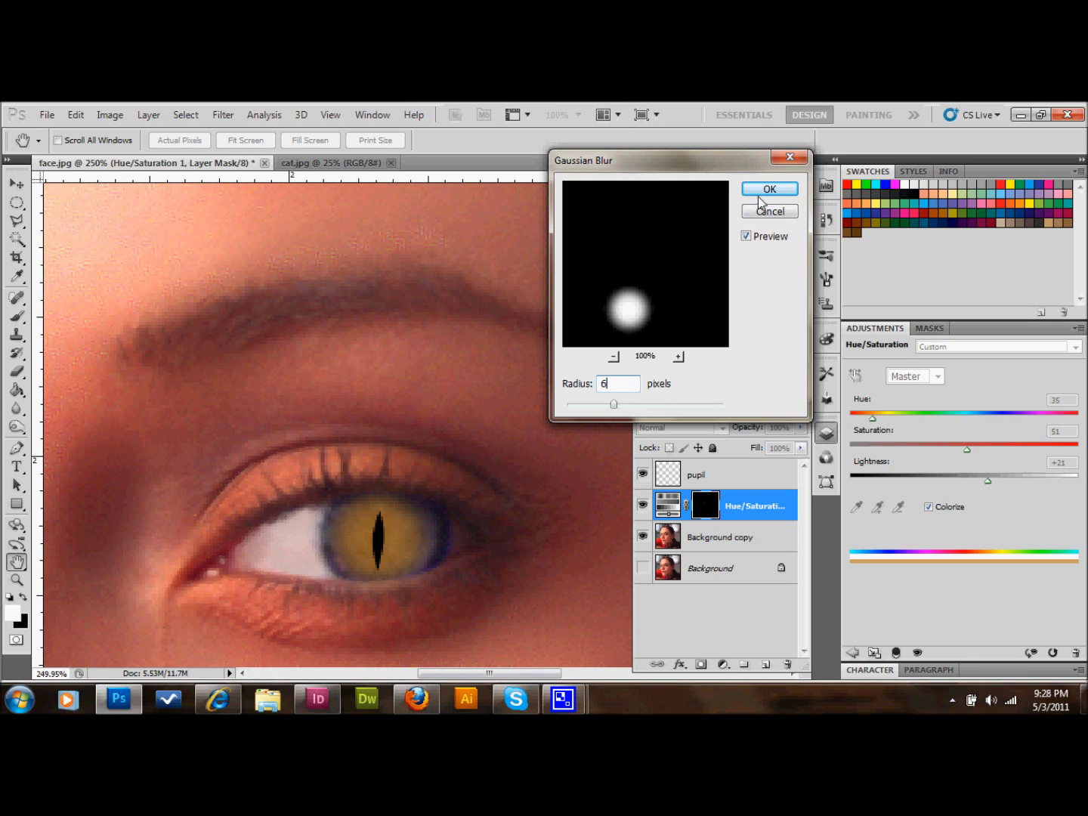
click(768, 189)
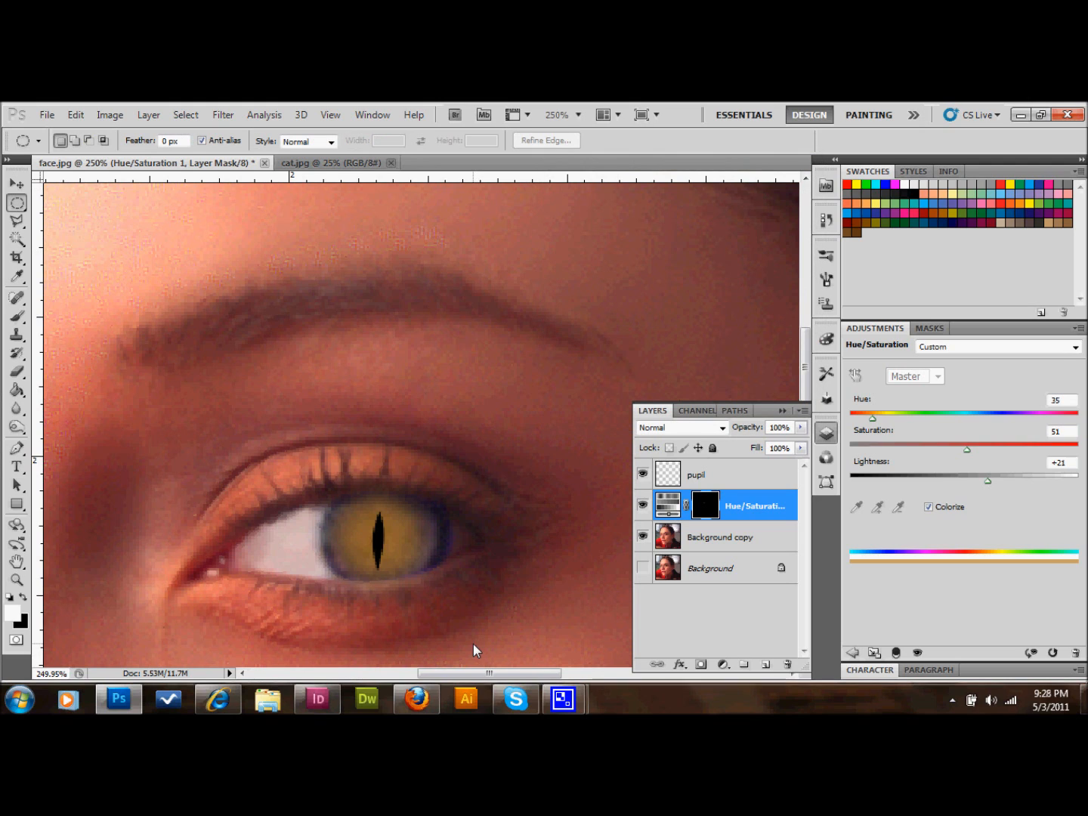
mouse_move(487, 613)
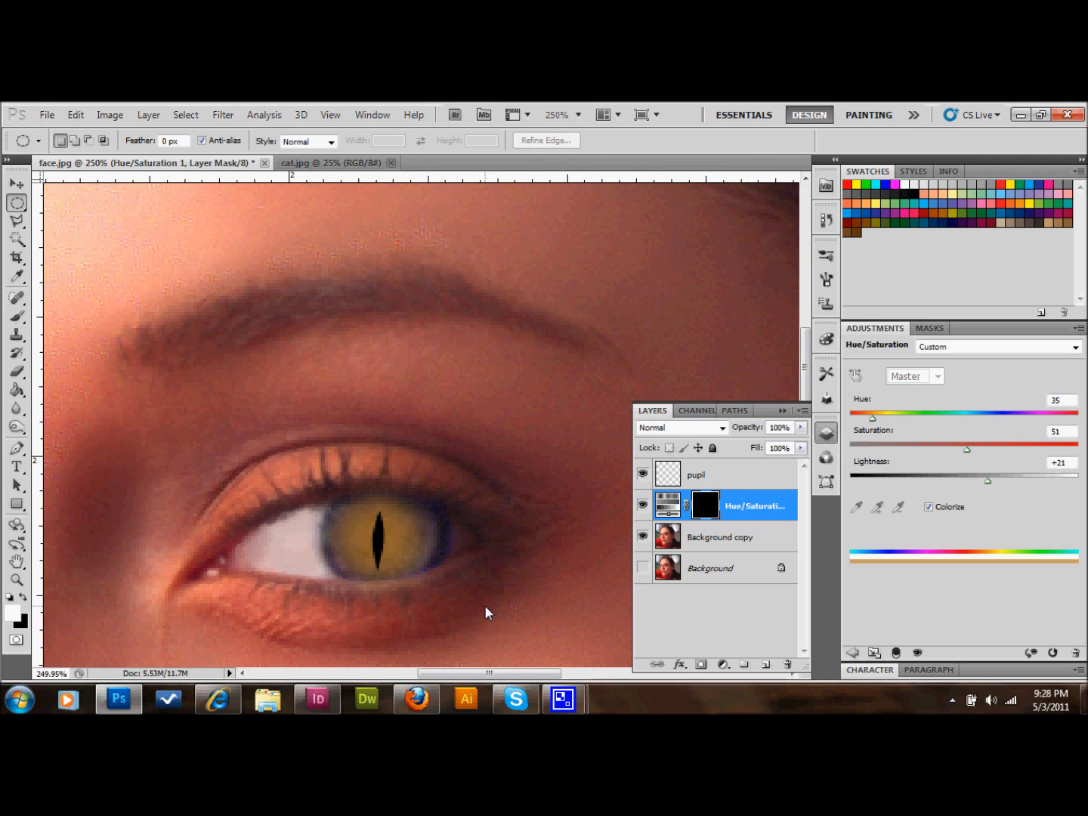
mouse_move(505, 589)
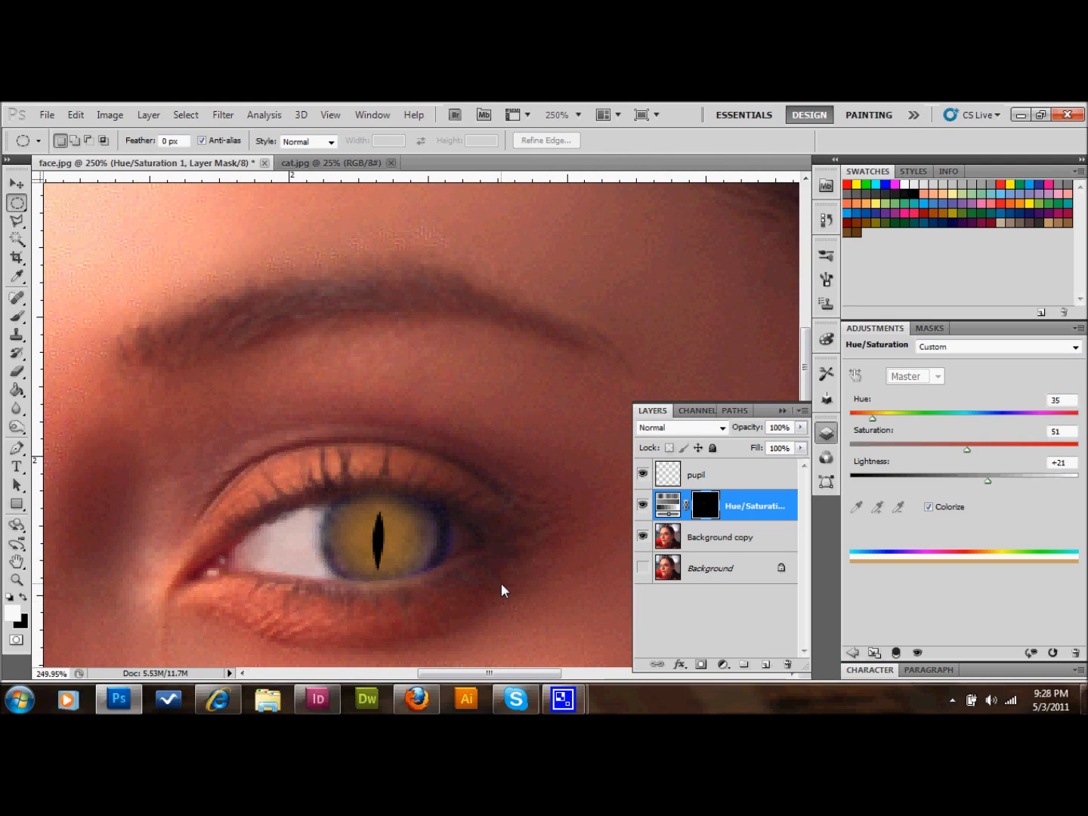
Return to the pupil layer with the Brush tool to paint the black slit.
click(695, 475)
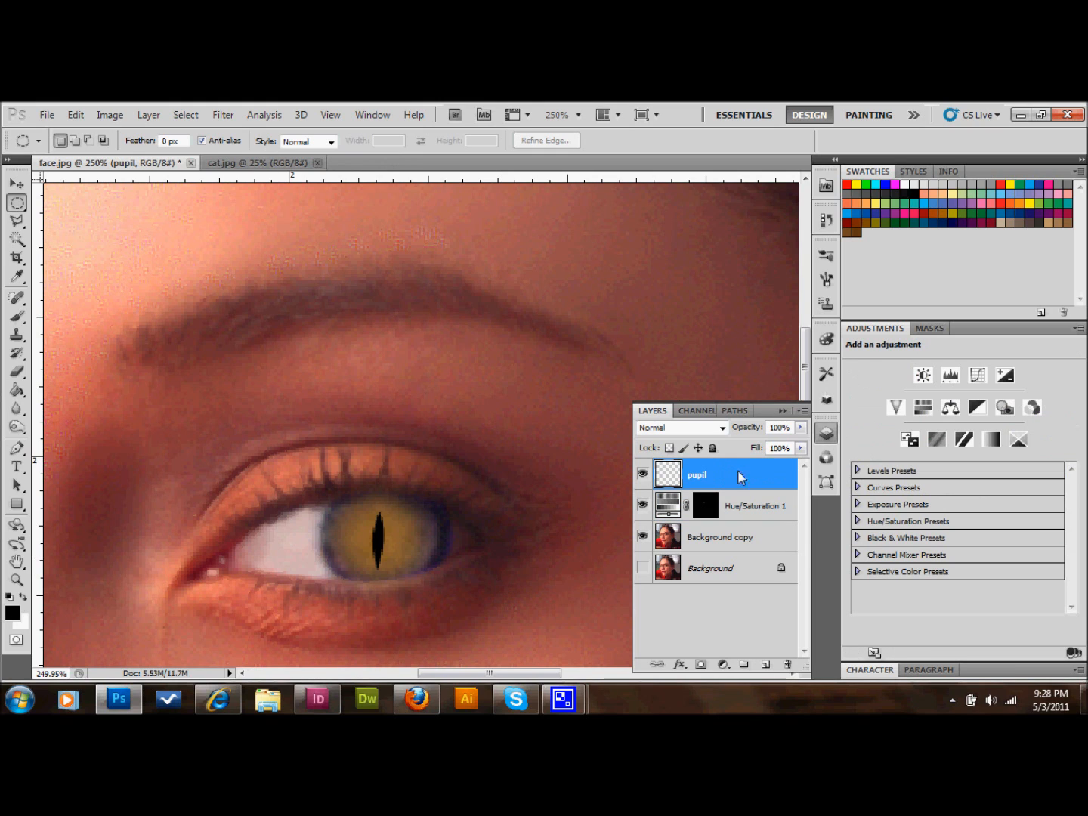
click(17, 316)
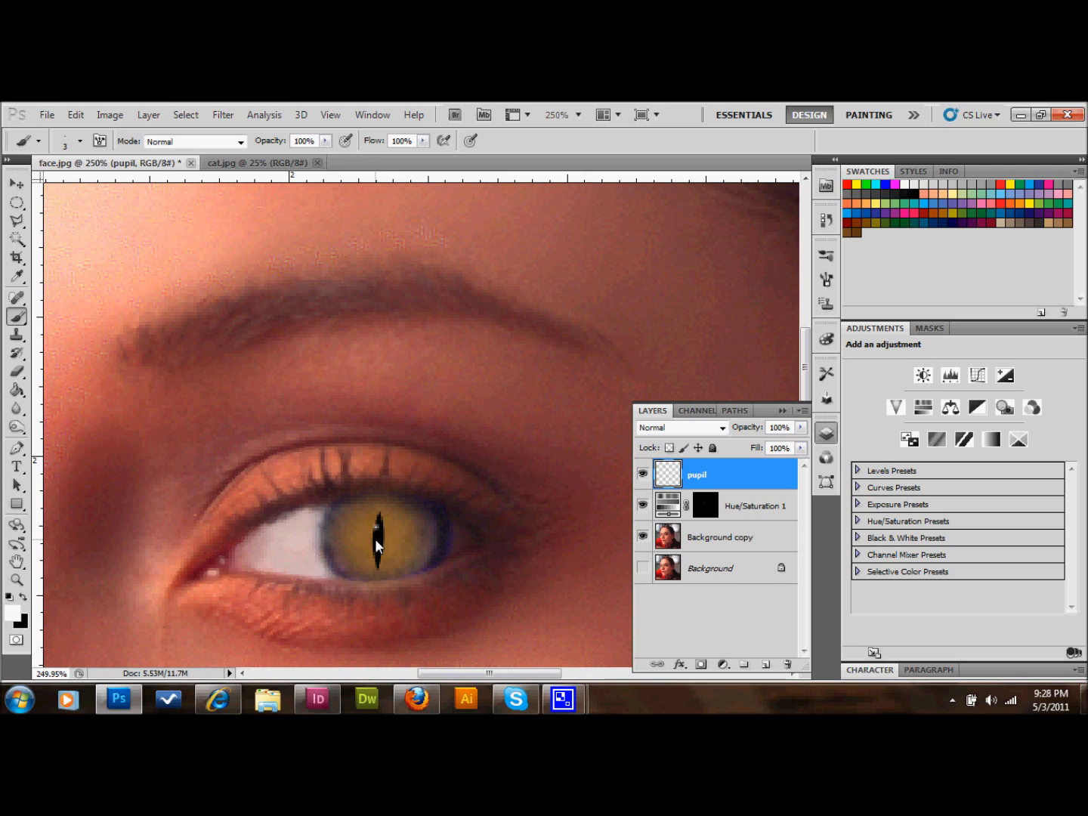
mouse_move(380, 598)
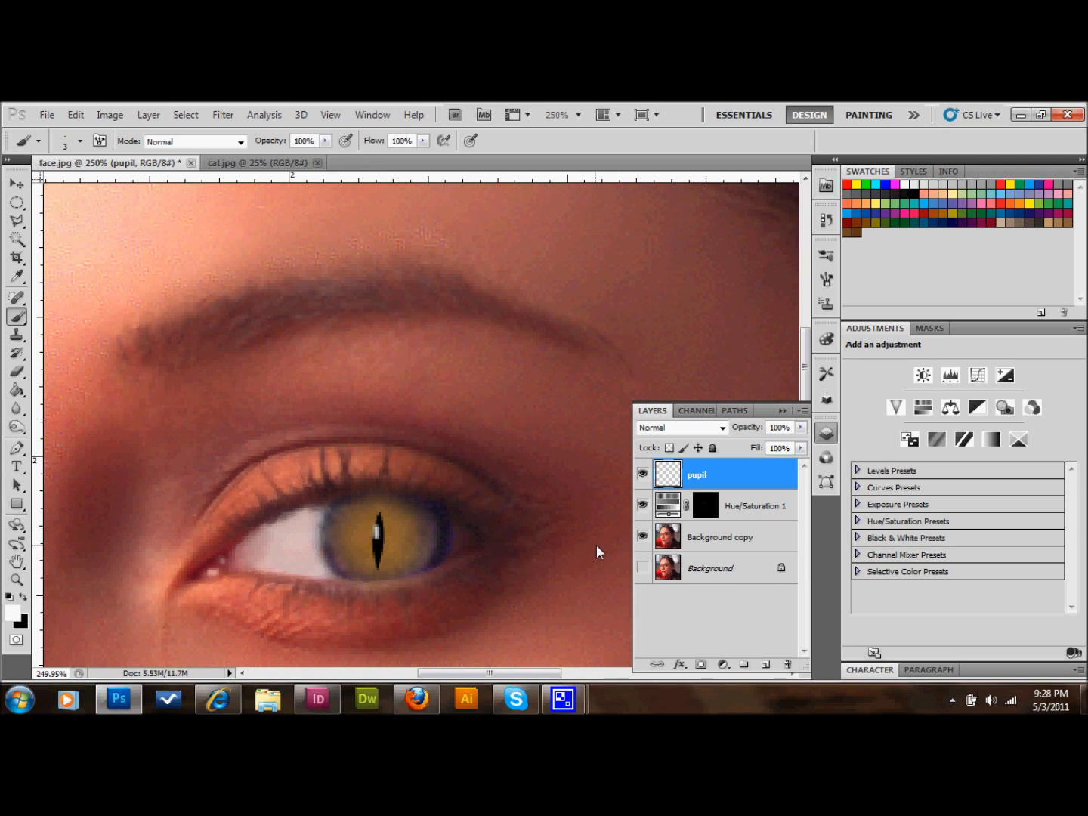
mouse_move(656, 498)
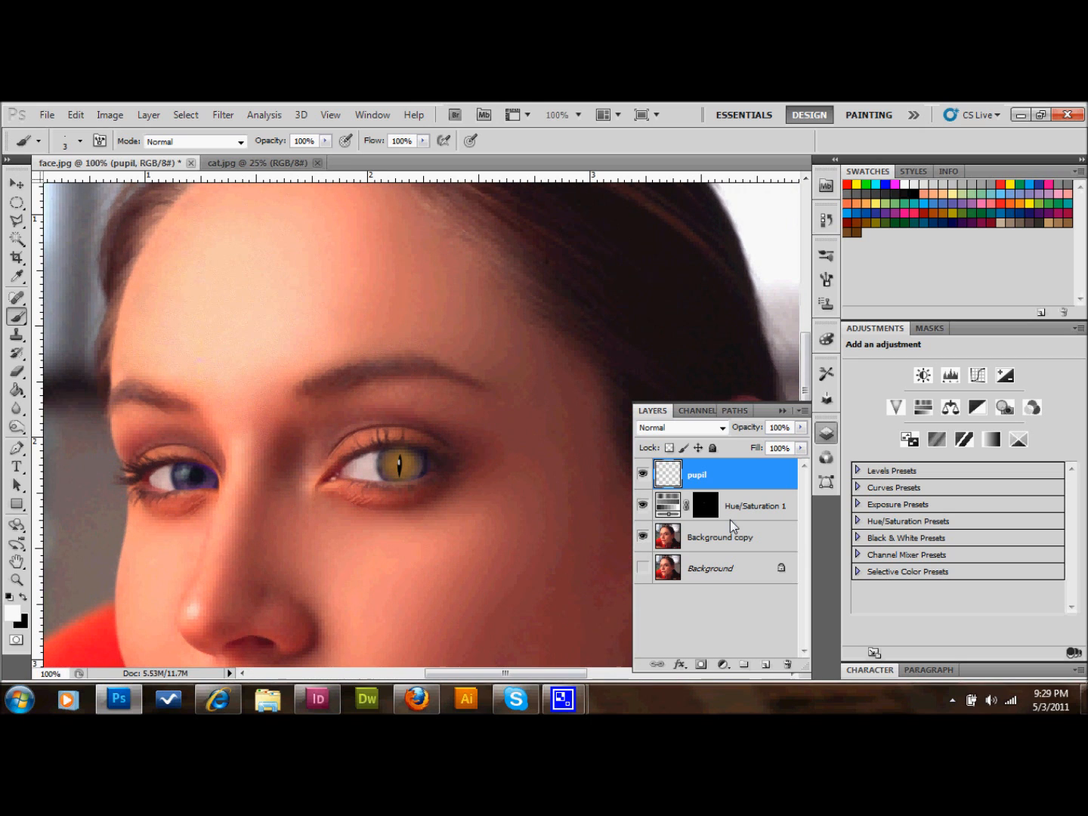
mouse_move(124, 503)
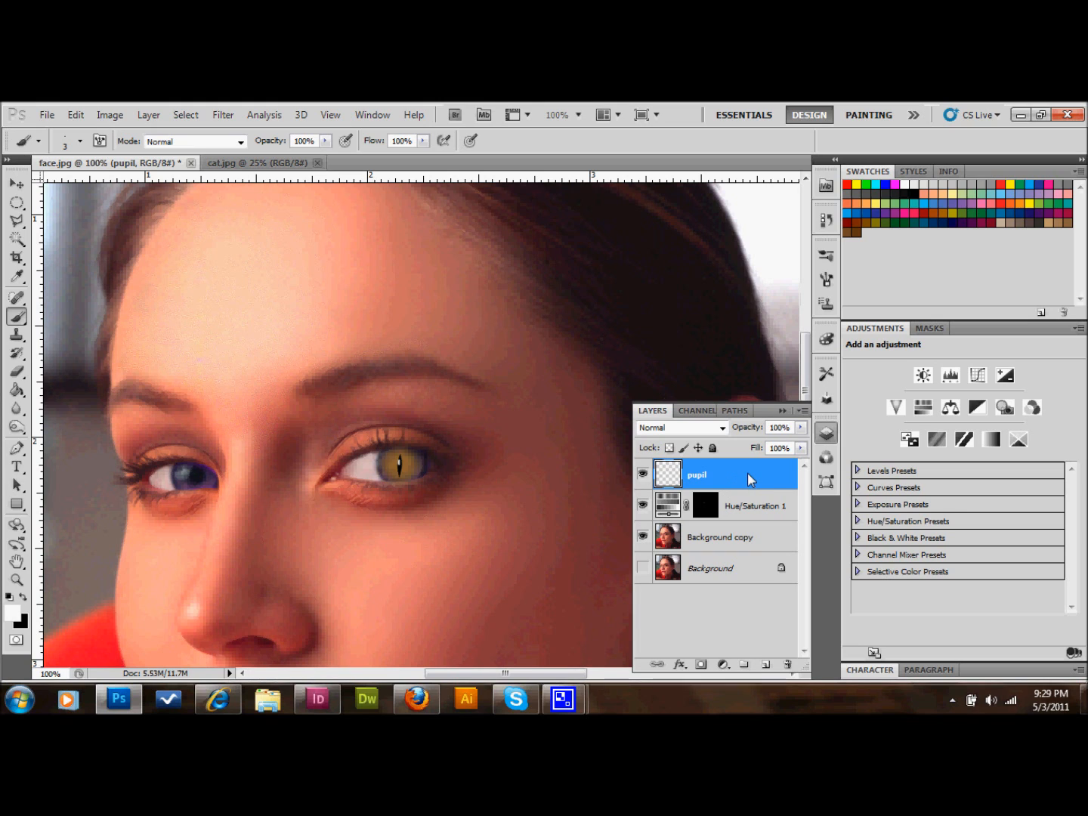
mouse_move(738, 474)
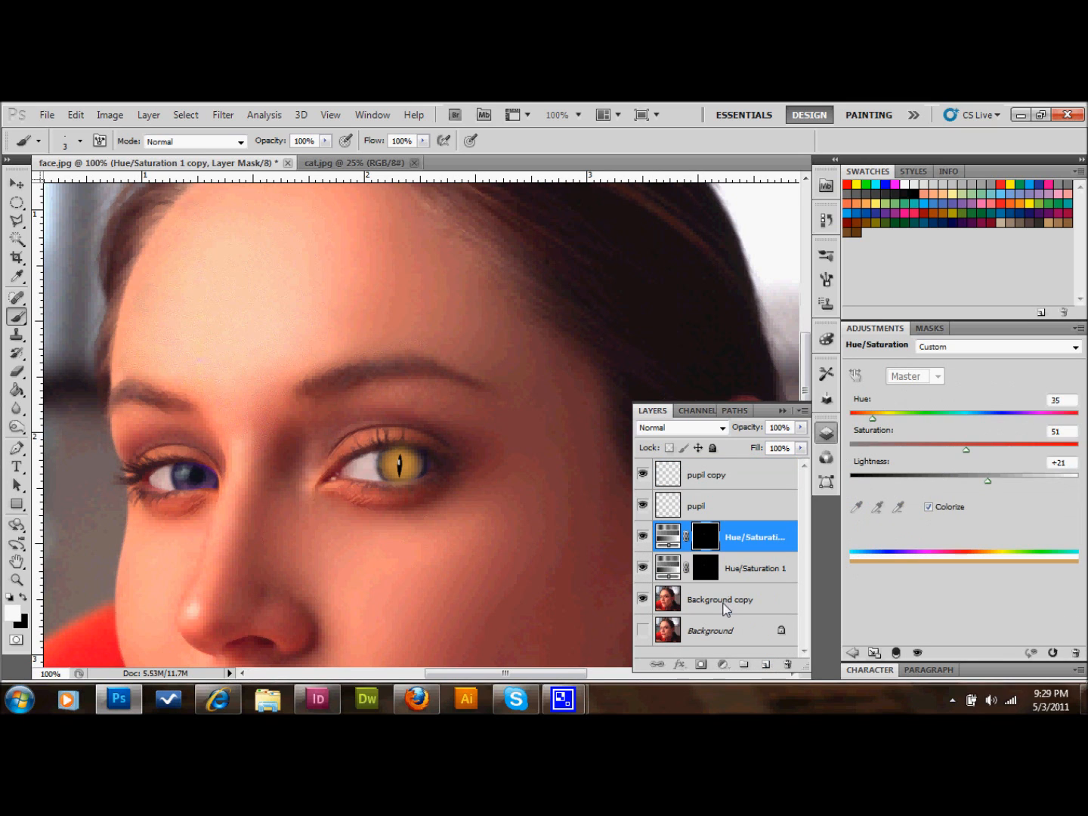
Select the face photo layer to begin retouching the other eye.
click(719, 598)
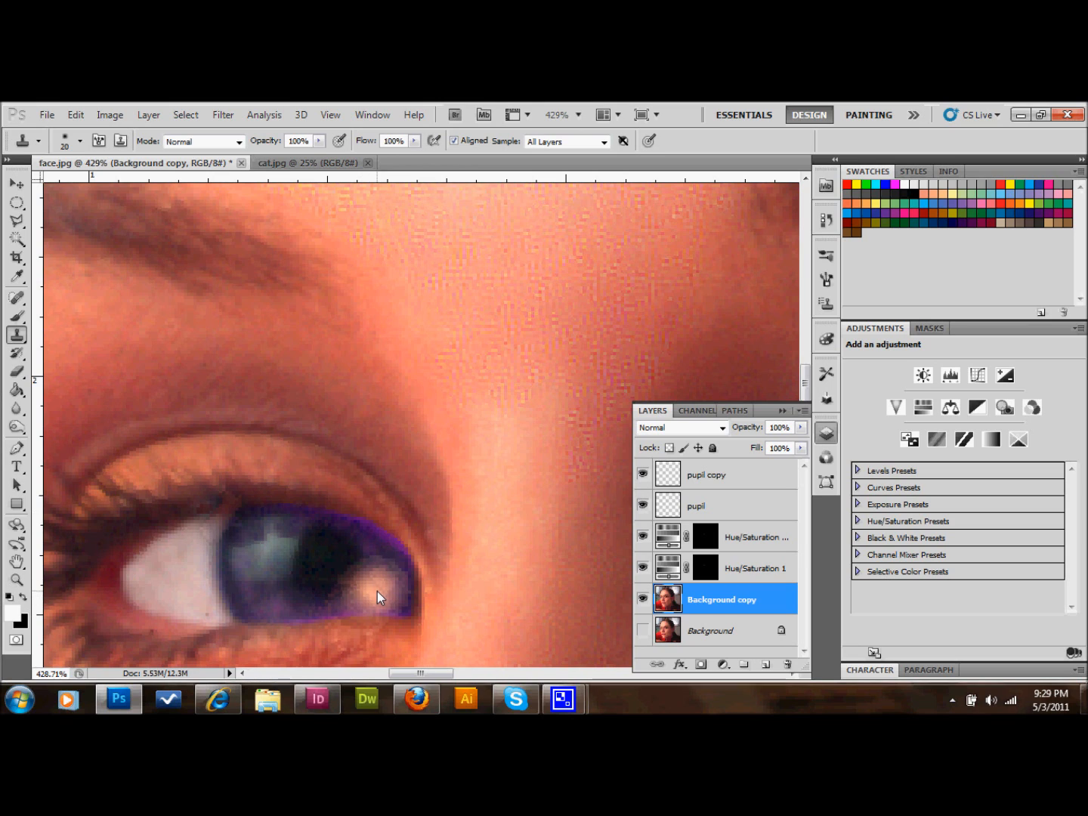
Stamp flat blue iris over the second eye's pupil, highlight and uneven texture.
click(377, 596)
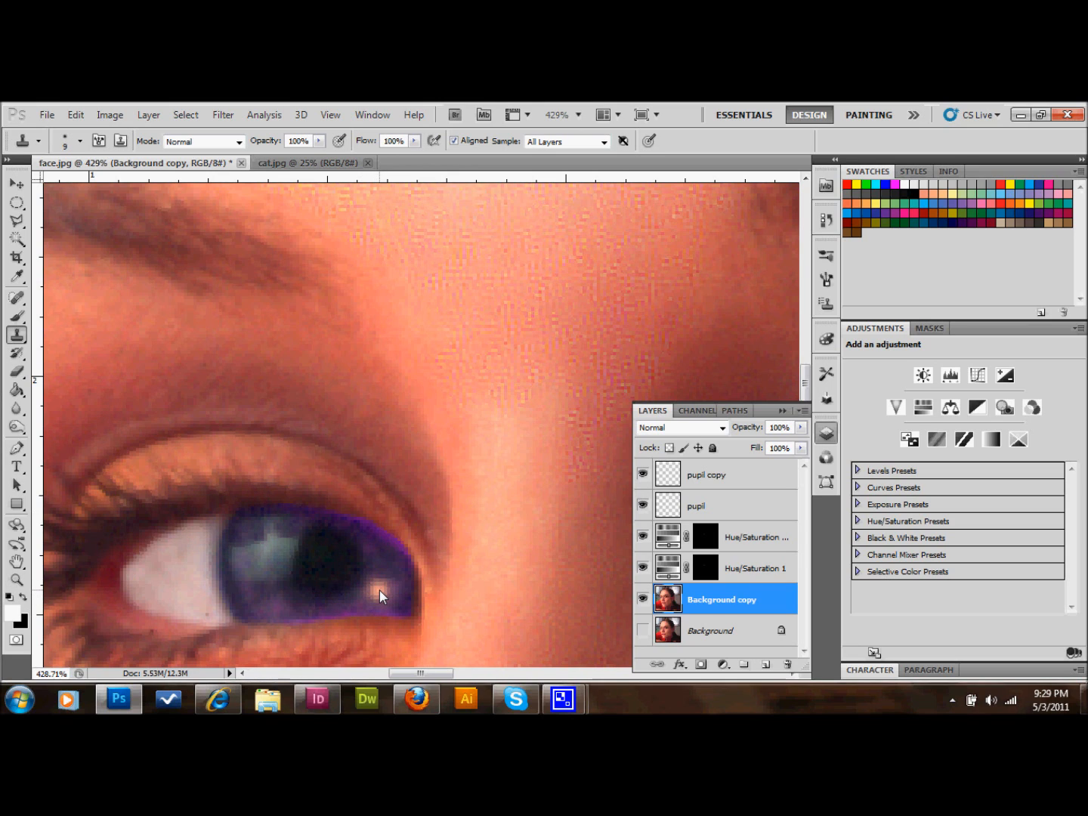
click(380, 597)
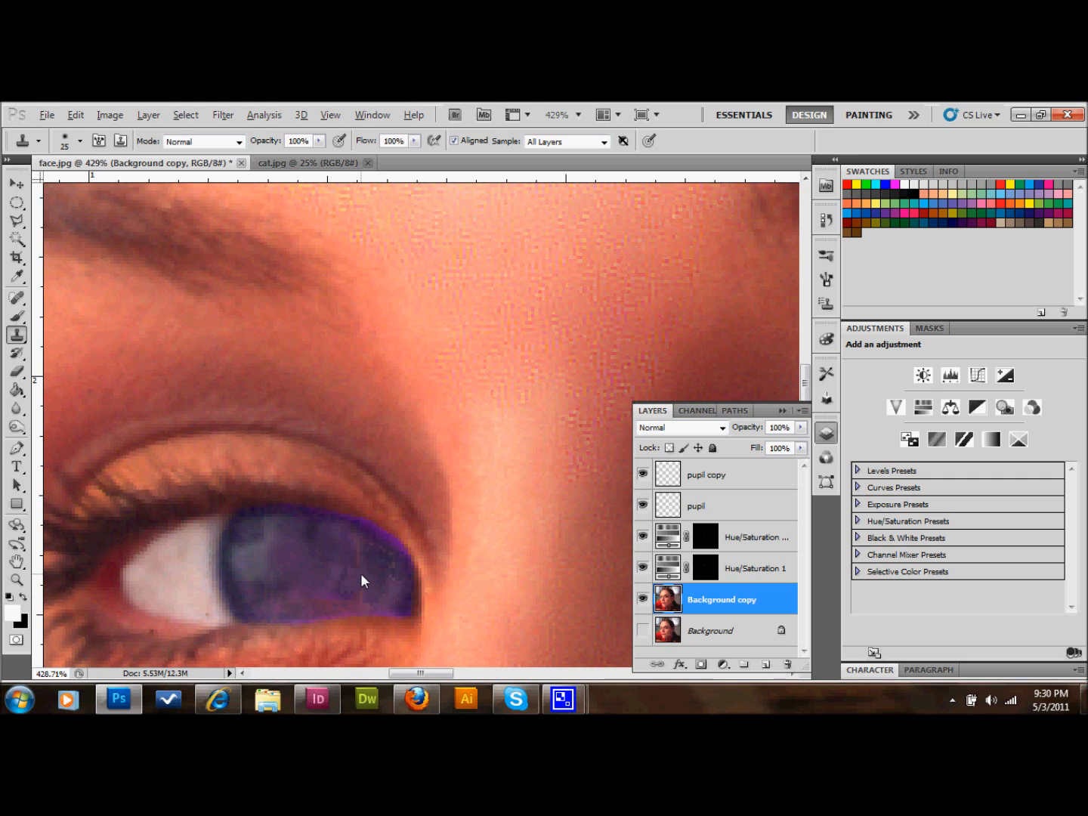
click(355, 592)
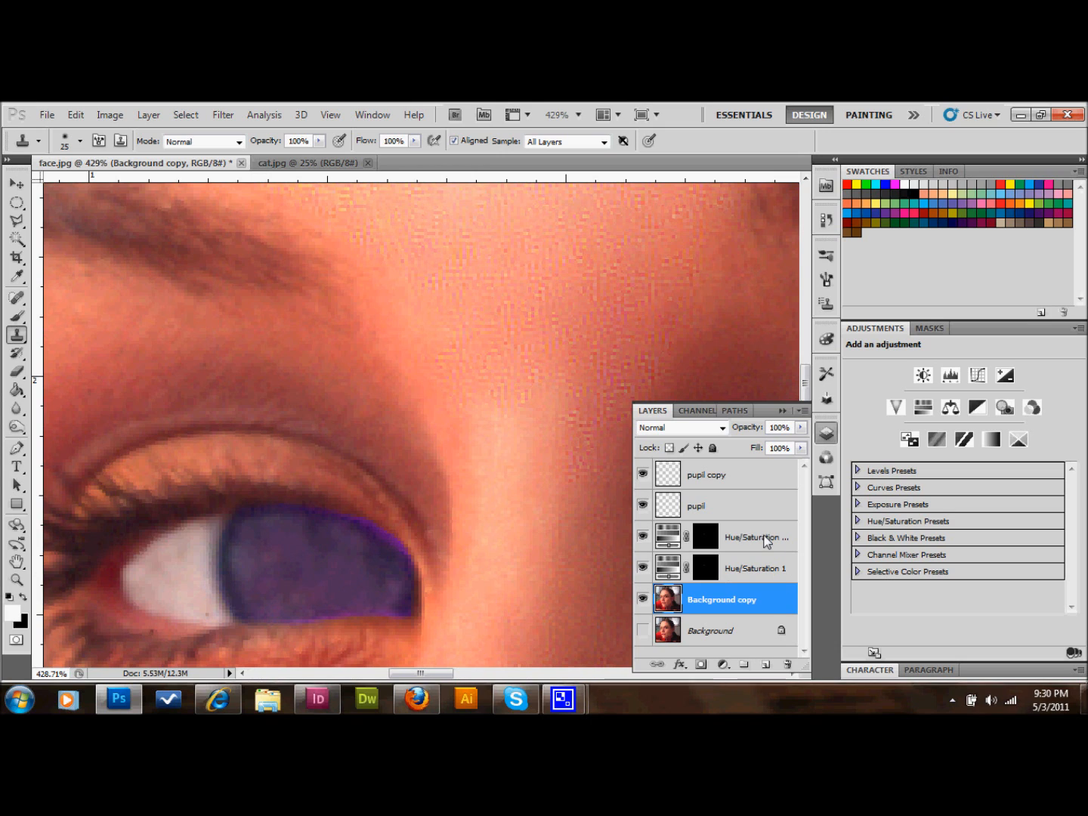
Reveal the Hue/Saturation 1 copy tint on the second eye and move the pupil copy into it.
click(12, 185)
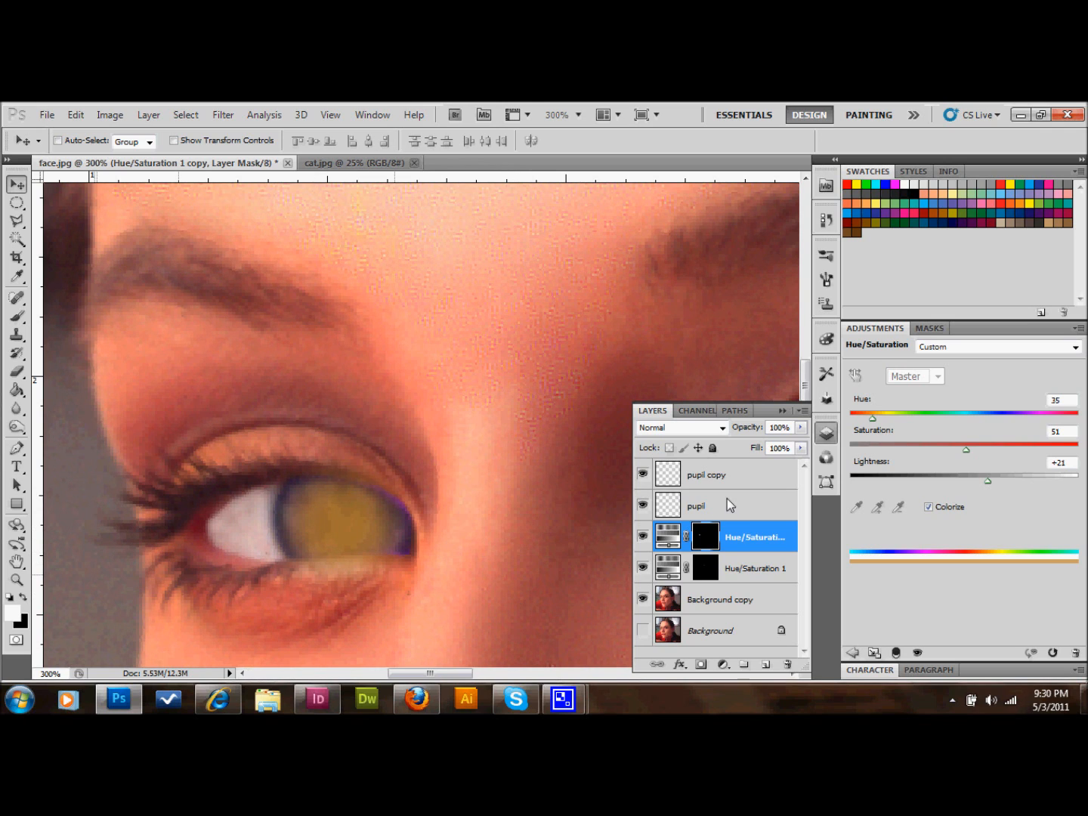
click(707, 474)
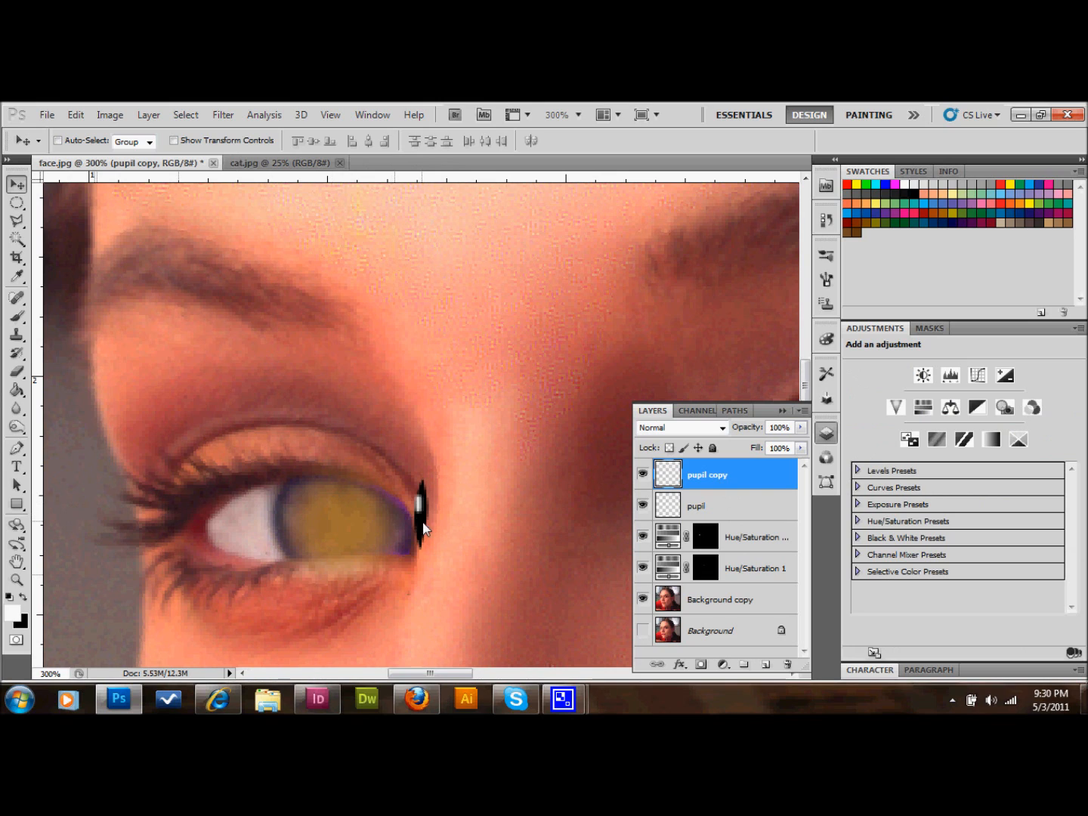
drag(420, 506, 332, 517)
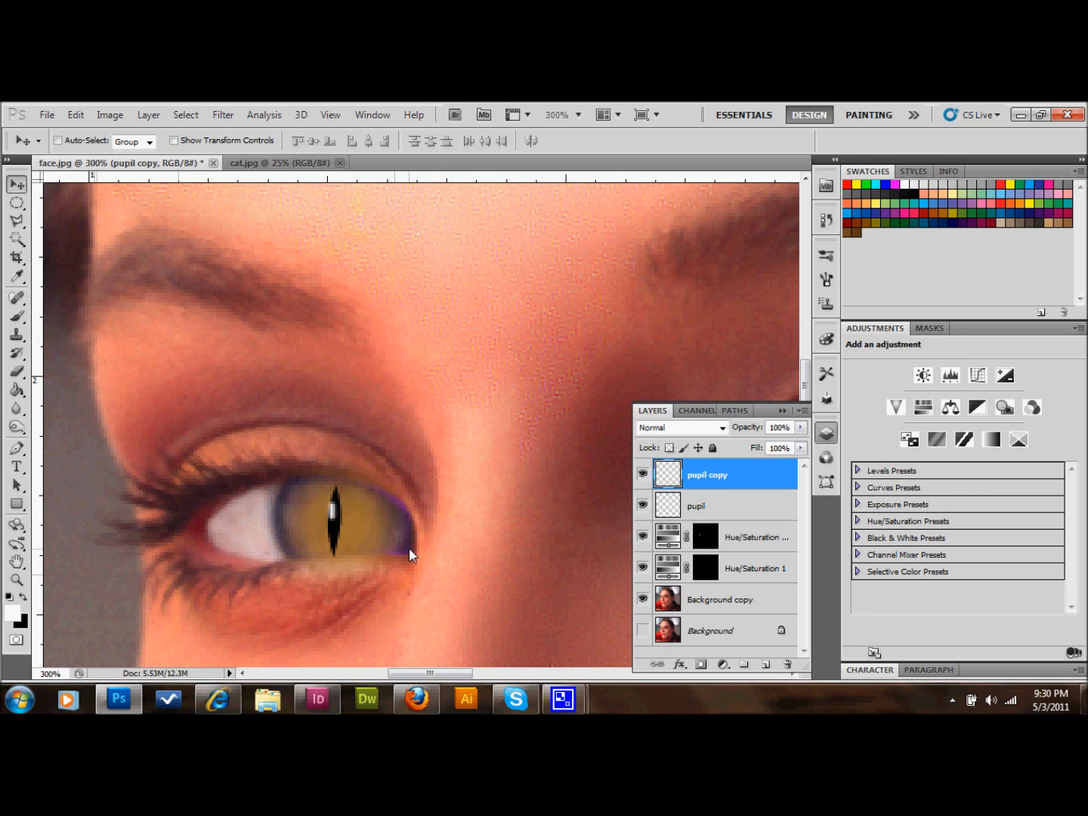
mouse_move(441, 545)
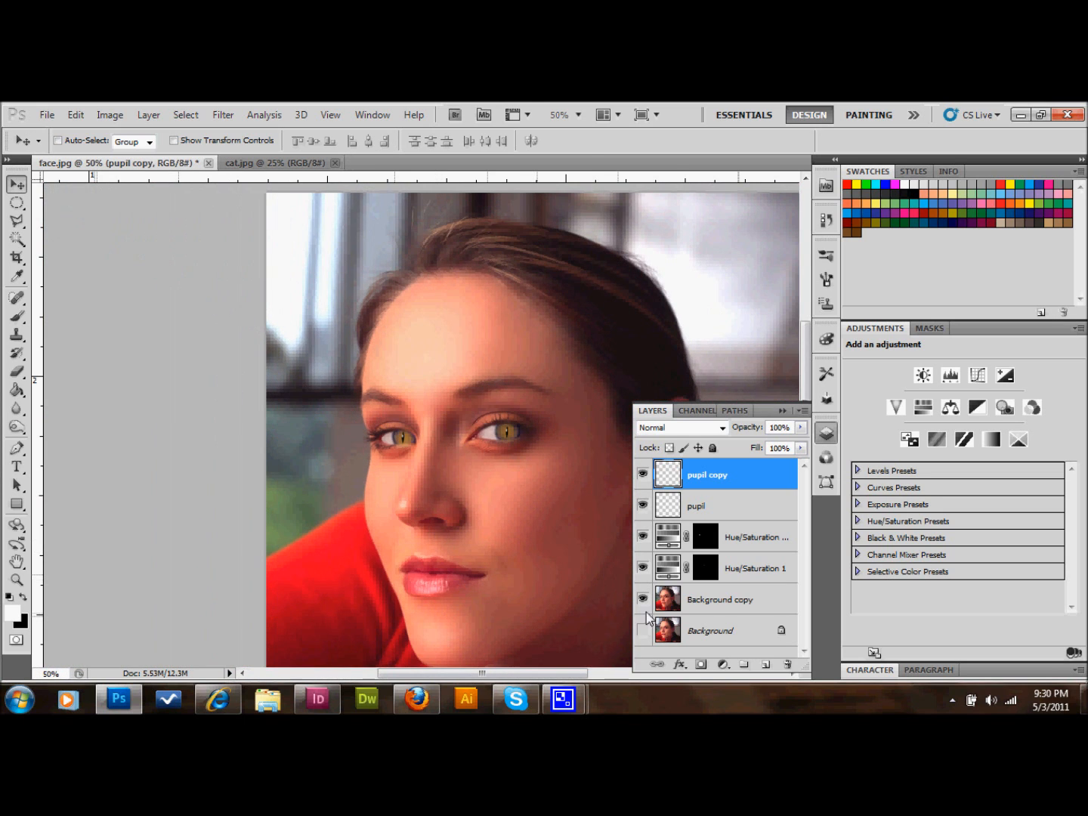
Duplicate Background copy twice and rename the copies liquifynose and liquifymouth.
click(721, 598)
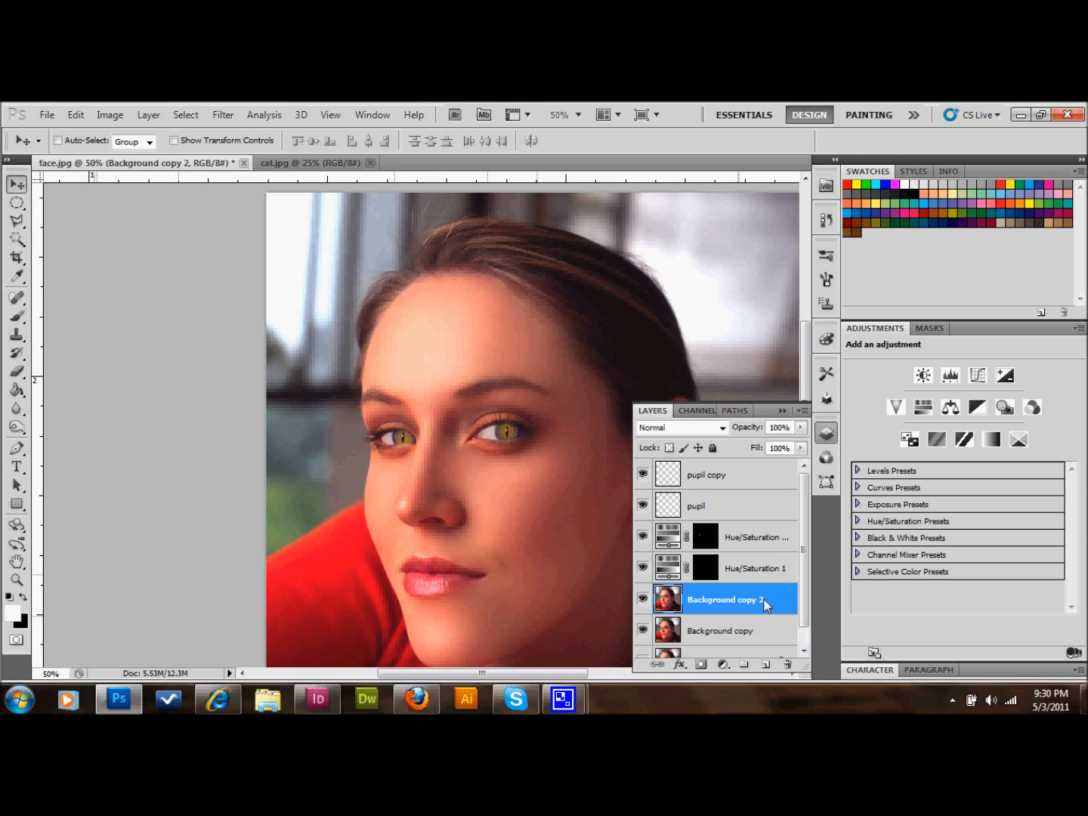
double_click(725, 598)
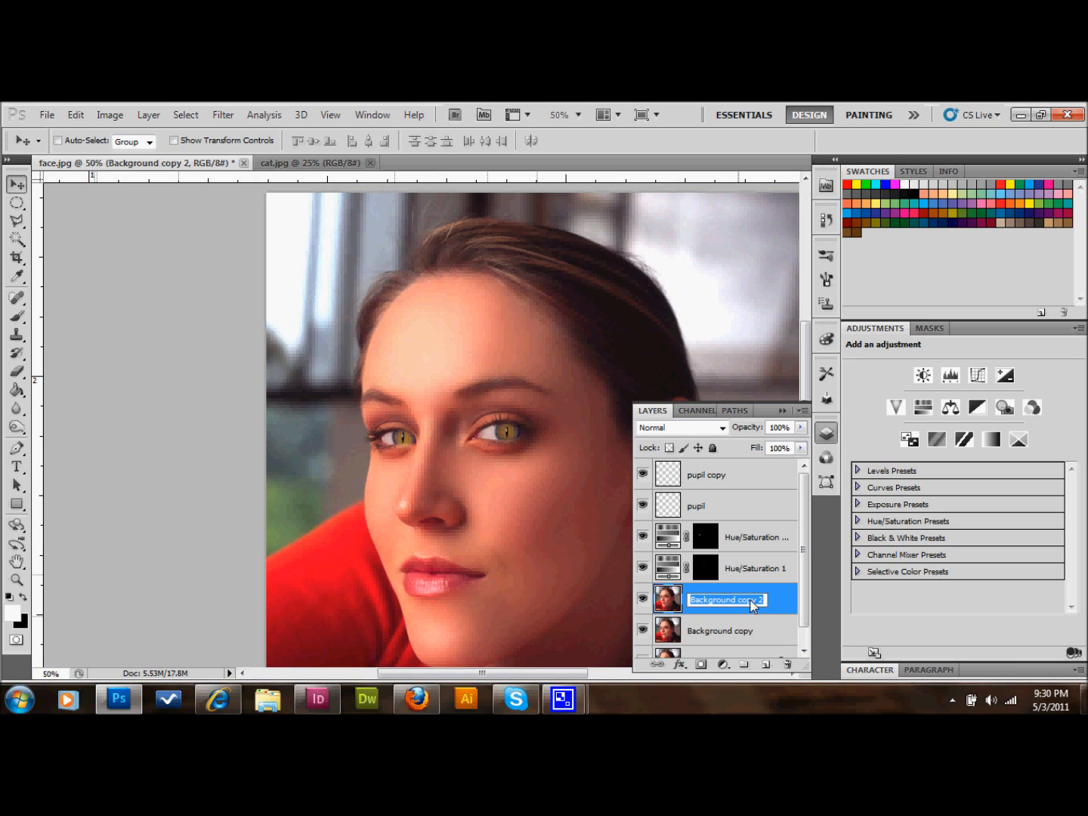
text(lic)
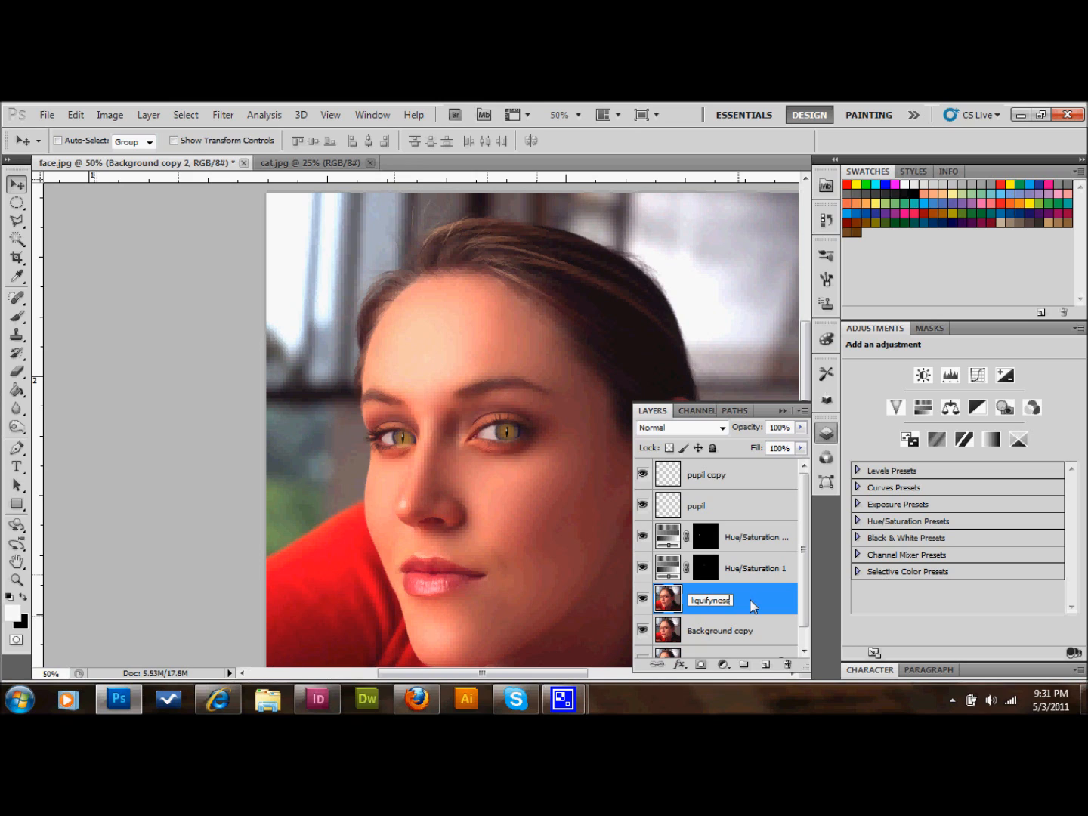
key(Enter)
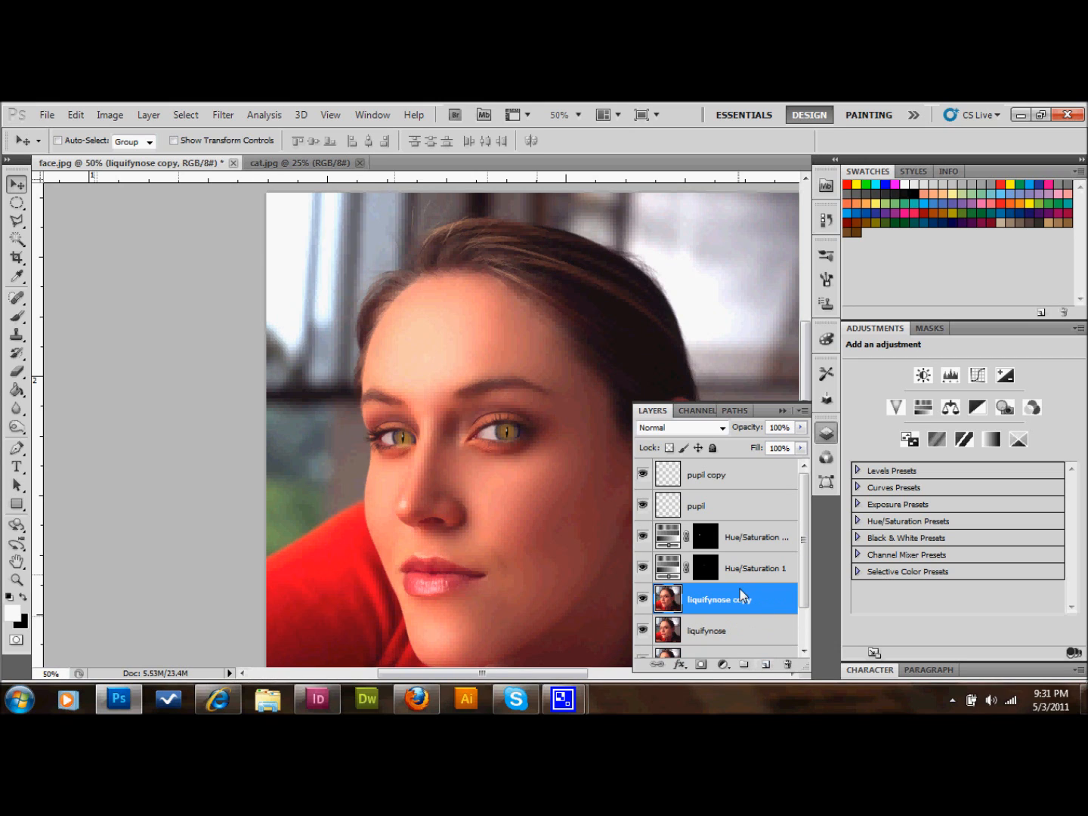
double_click(718, 598)
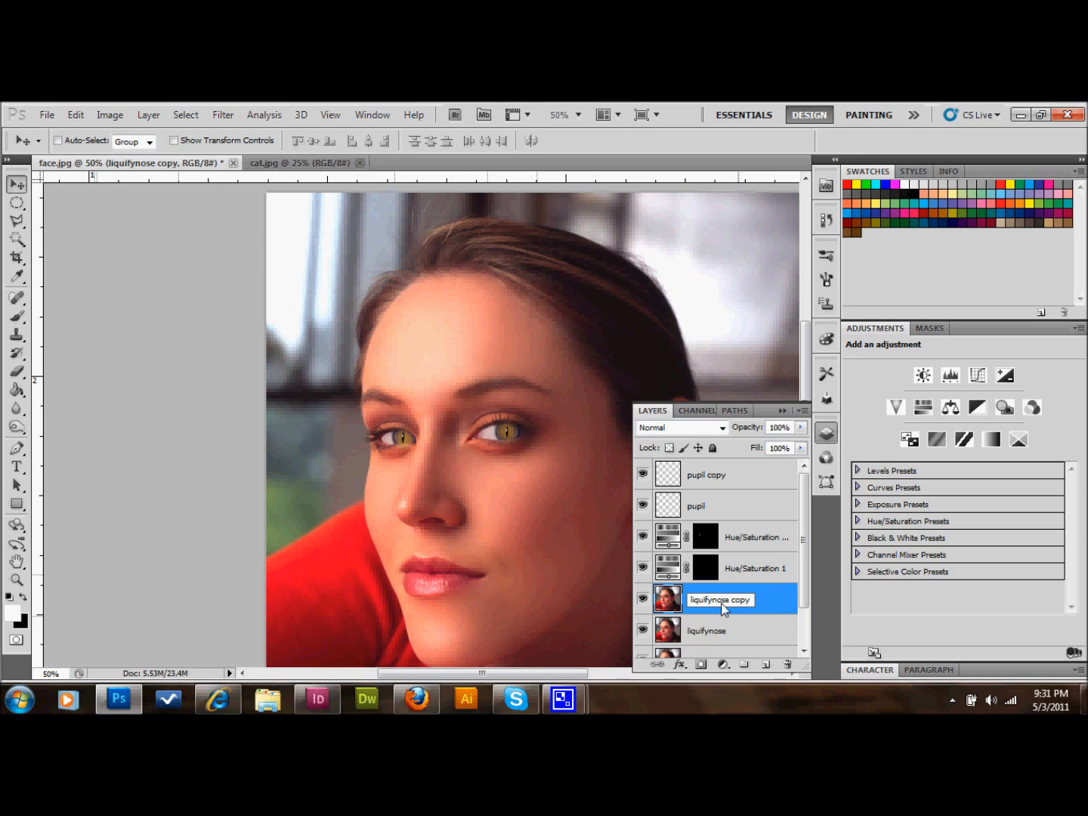
text(liquifymouth)
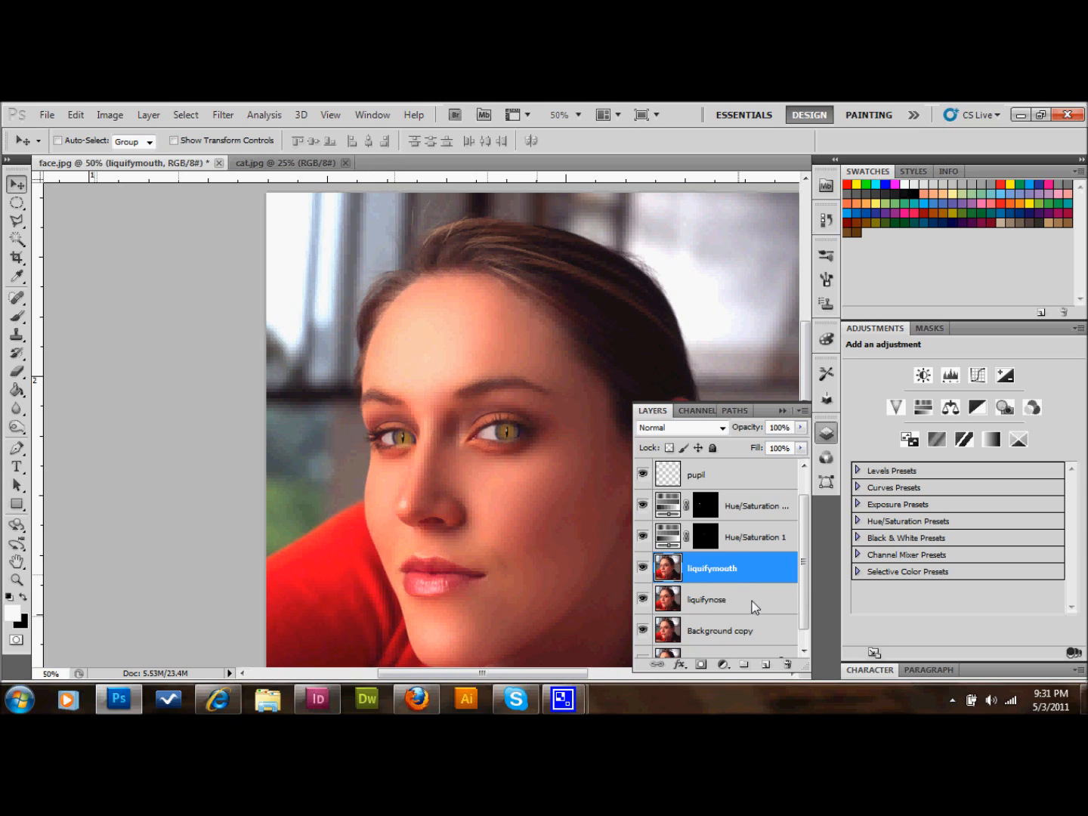
Select liquifymouth and outline the lips with a freehand lasso selection.
click(707, 598)
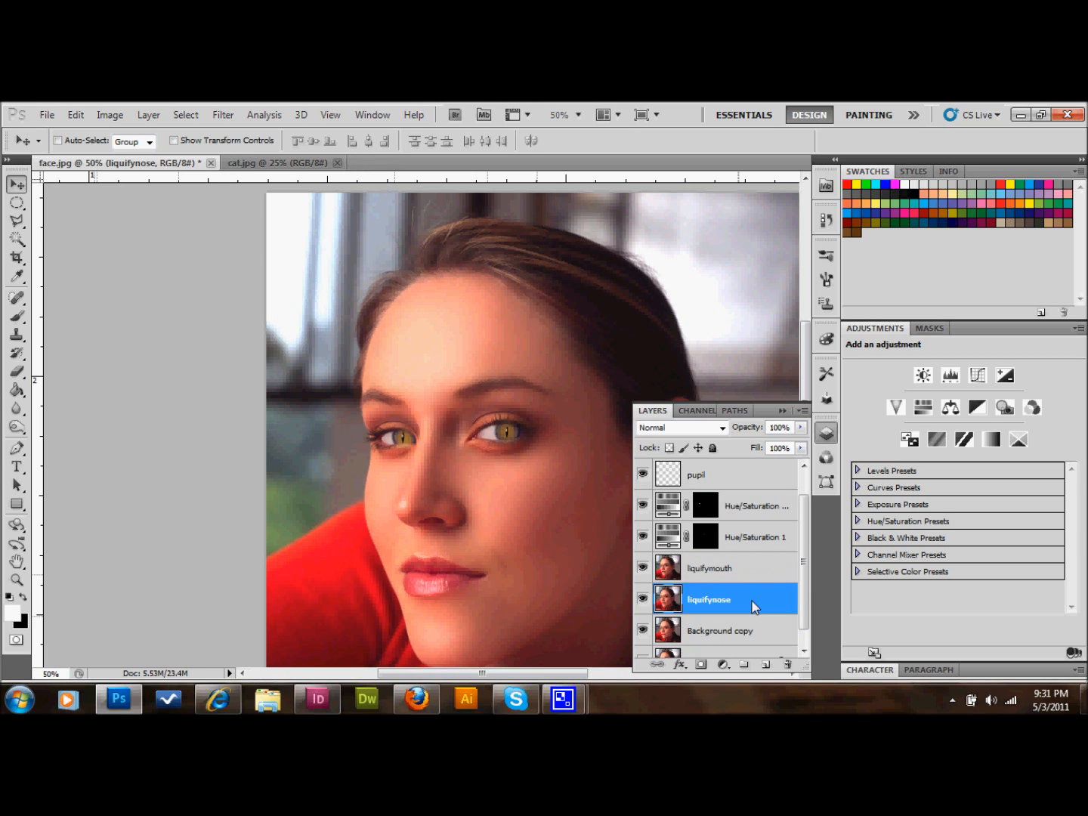
mouse_move(746, 613)
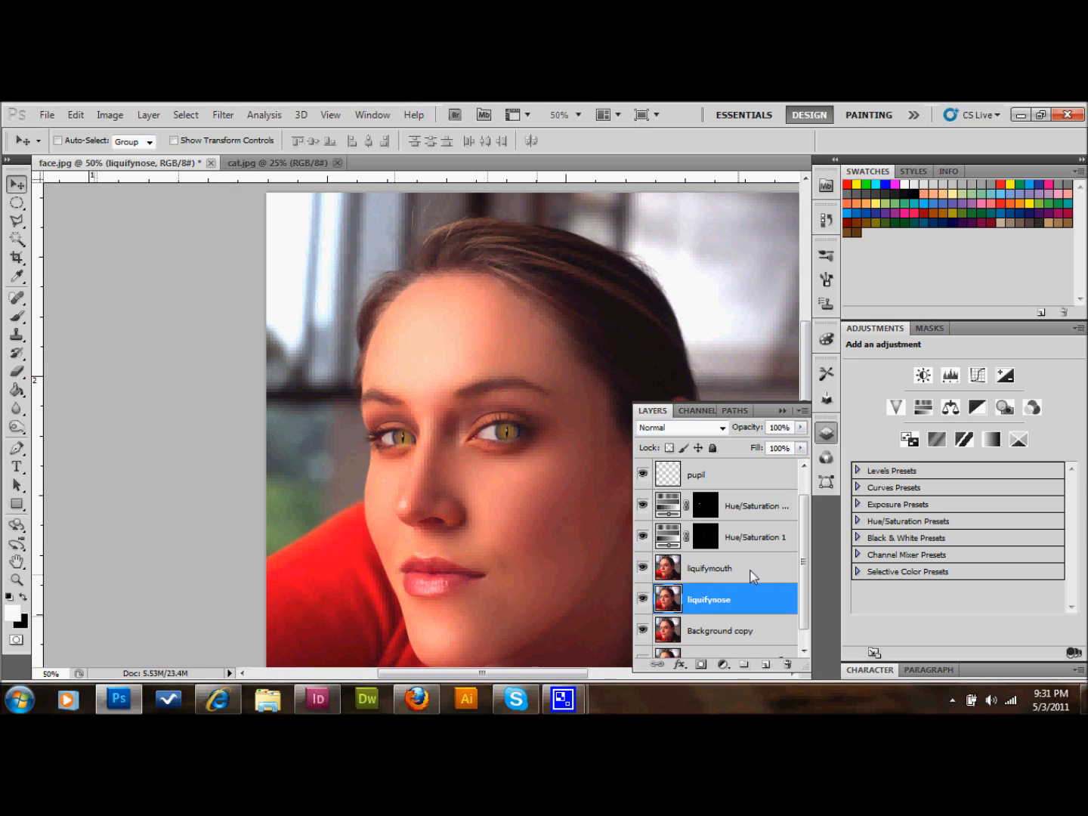
click(710, 568)
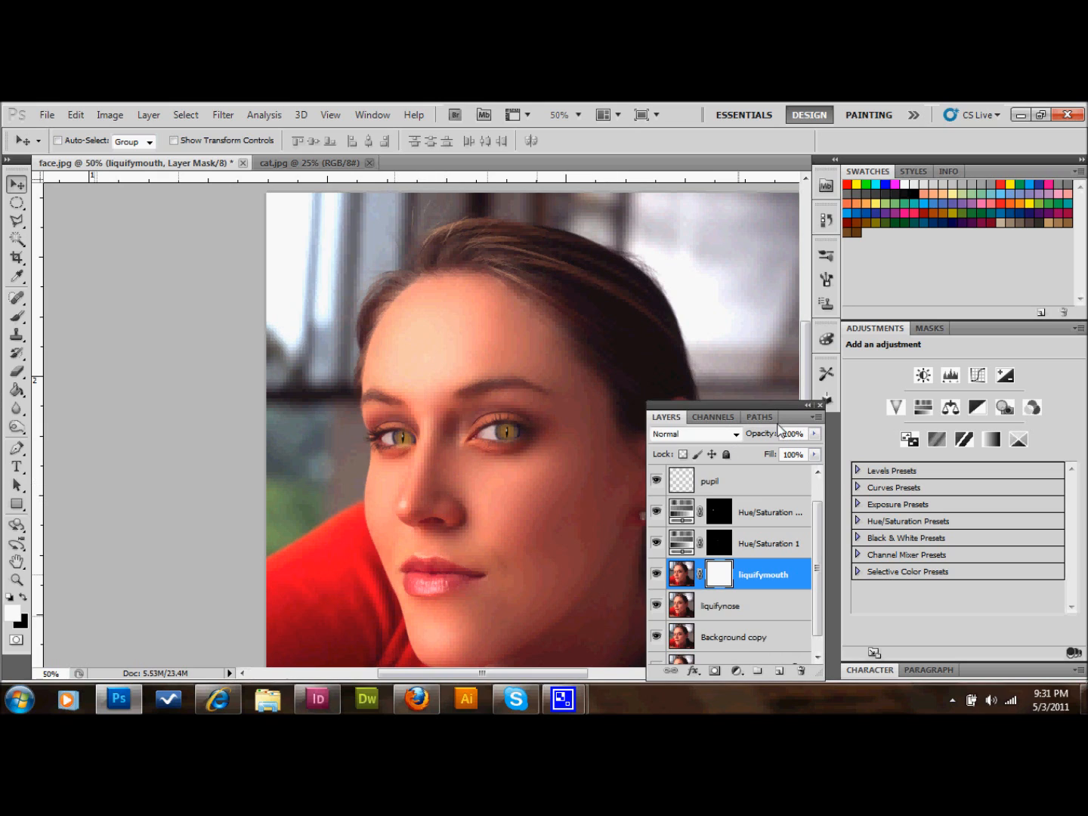
mouse_move(808, 405)
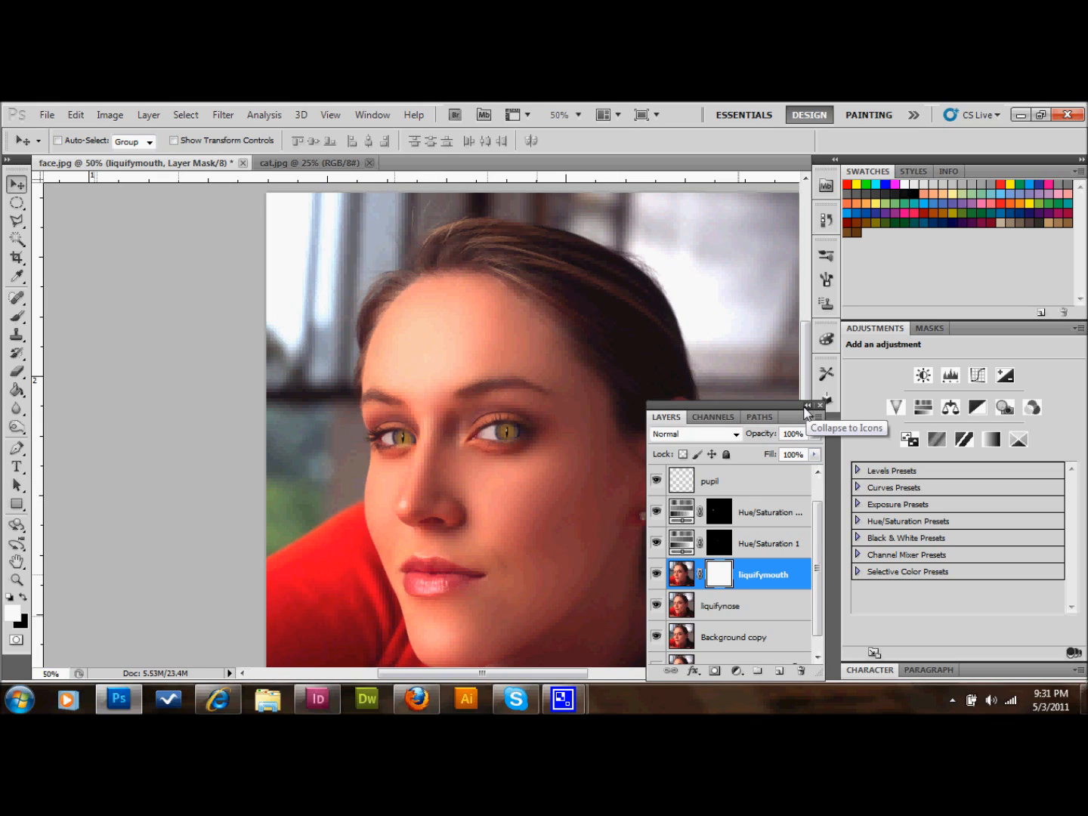
click(807, 407)
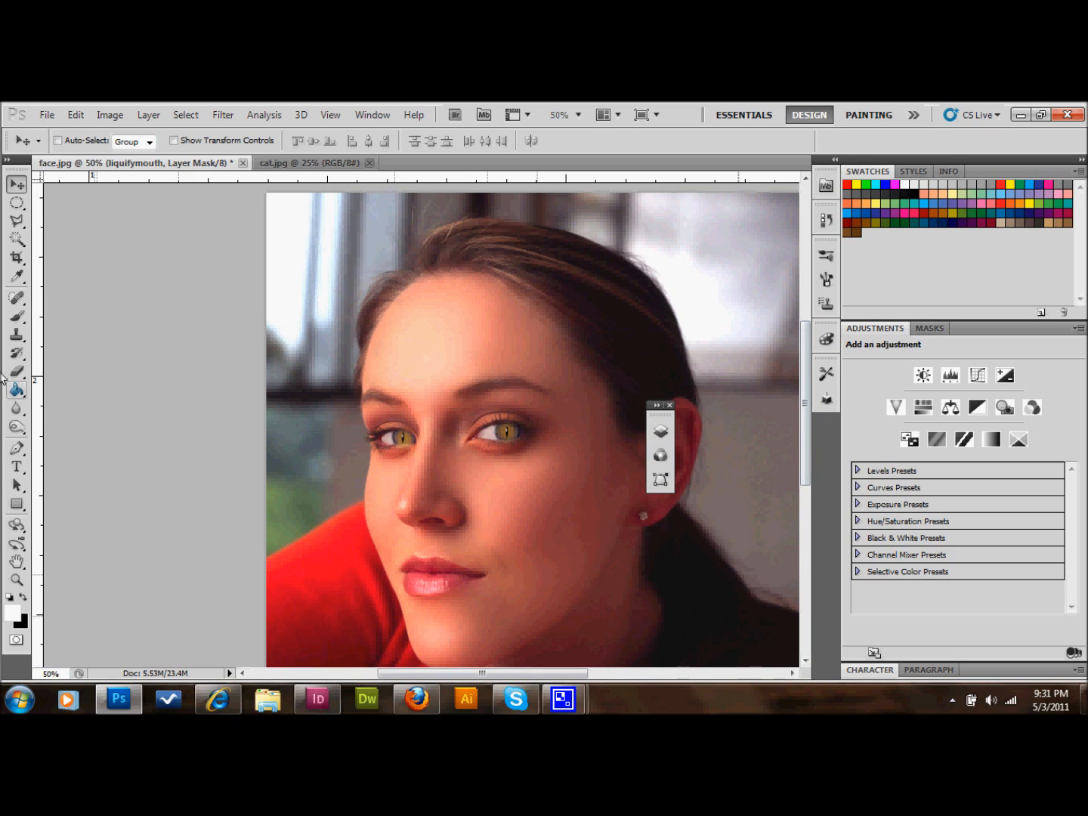
click(15, 221)
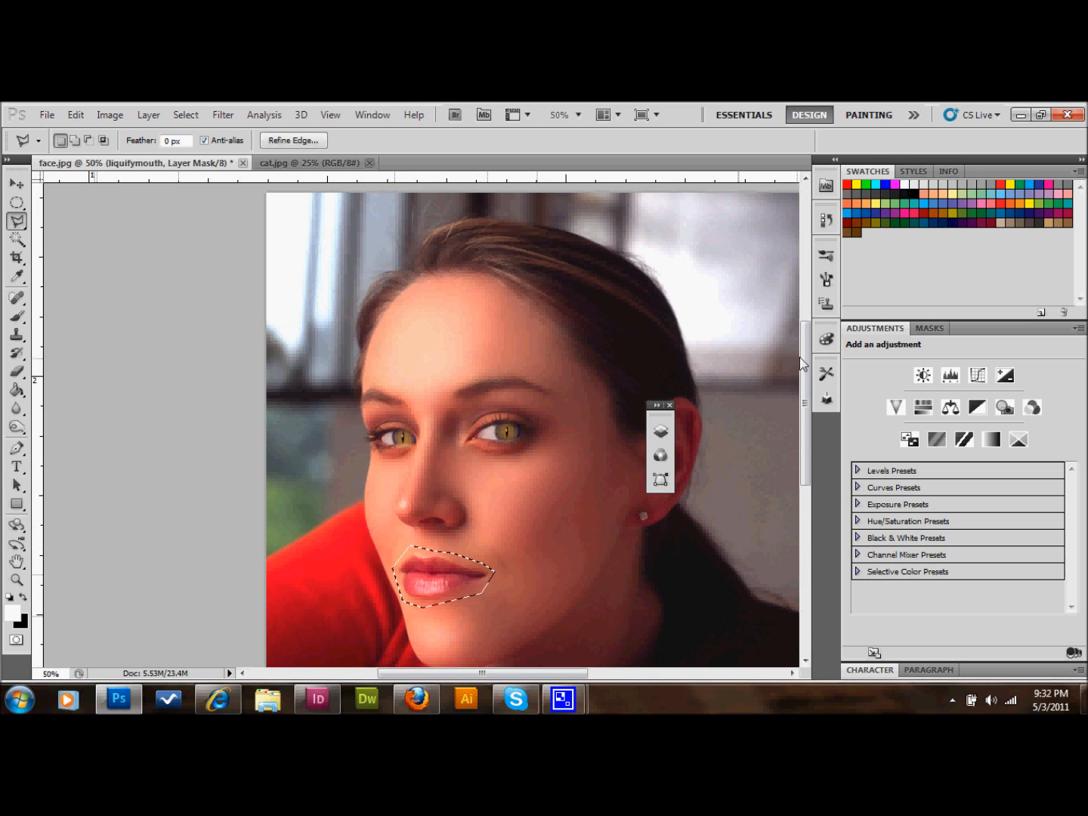
click(660, 432)
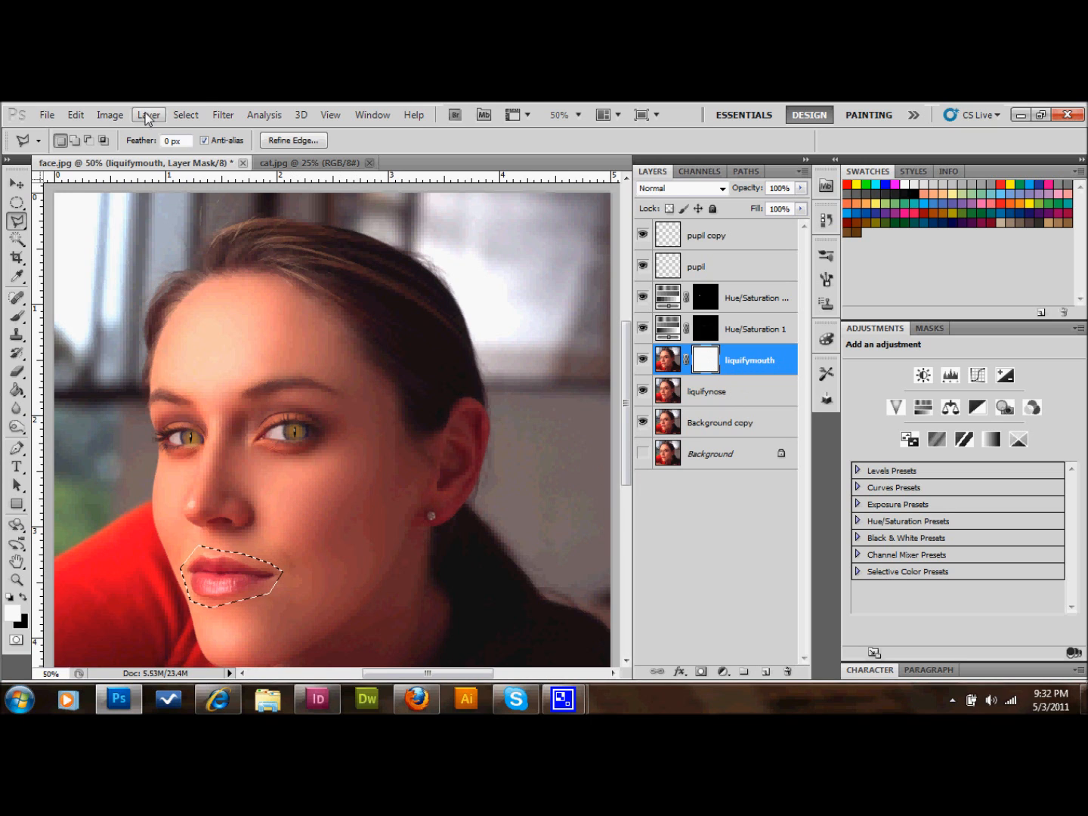
Invert the mouth selection into the liquifymouth mask, then move to liquifynose with the Polygonal Lasso.
click(184, 114)
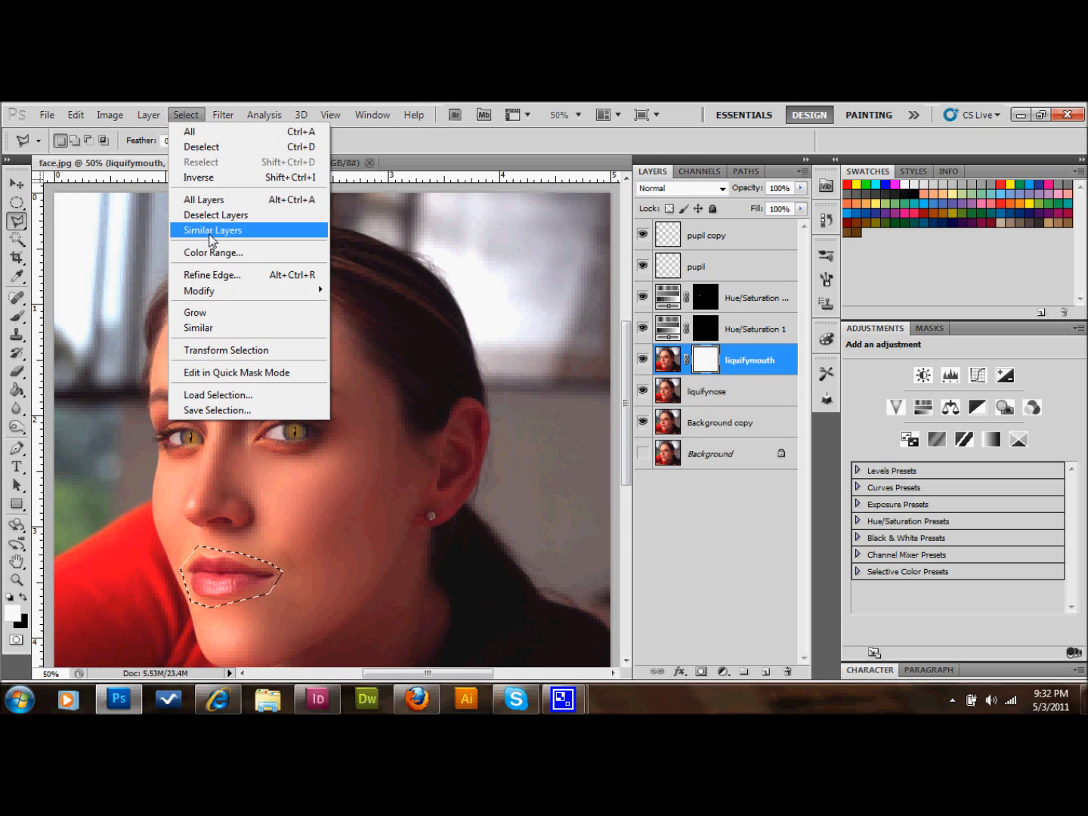
mouse_move(199, 176)
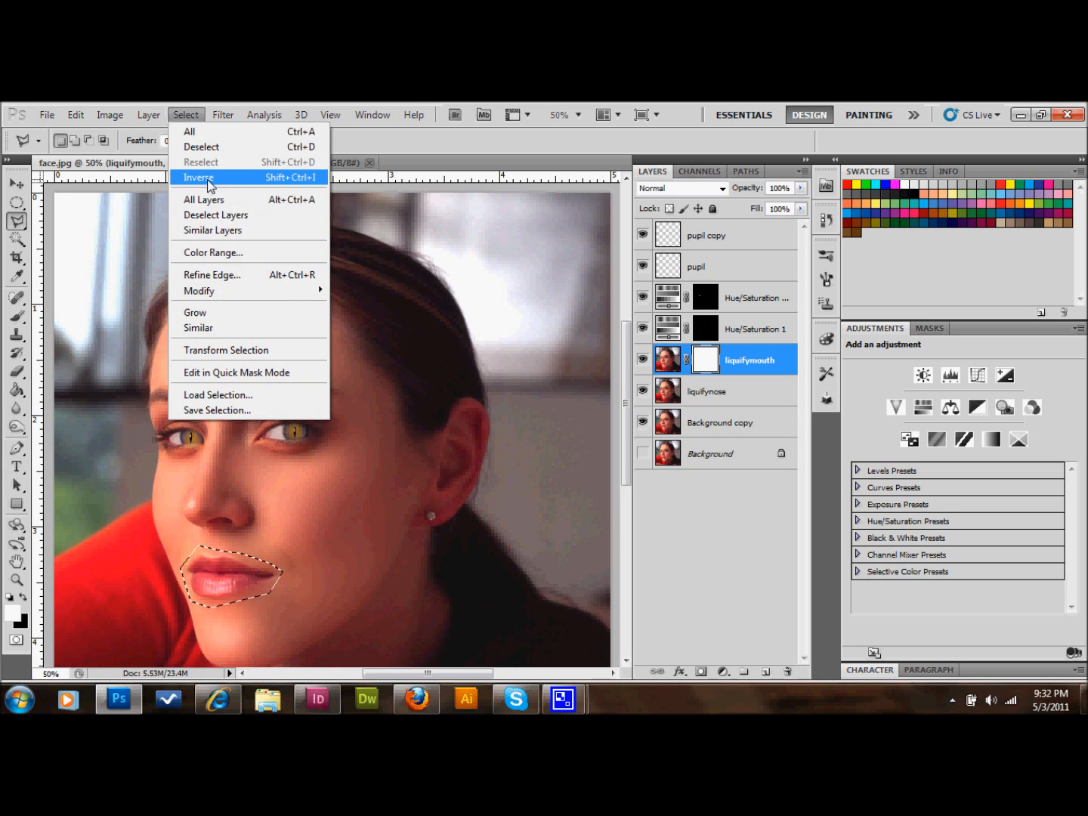
click(198, 176)
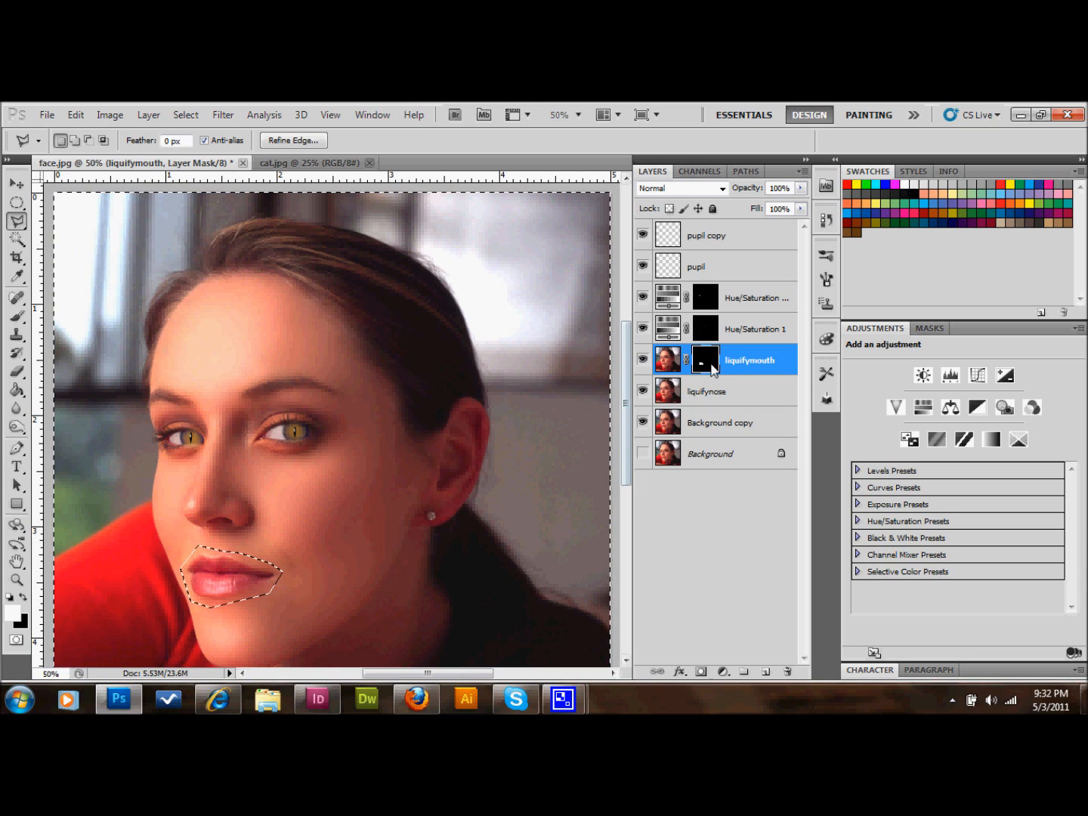
click(707, 390)
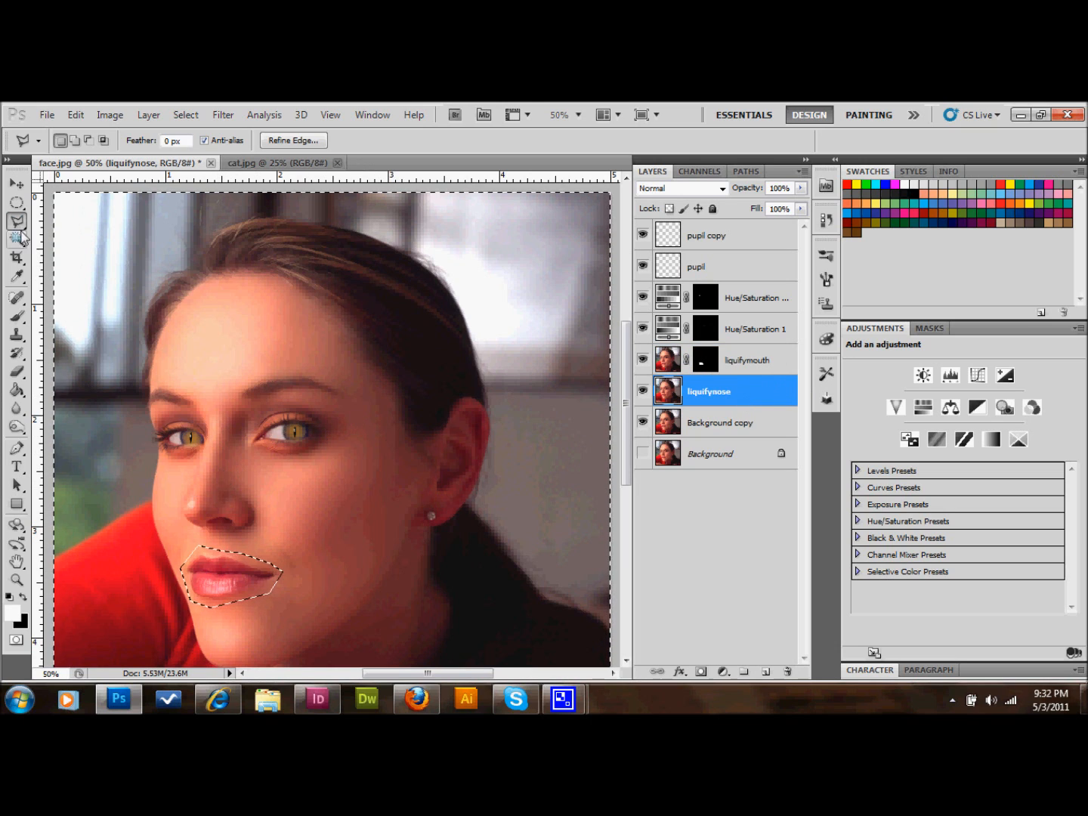
click(16, 202)
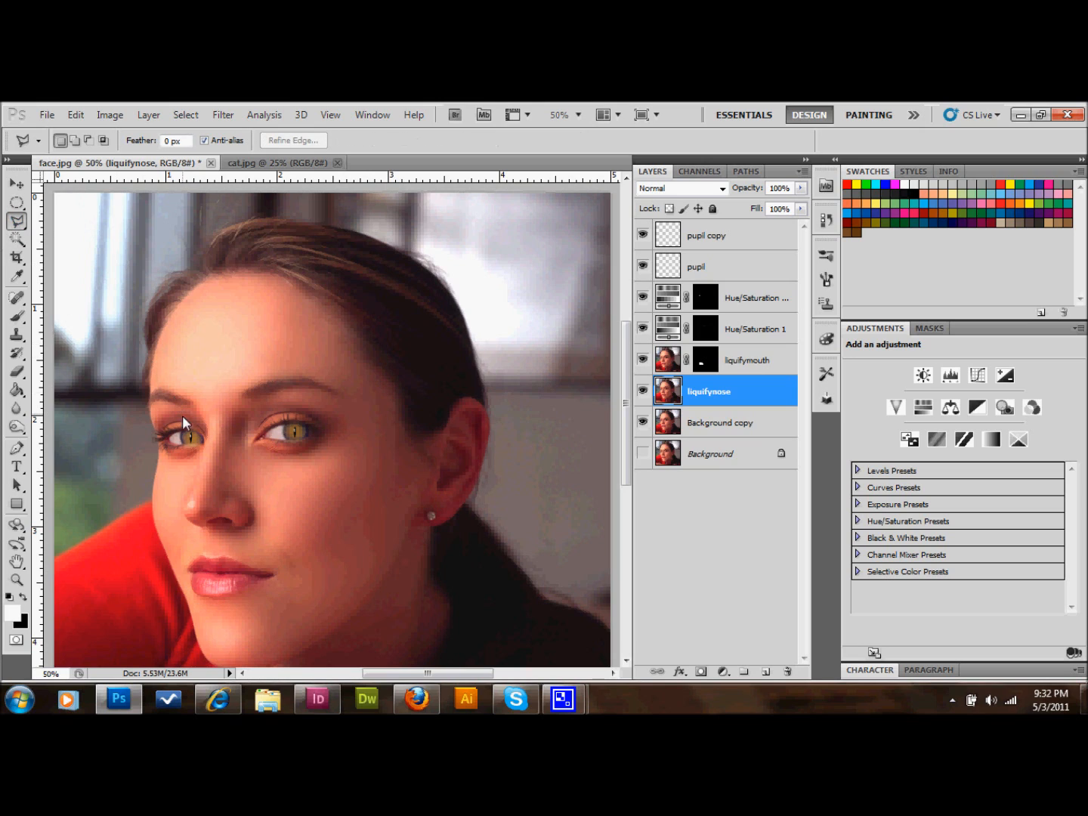
mouse_move(199, 426)
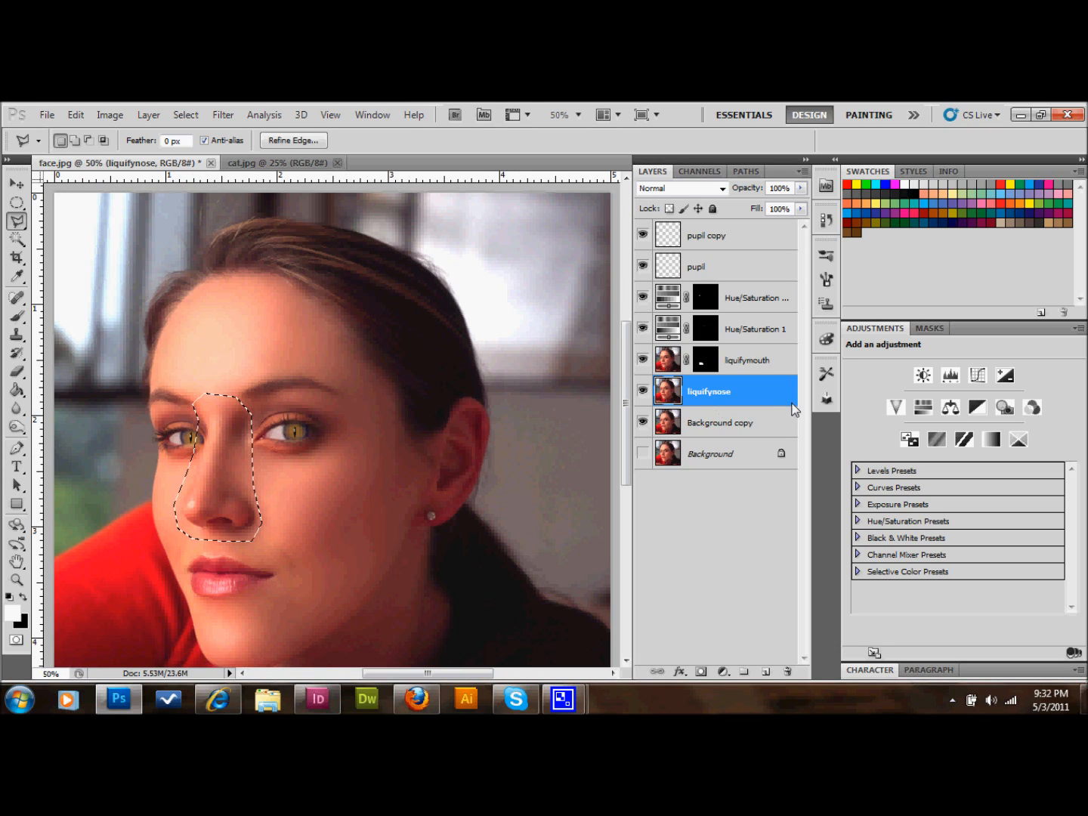
mouse_move(758, 442)
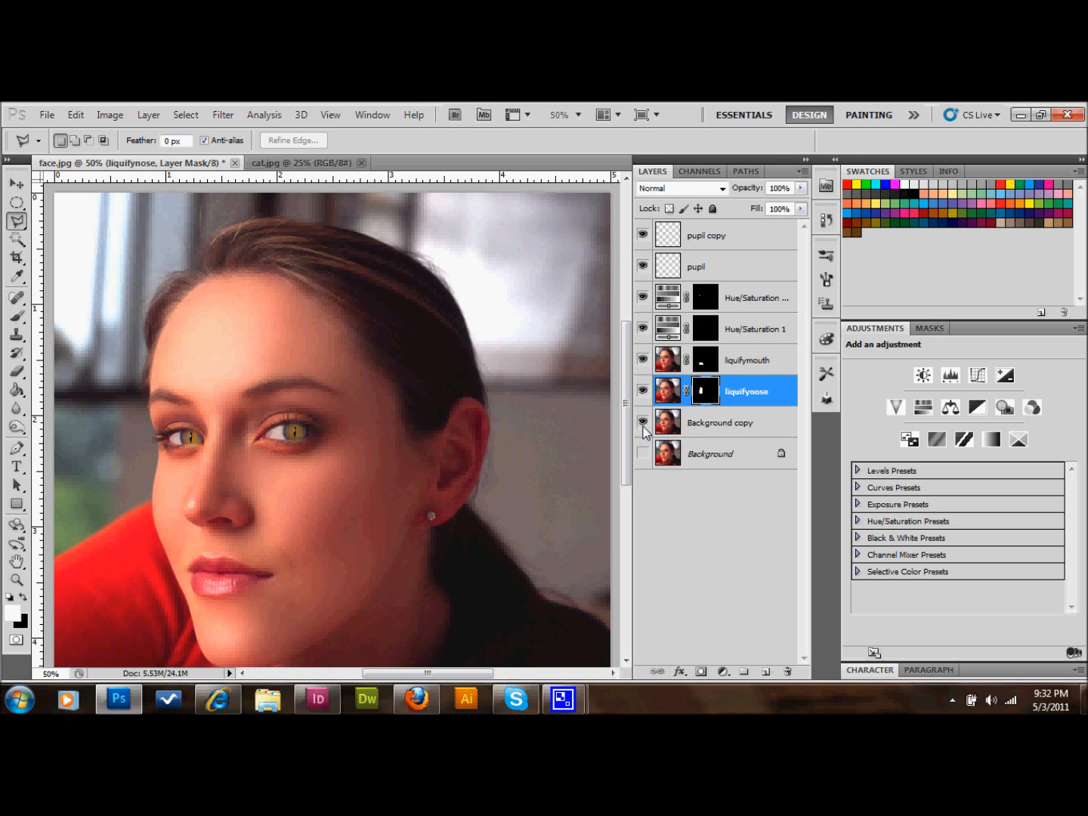
Toggle Background copy visibility to check only nose and mouth patches show, then select Background copy.
click(644, 423)
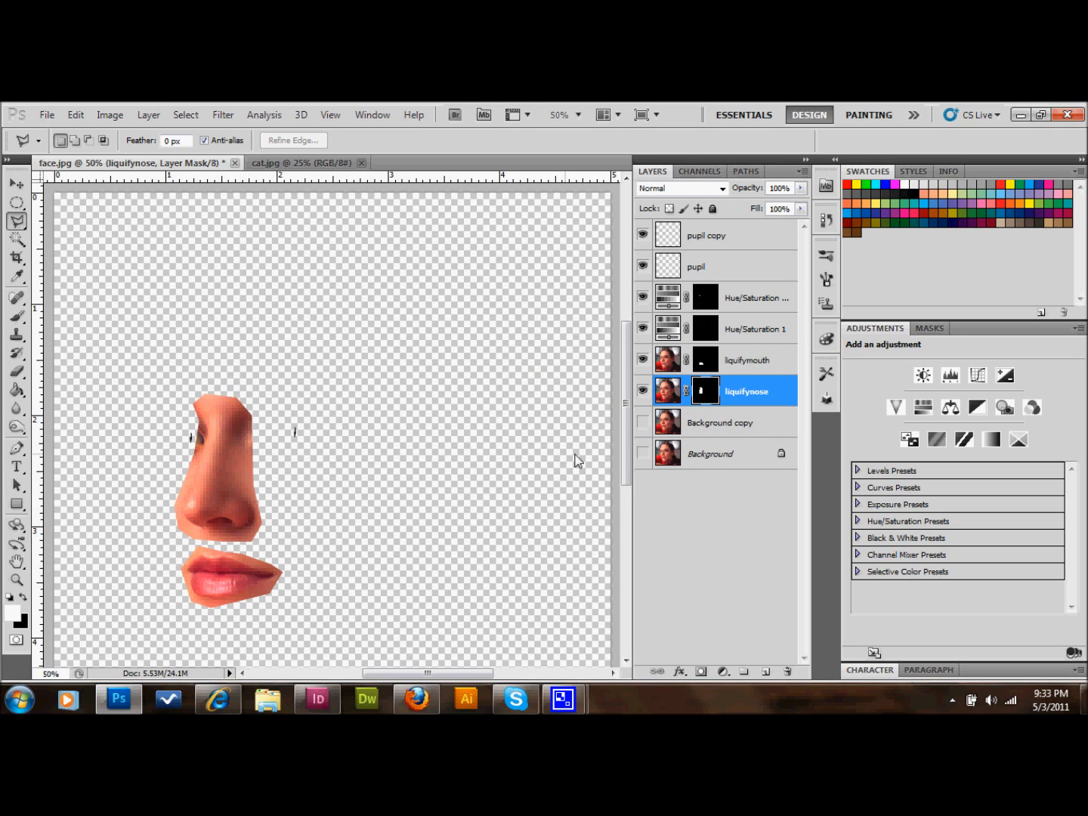
click(643, 453)
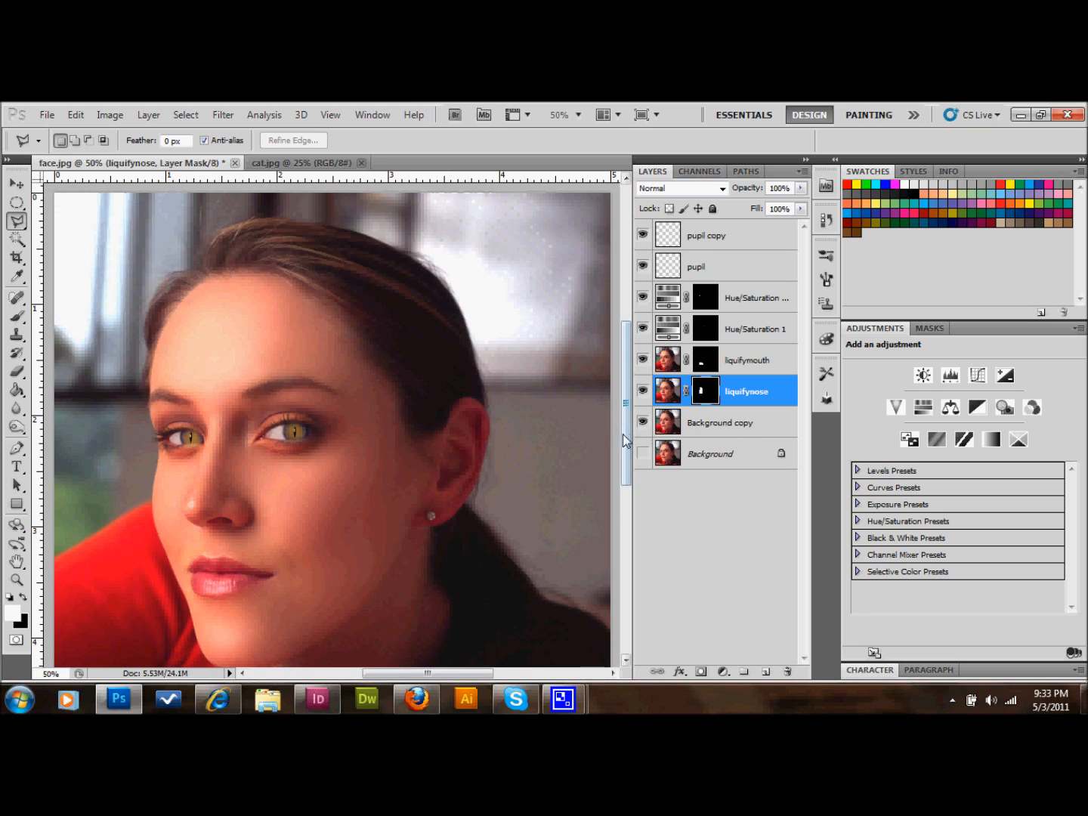
click(720, 423)
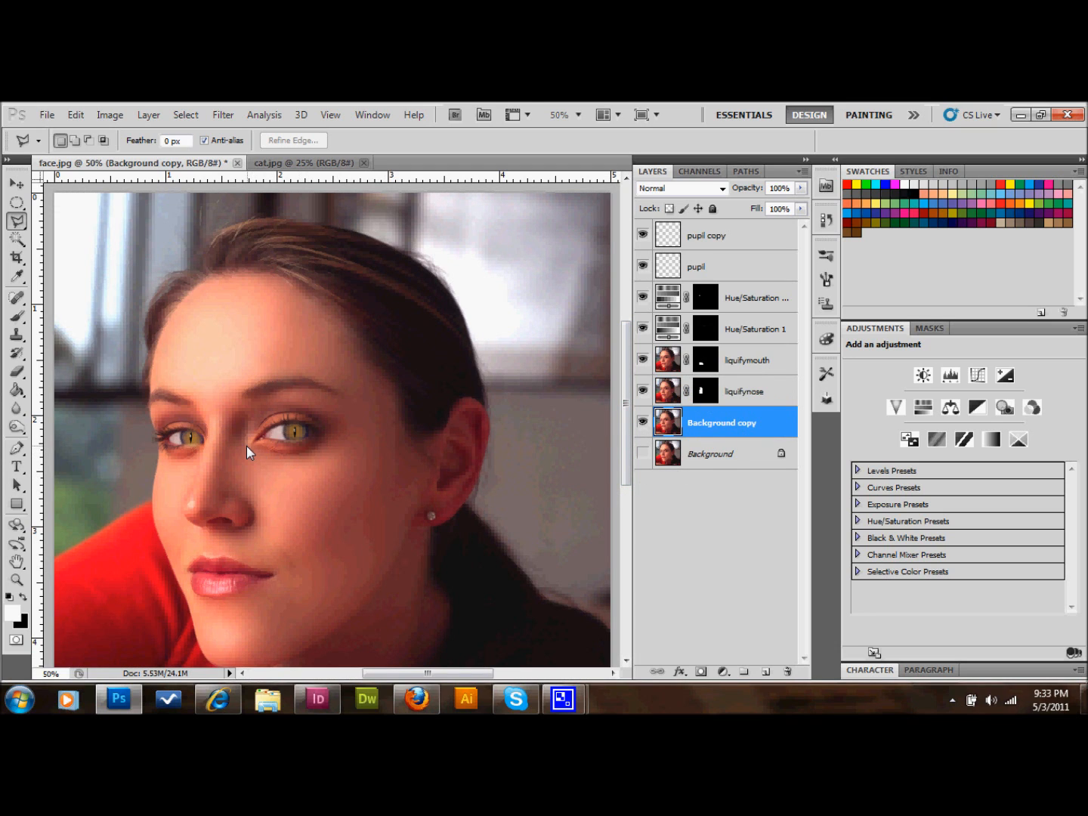
mouse_move(275, 411)
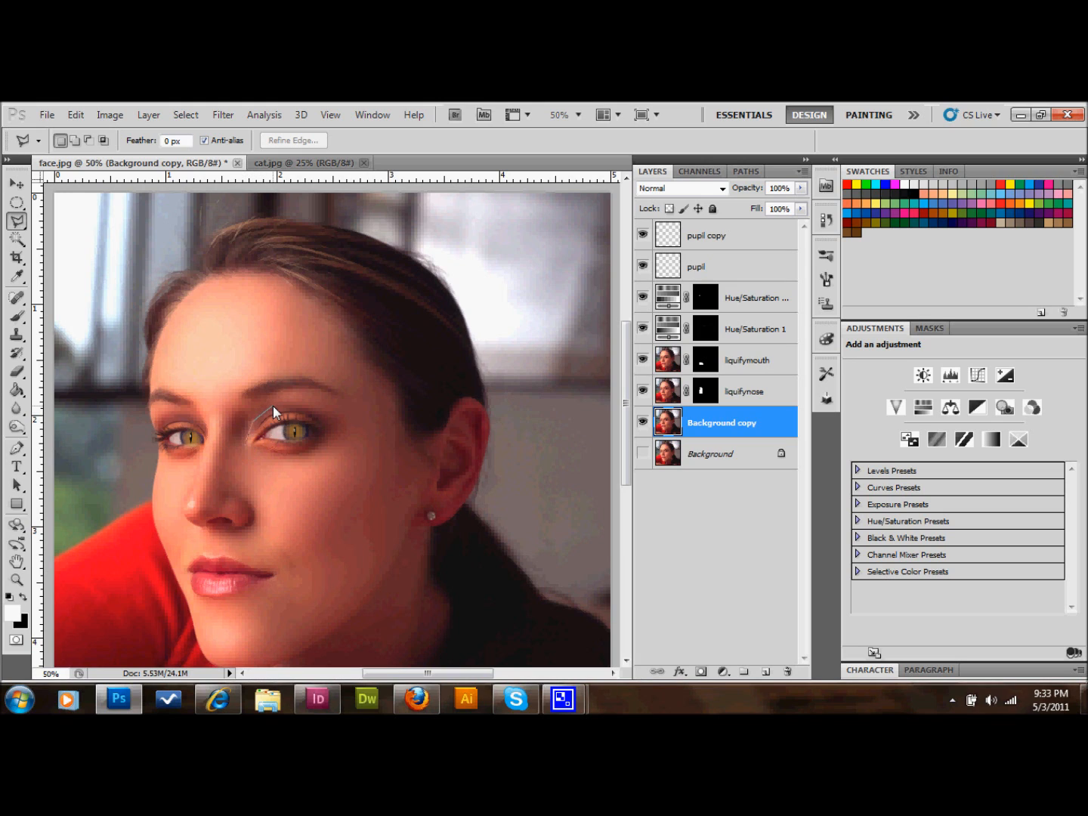
mouse_move(259, 418)
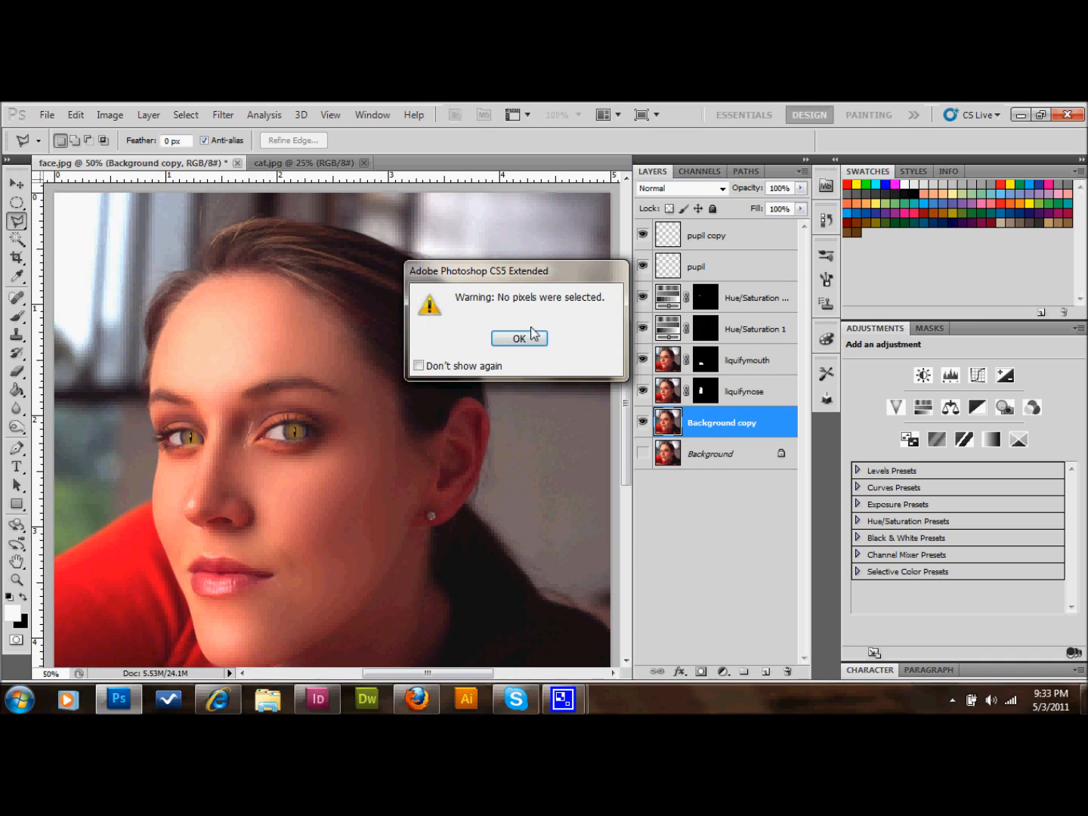
Mask the nose and mouth areas out of Background copy, then return to the liquifynose layer.
click(518, 337)
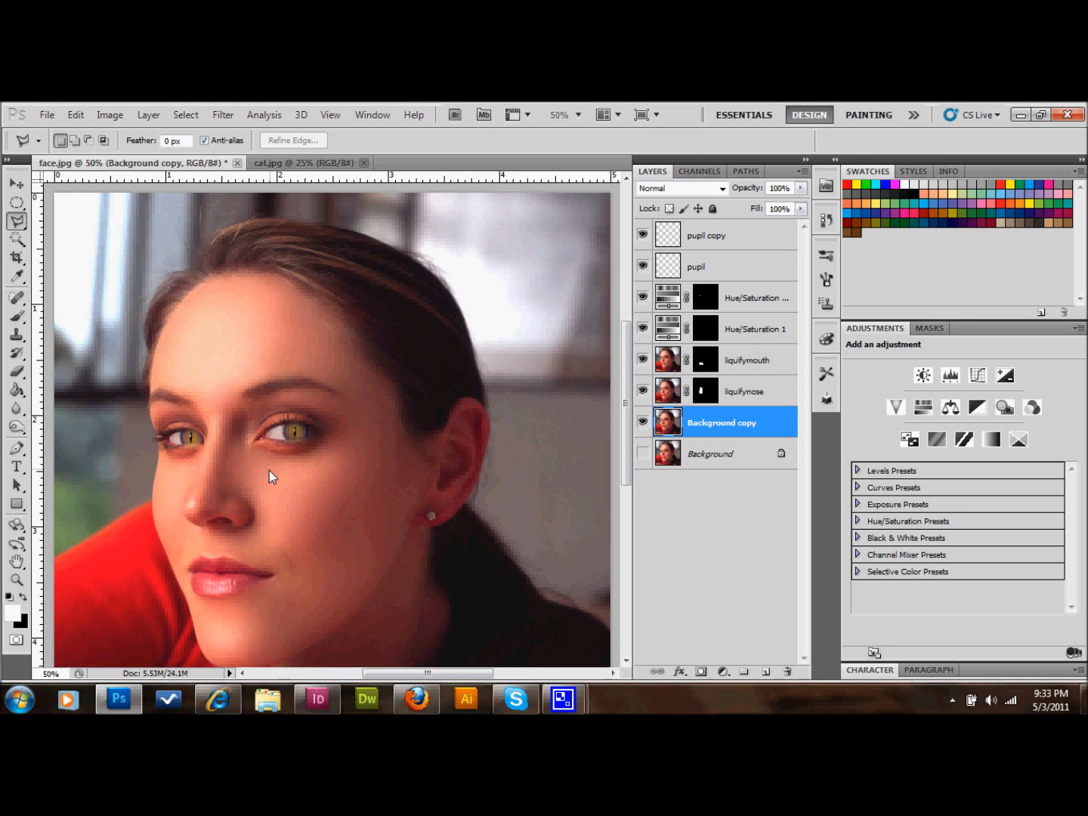
mouse_move(263, 528)
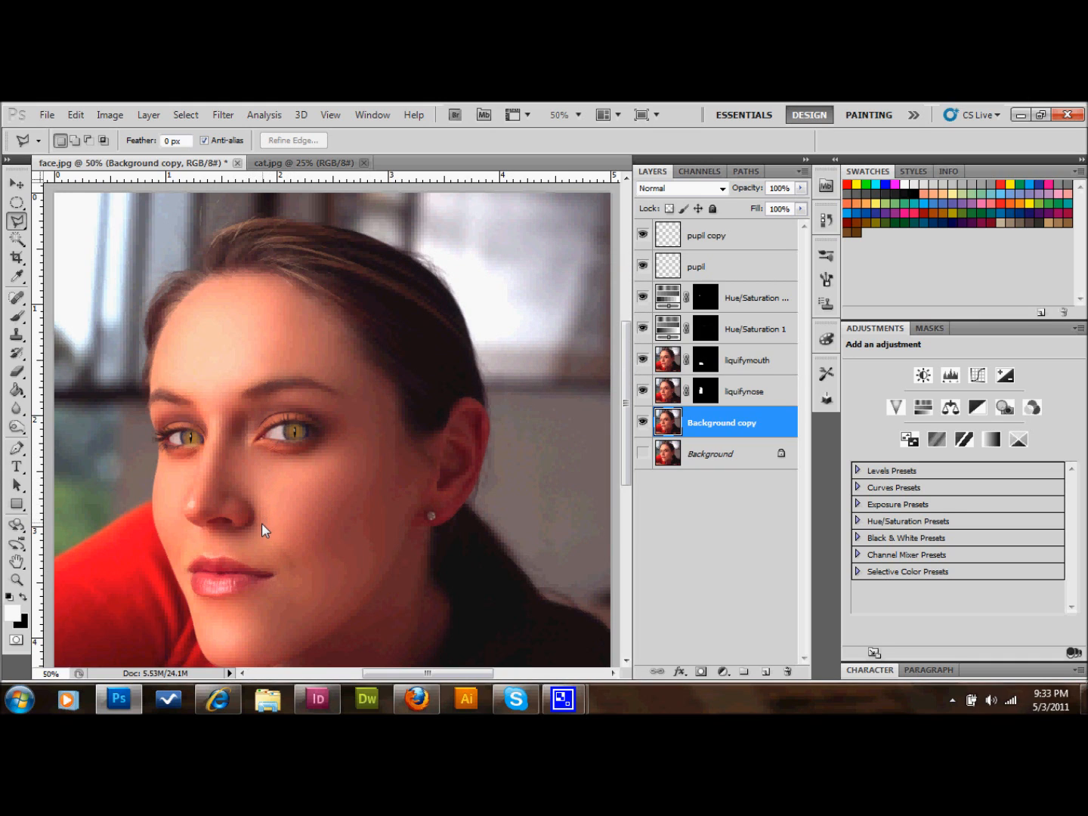
mouse_move(239, 538)
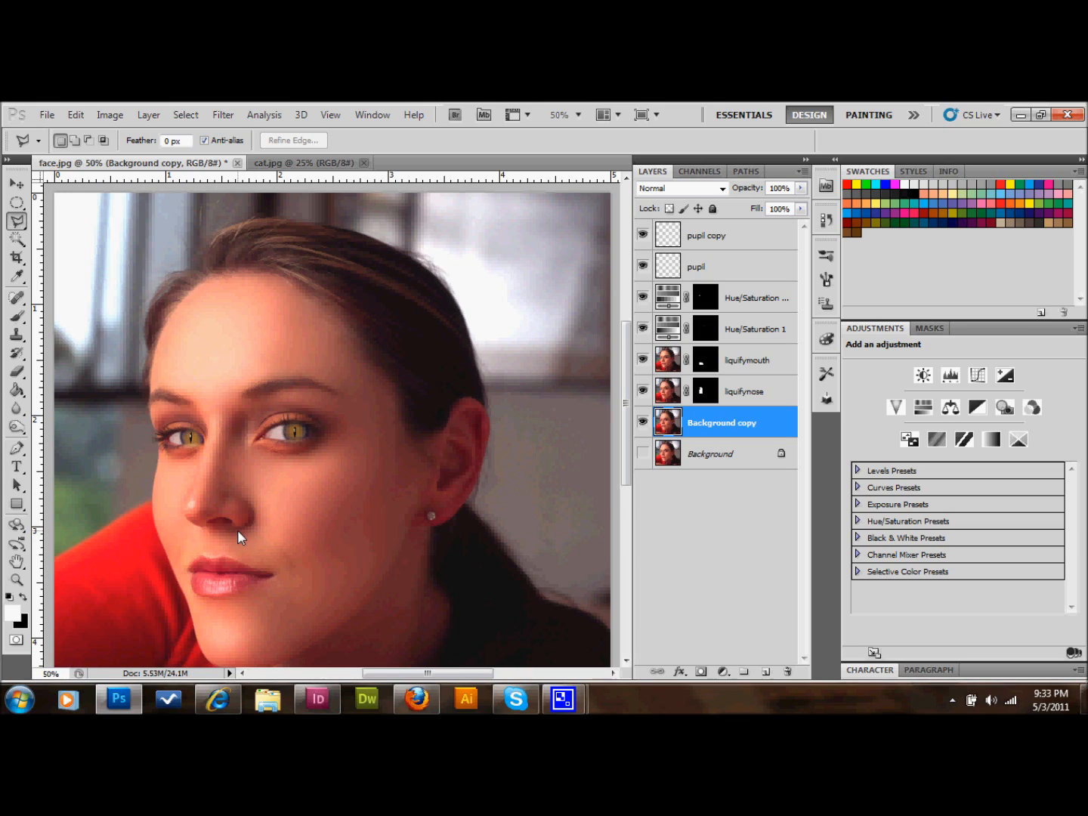
mouse_move(245, 492)
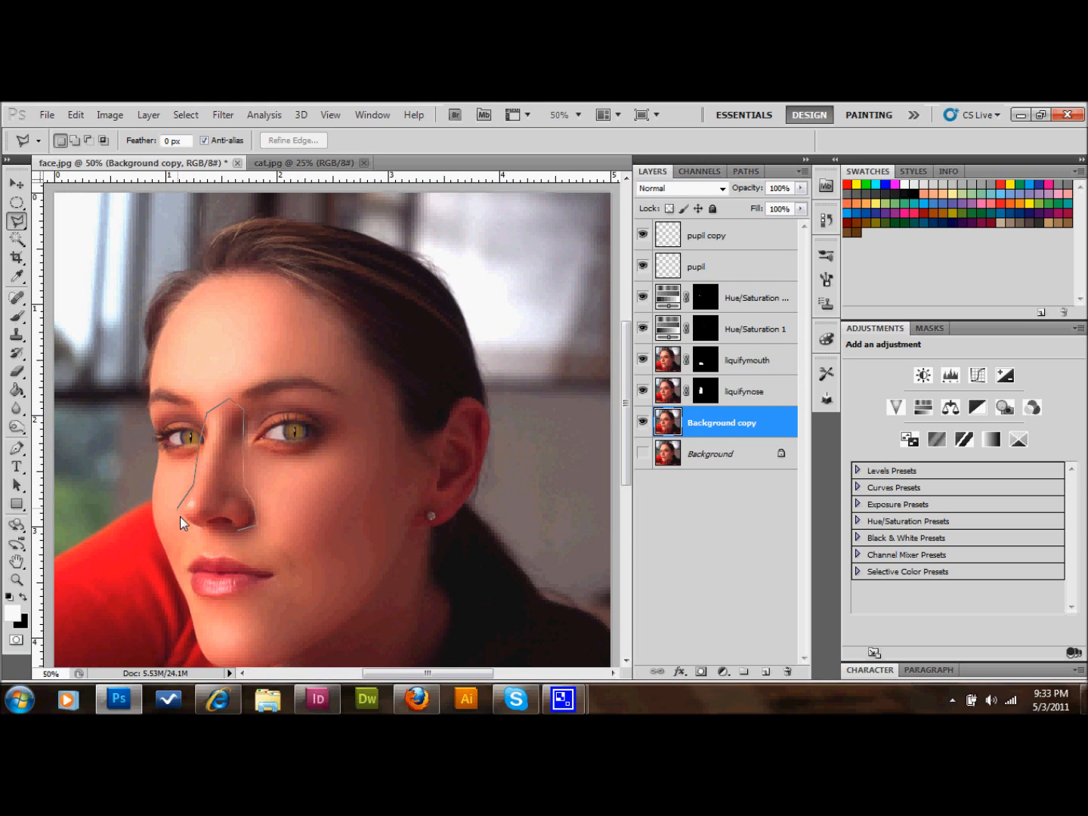
click(254, 530)
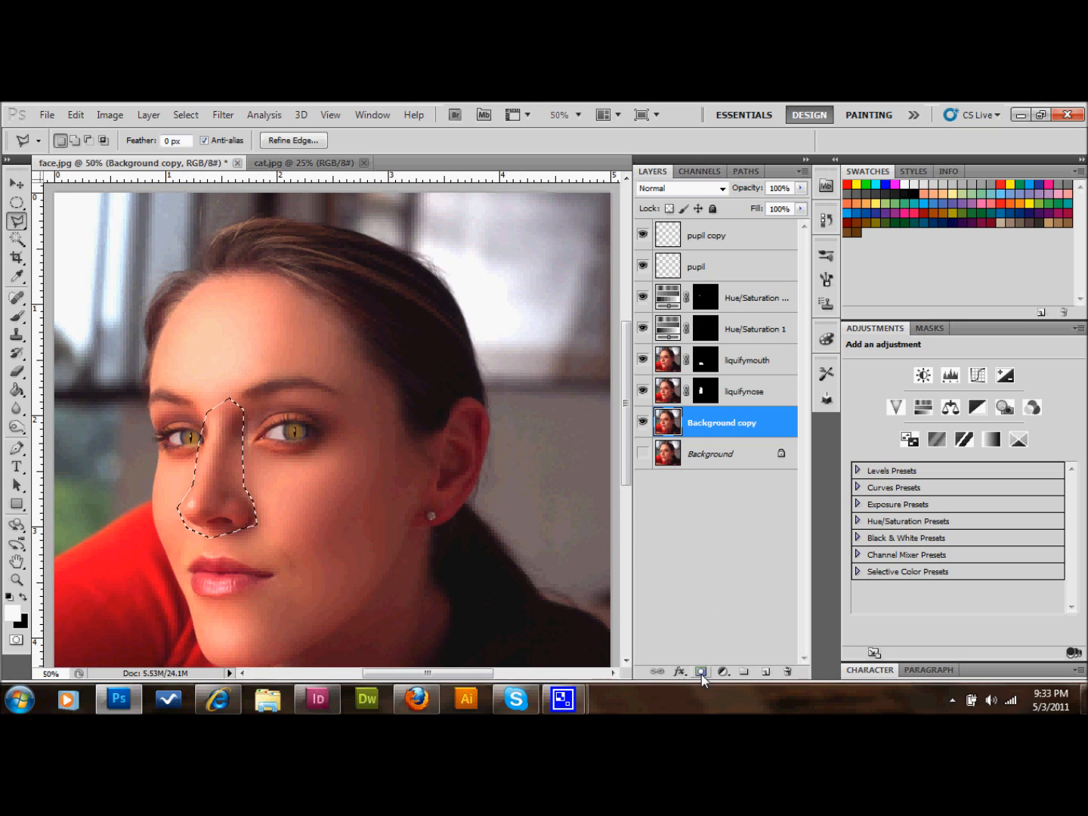
click(184, 115)
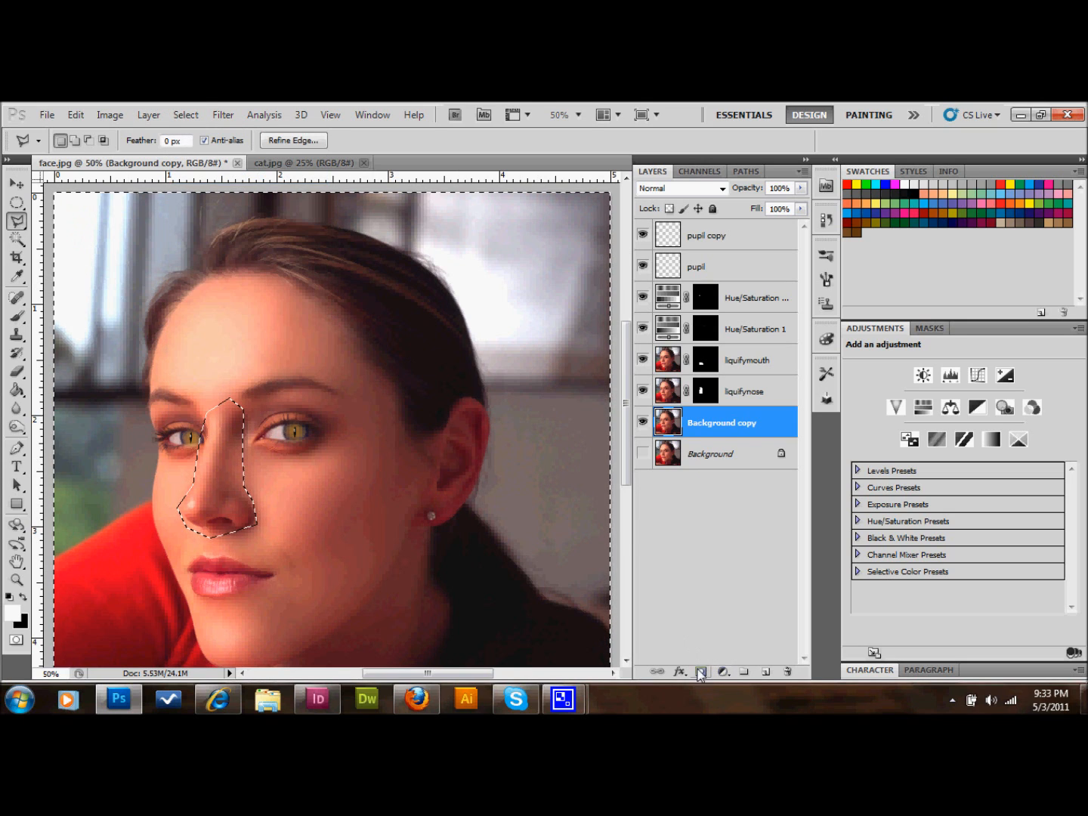
click(701, 671)
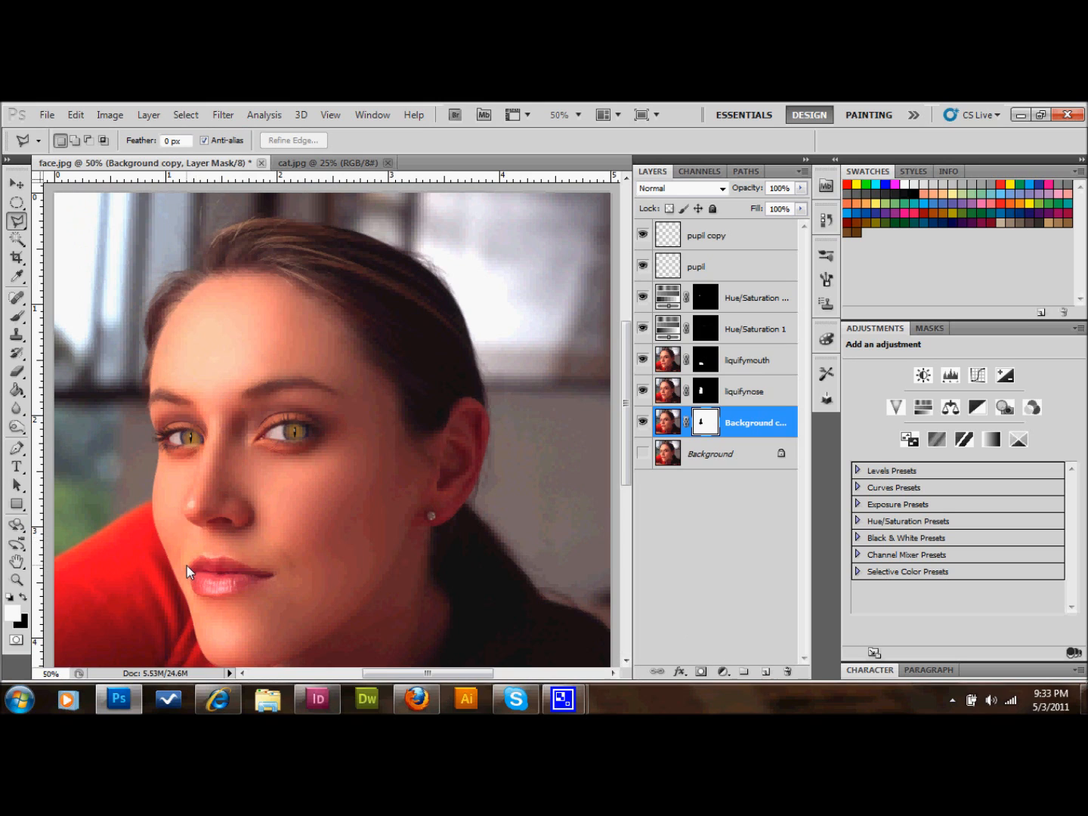
drag(187, 565, 263, 571)
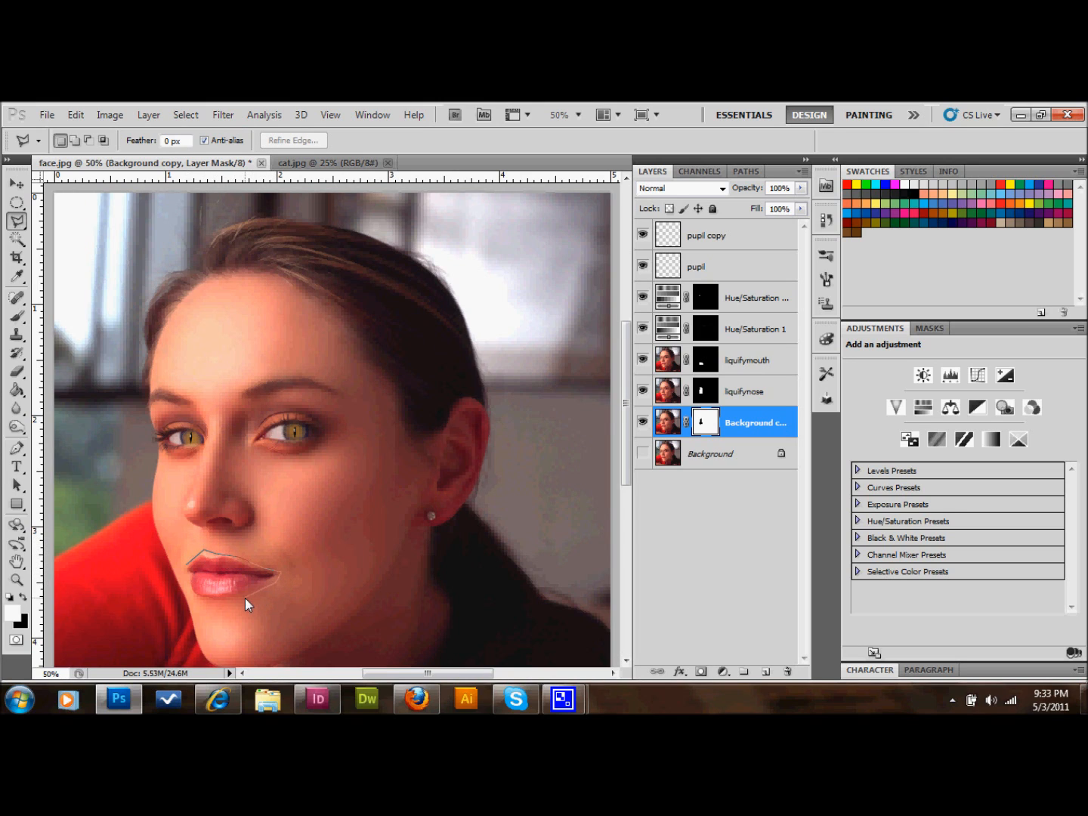
mouse_move(188, 572)
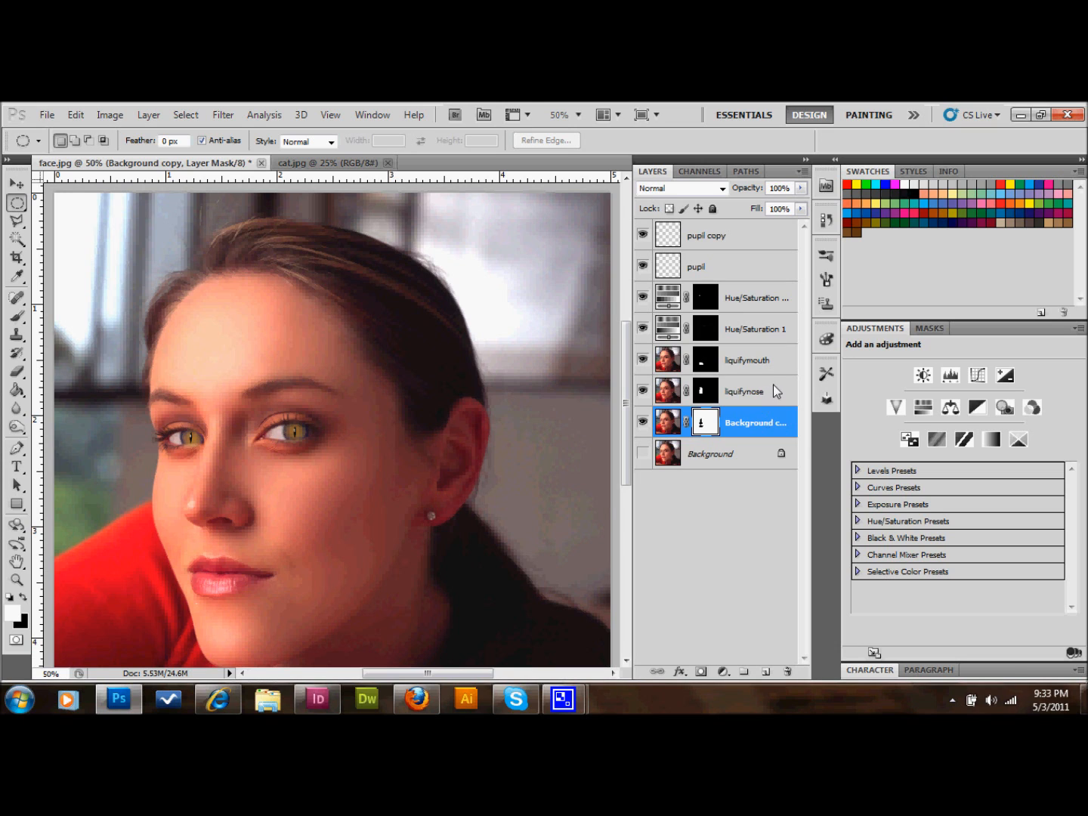
click(743, 390)
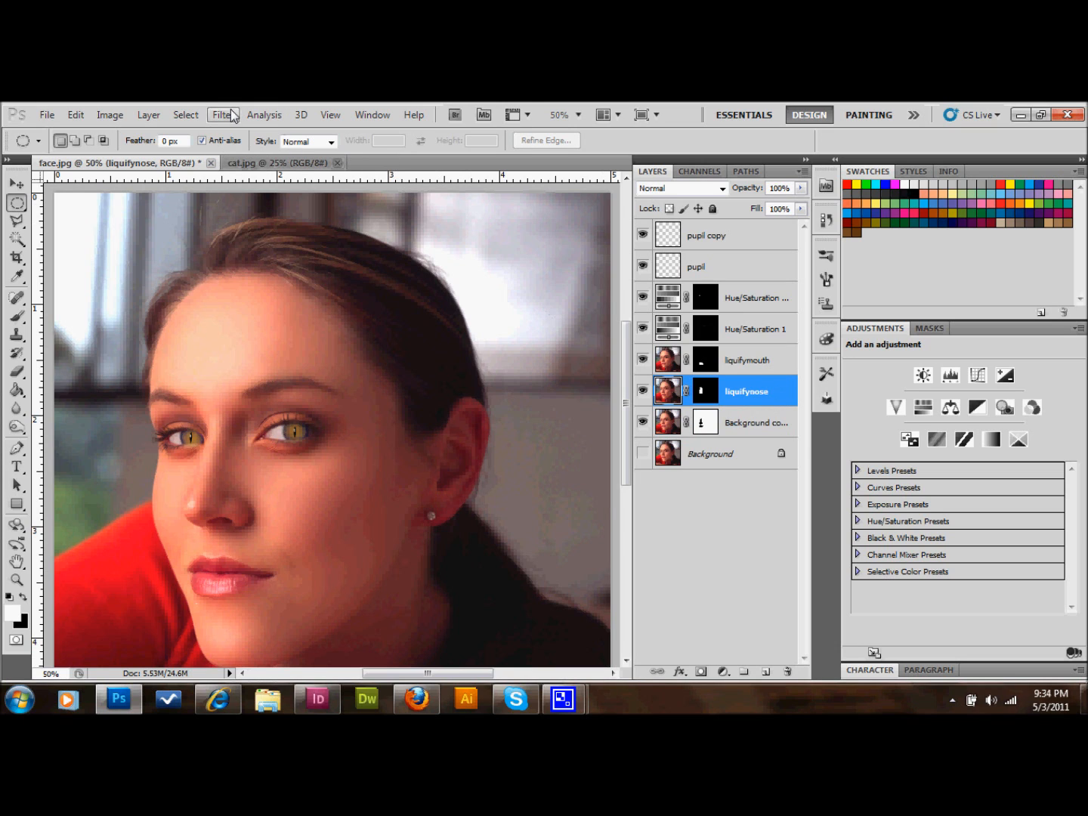
Slim the nose on liquifynose with the Liquify Forward Warp tool and confirm, then select liquifymouth.
click(220, 114)
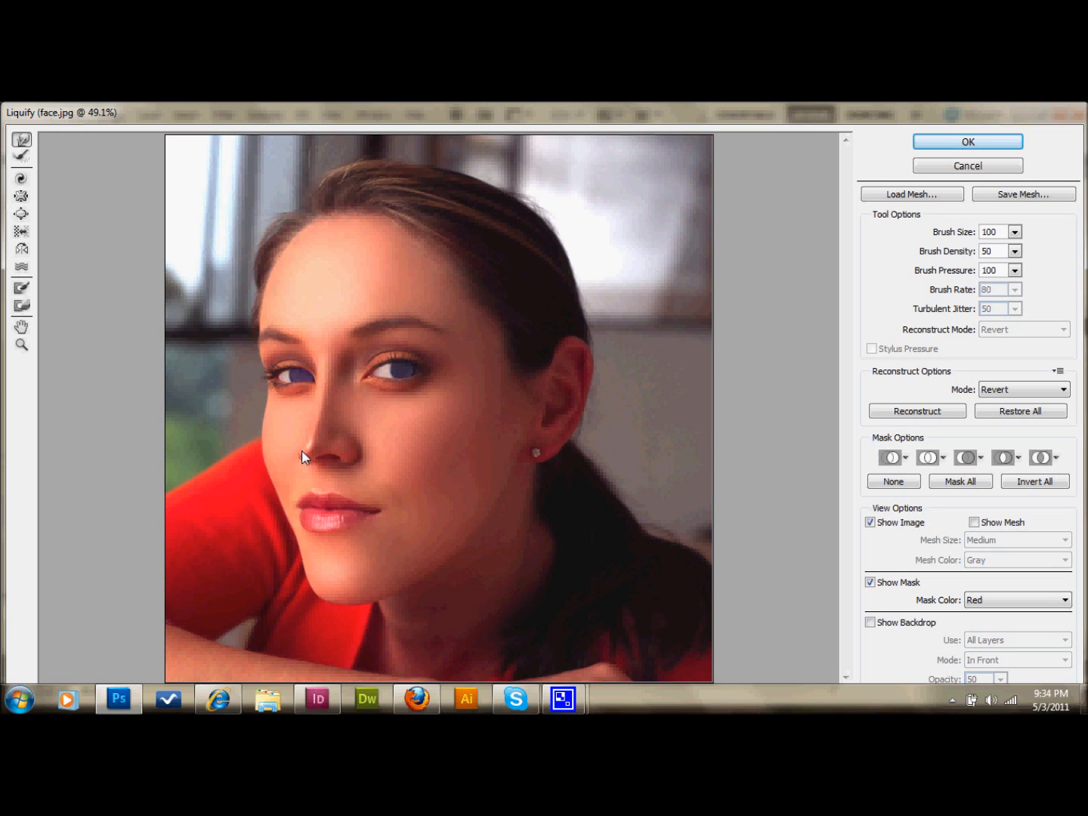
mouse_move(355, 460)
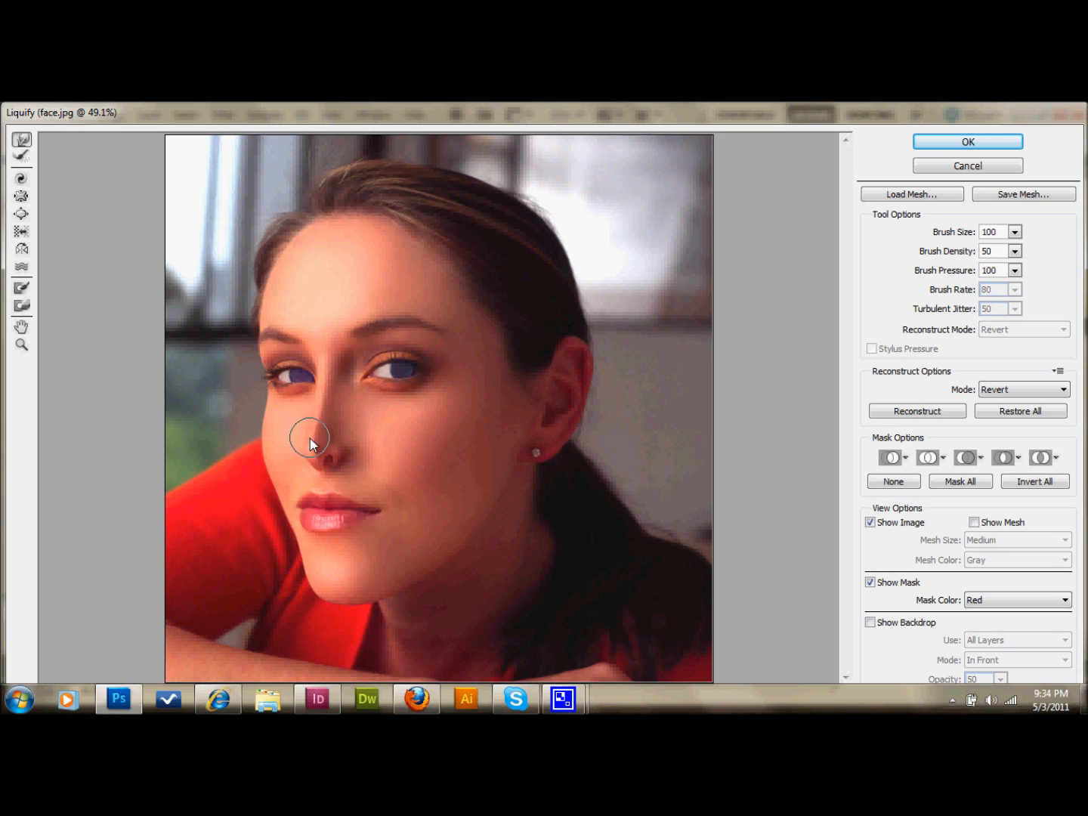
mouse_move(324, 417)
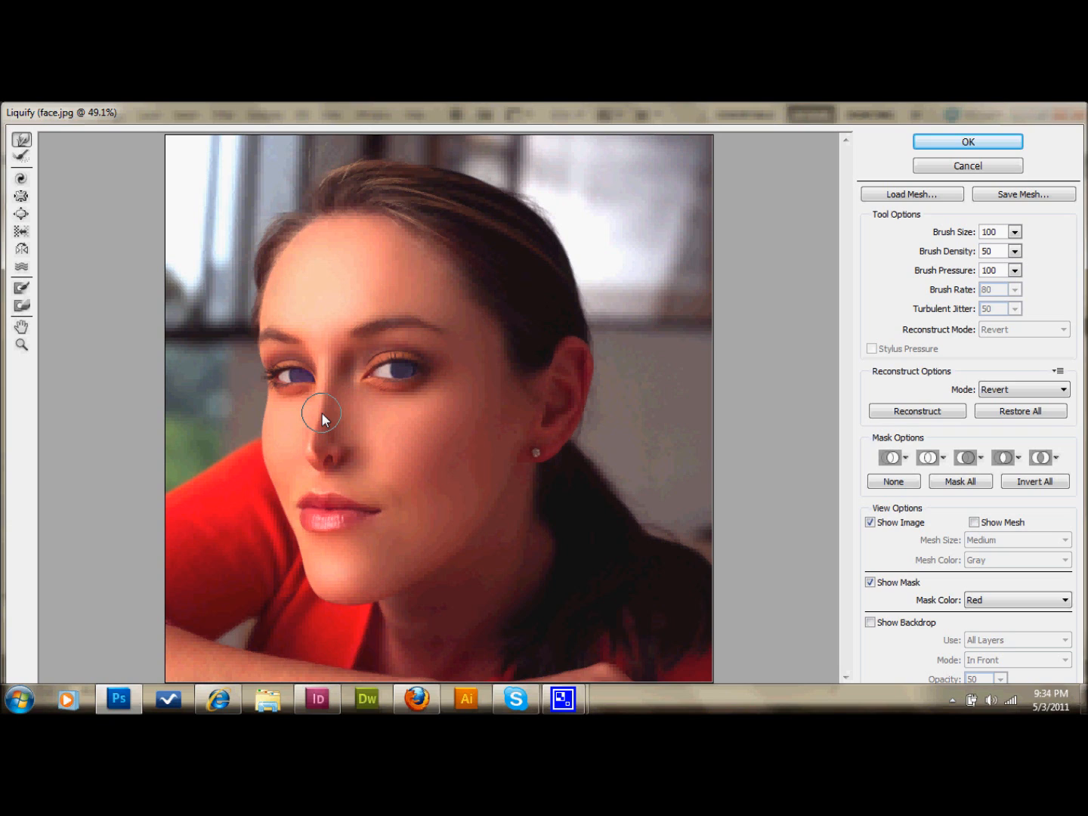
mouse_move(435, 519)
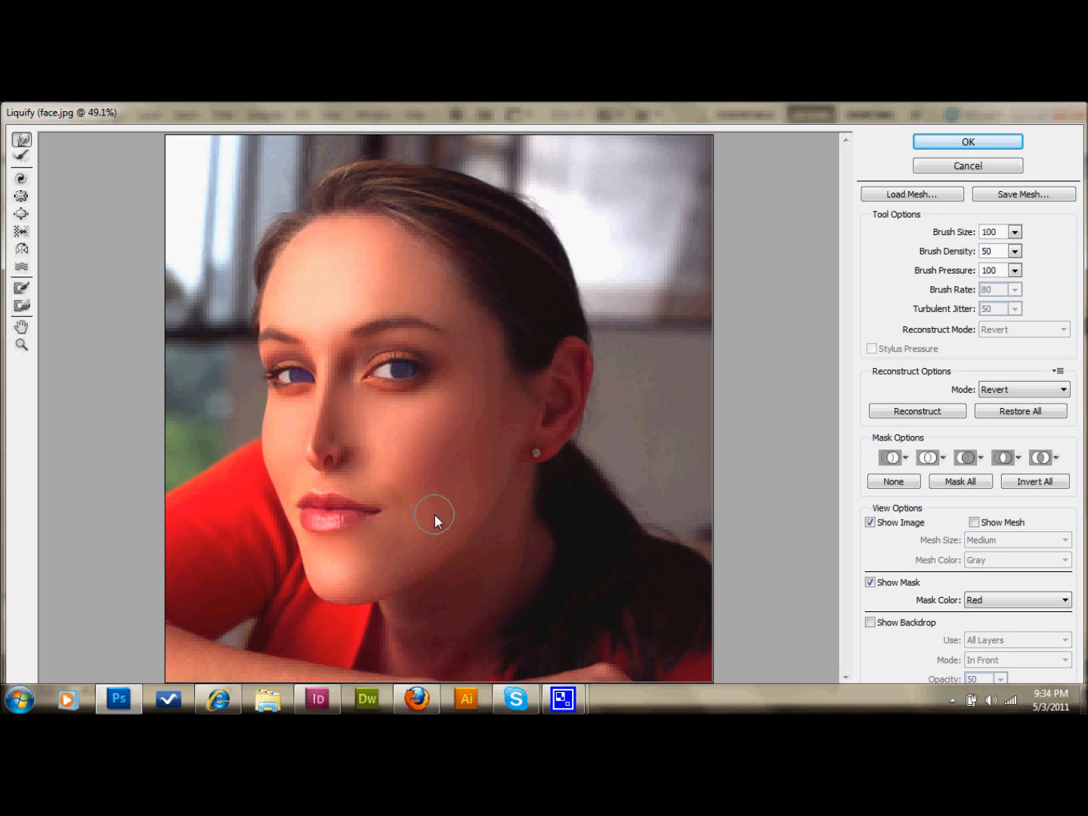
mouse_move(421, 535)
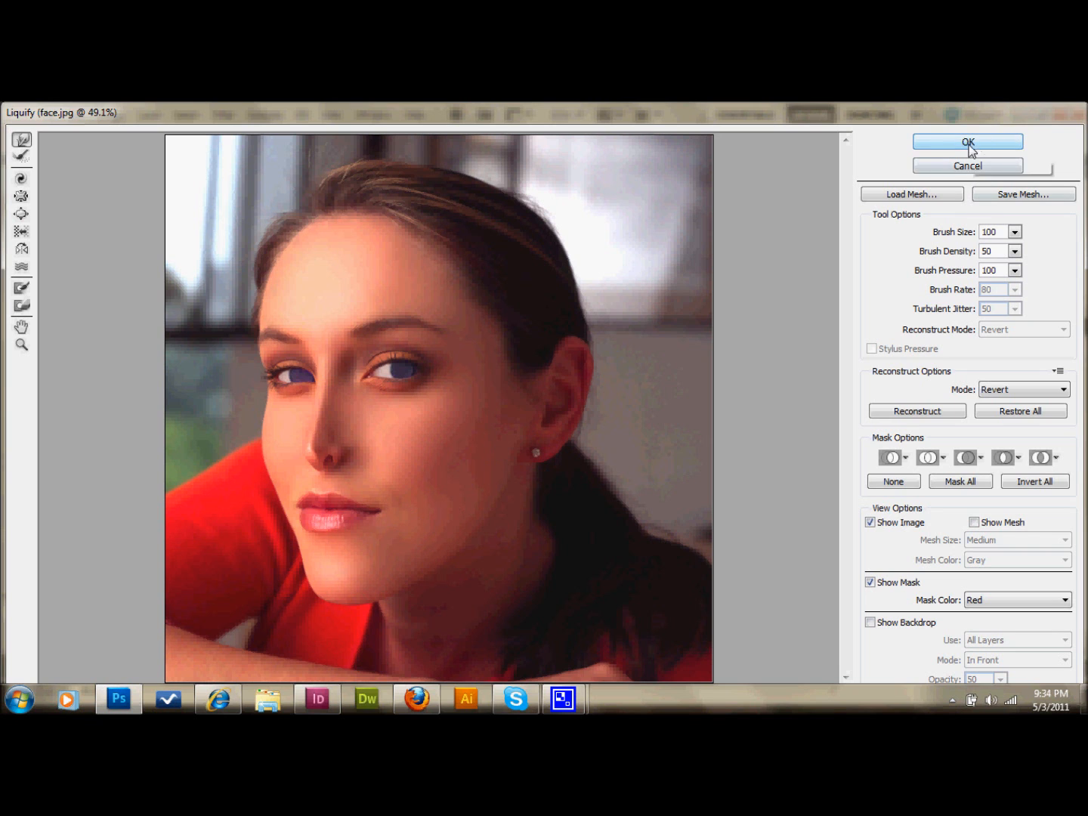
click(966, 141)
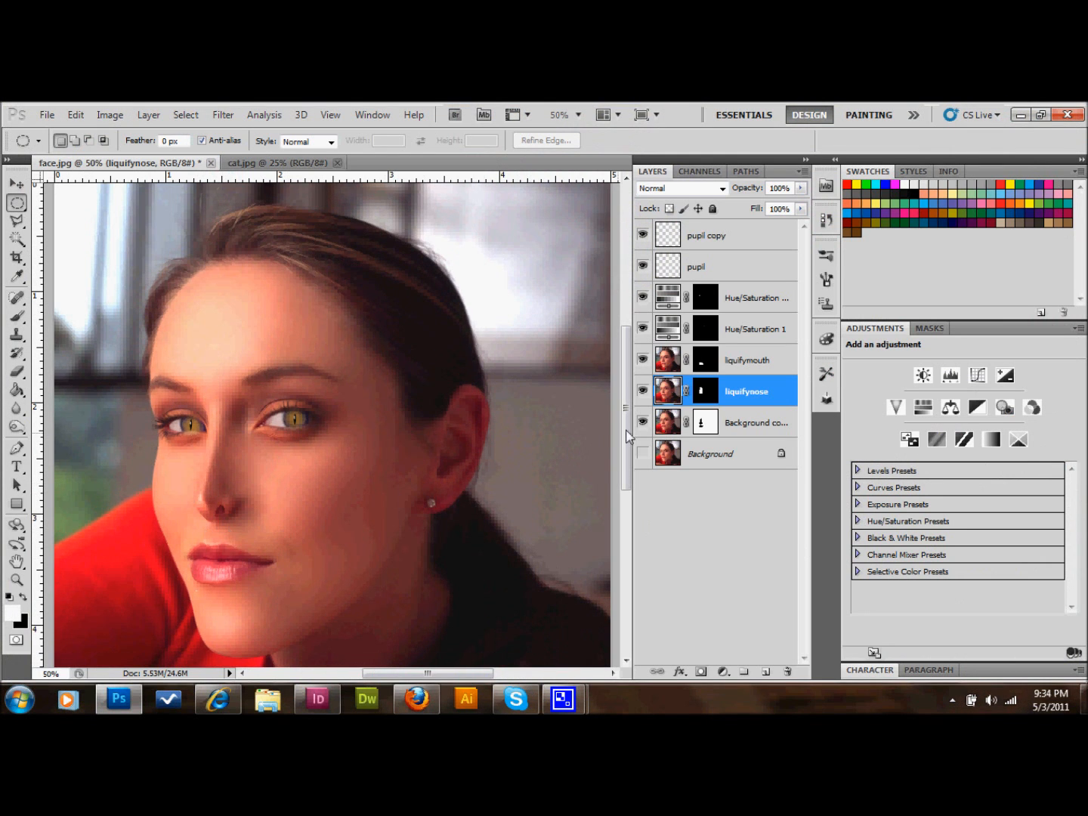
click(748, 360)
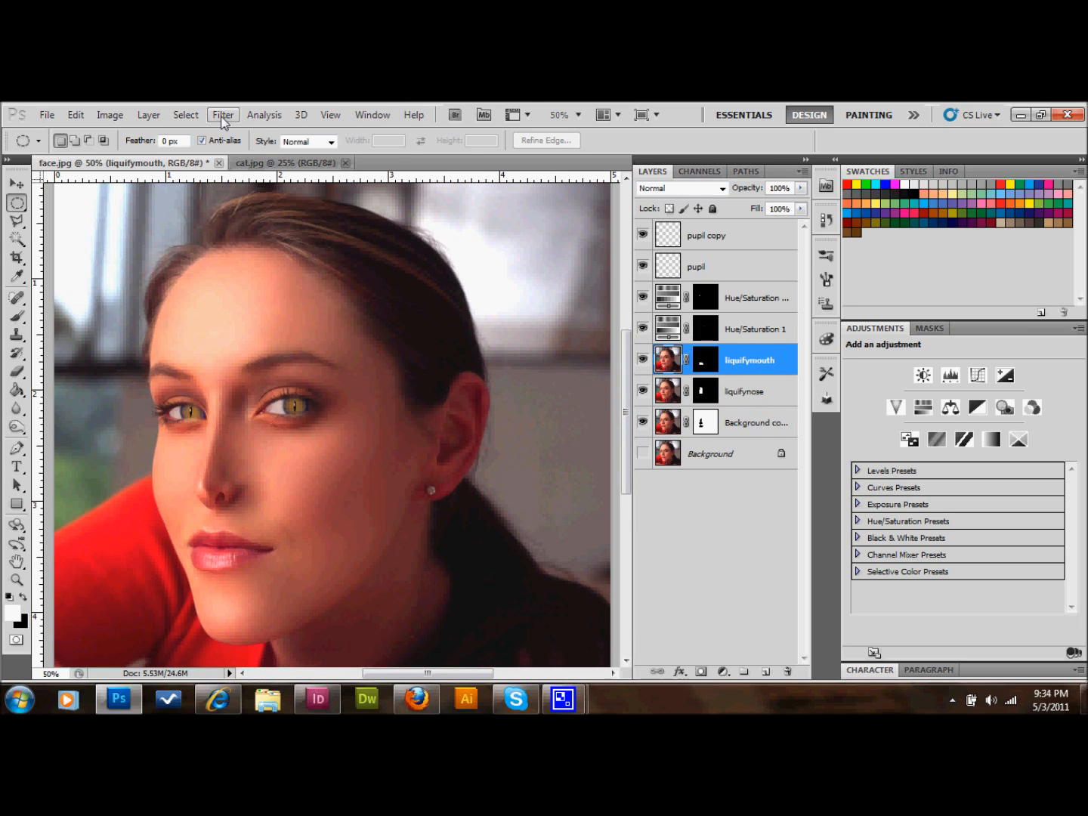
Open Filter > Liquify on the liquifymouth layer to reshape the lips.
click(223, 115)
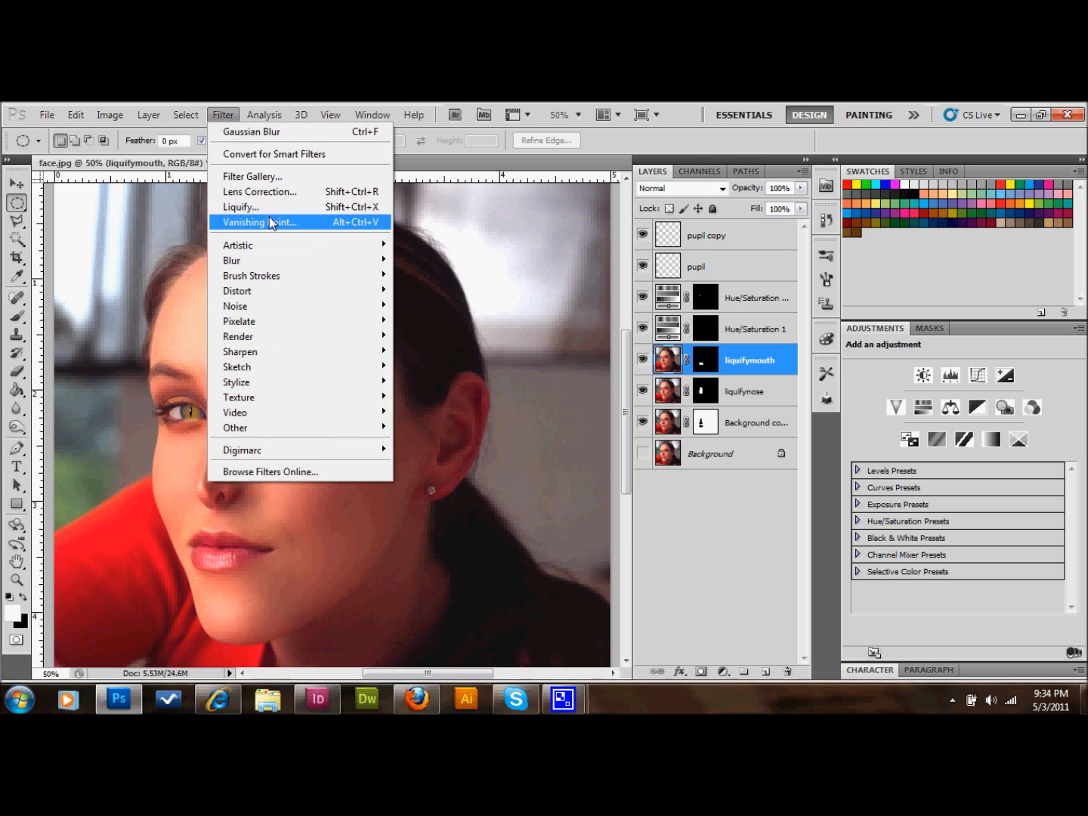
click(240, 206)
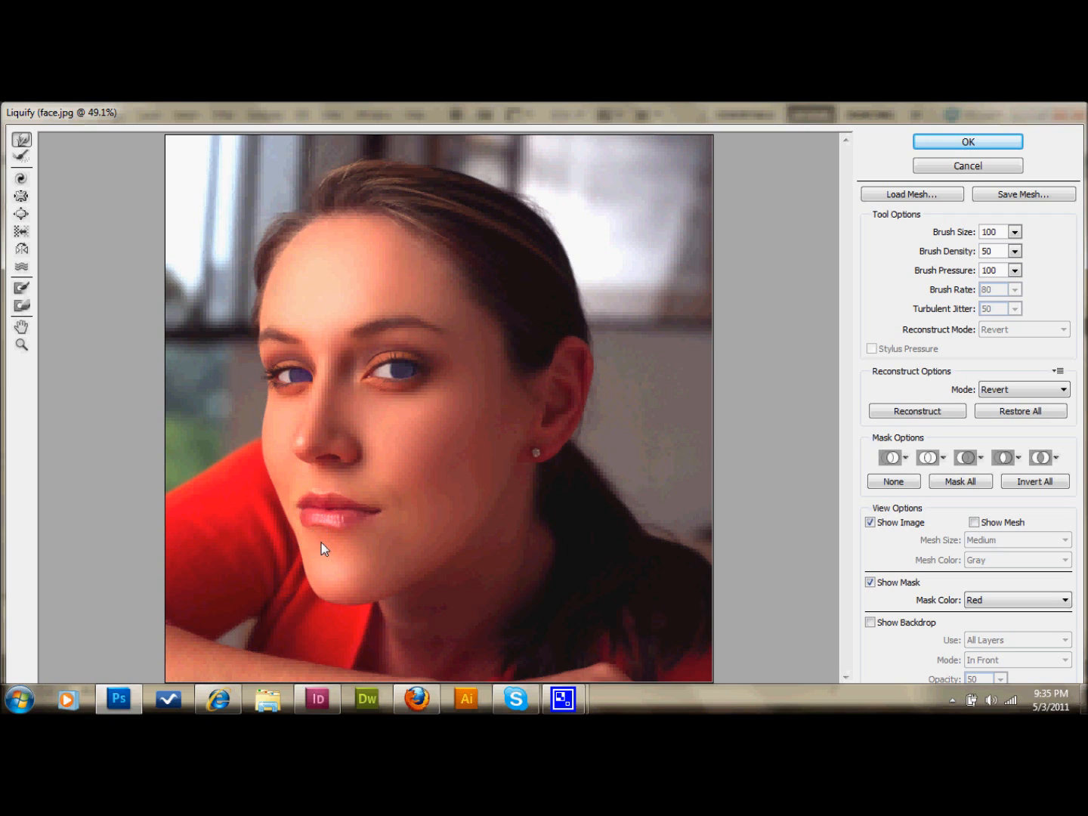
mouse_move(341, 536)
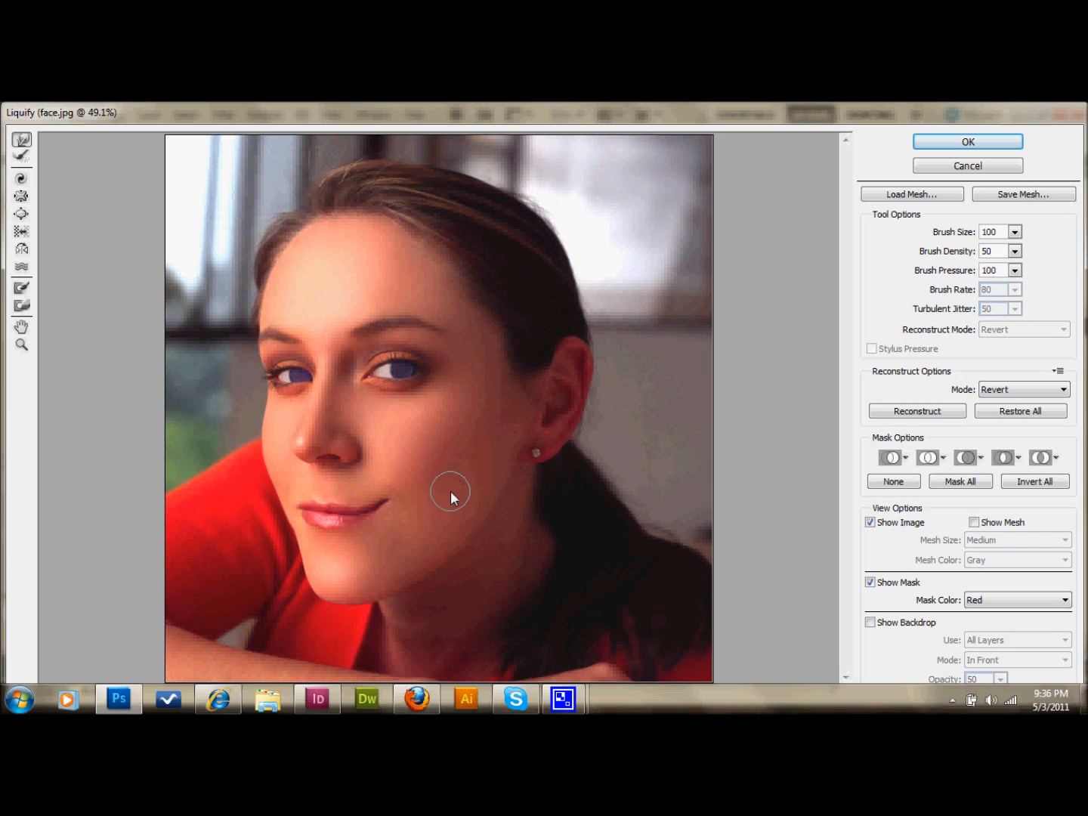
mouse_move(967, 142)
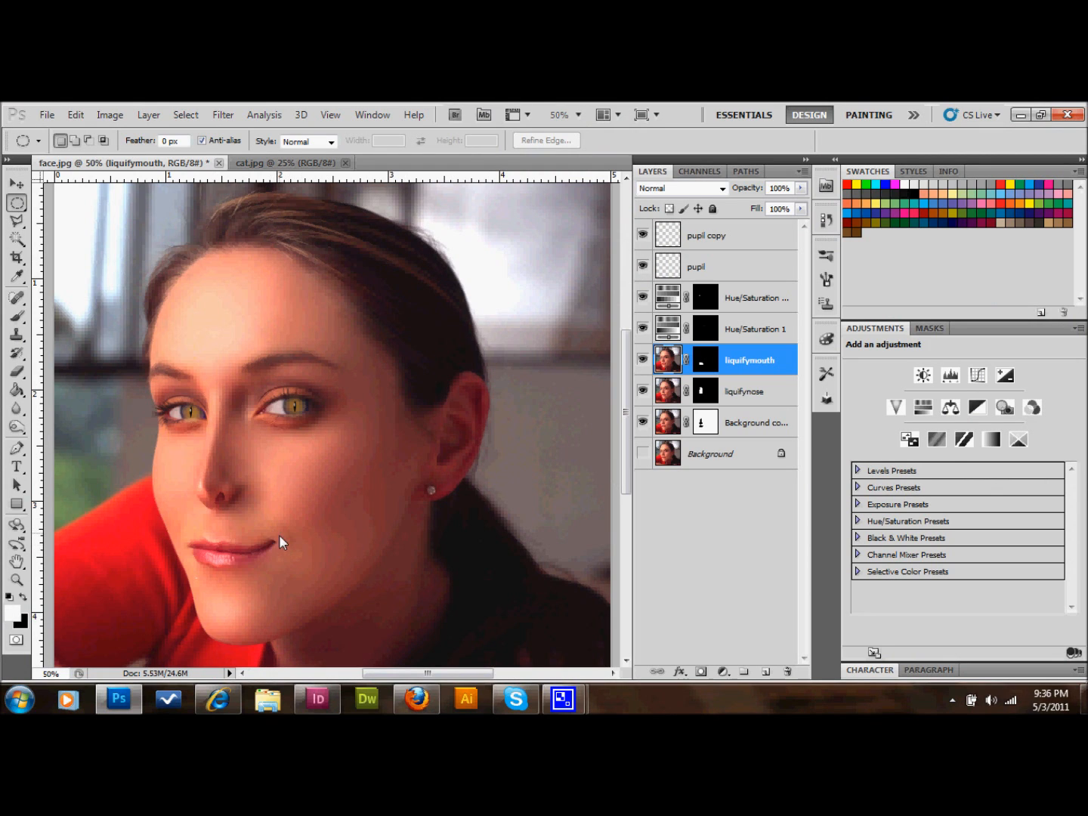
mouse_move(710, 353)
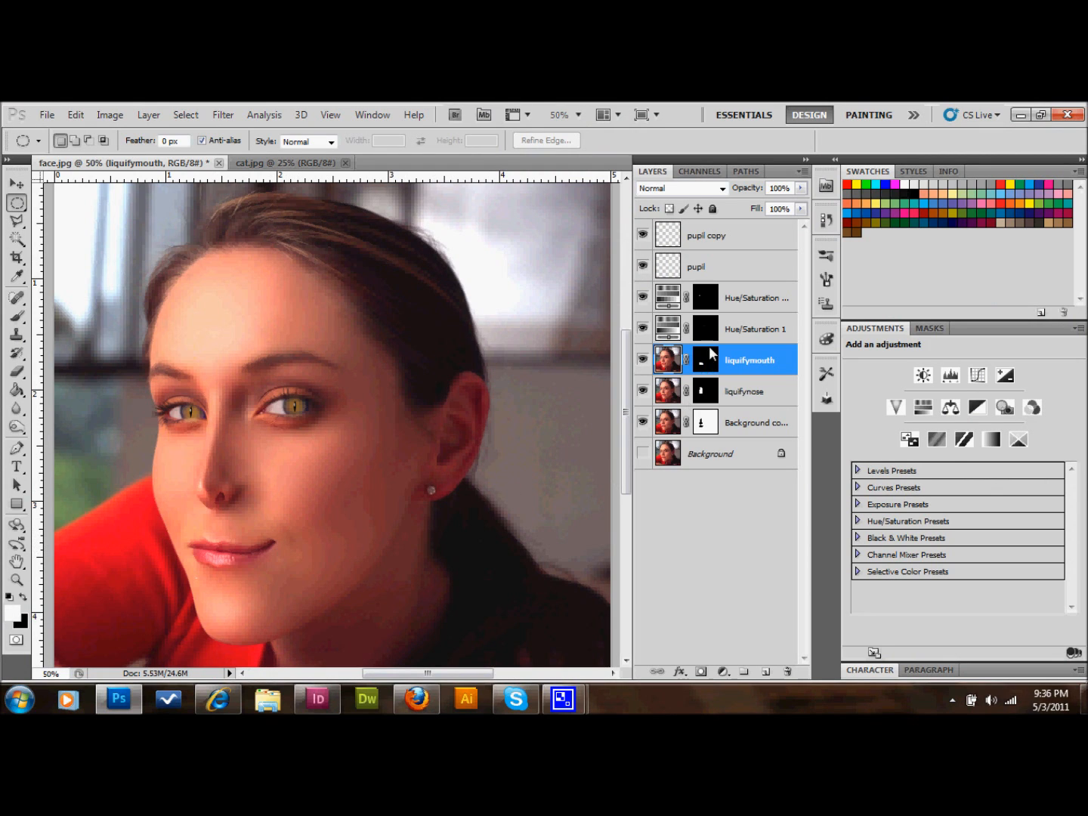
Paint white into the liquifymouth mask so the upturned smile shows on the face.
click(704, 359)
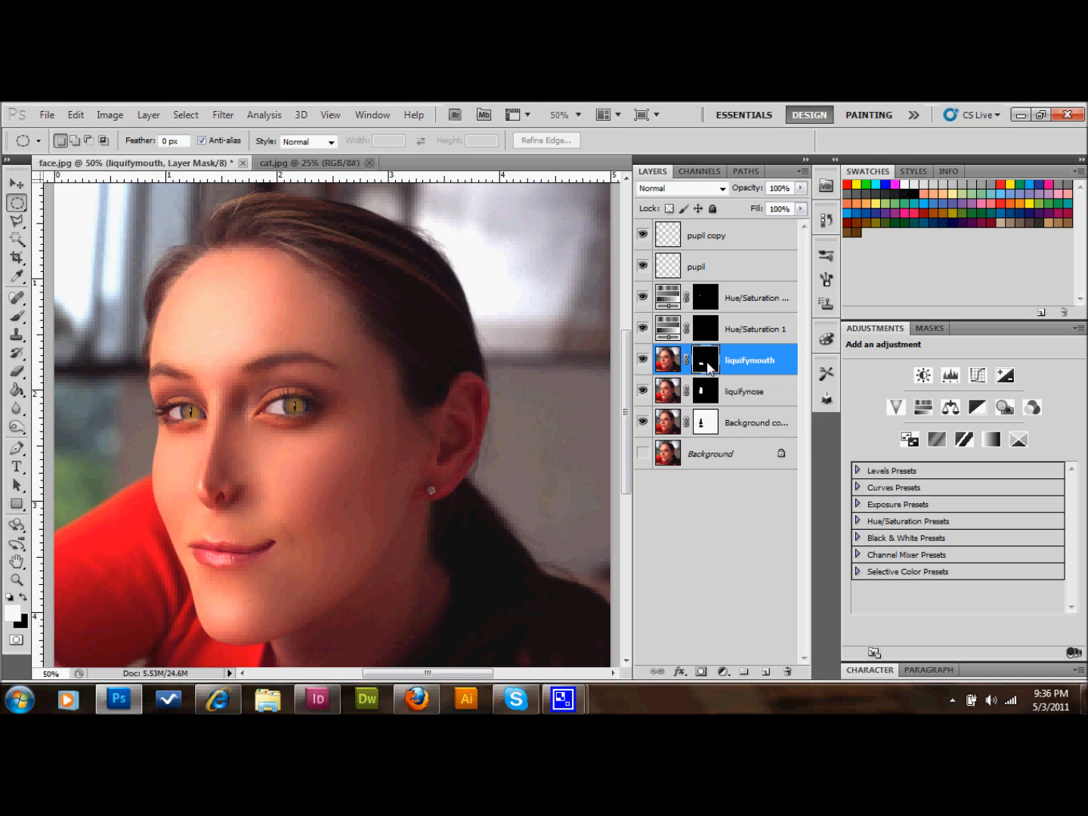
click(756, 422)
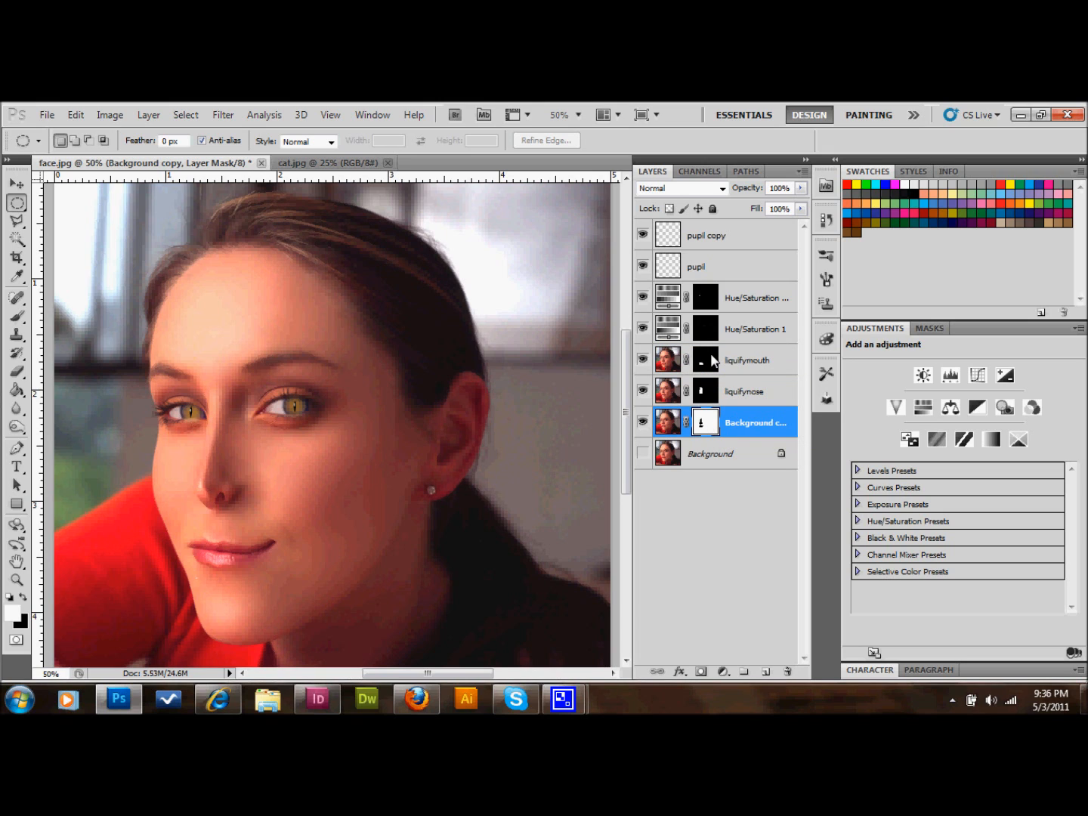
click(747, 359)
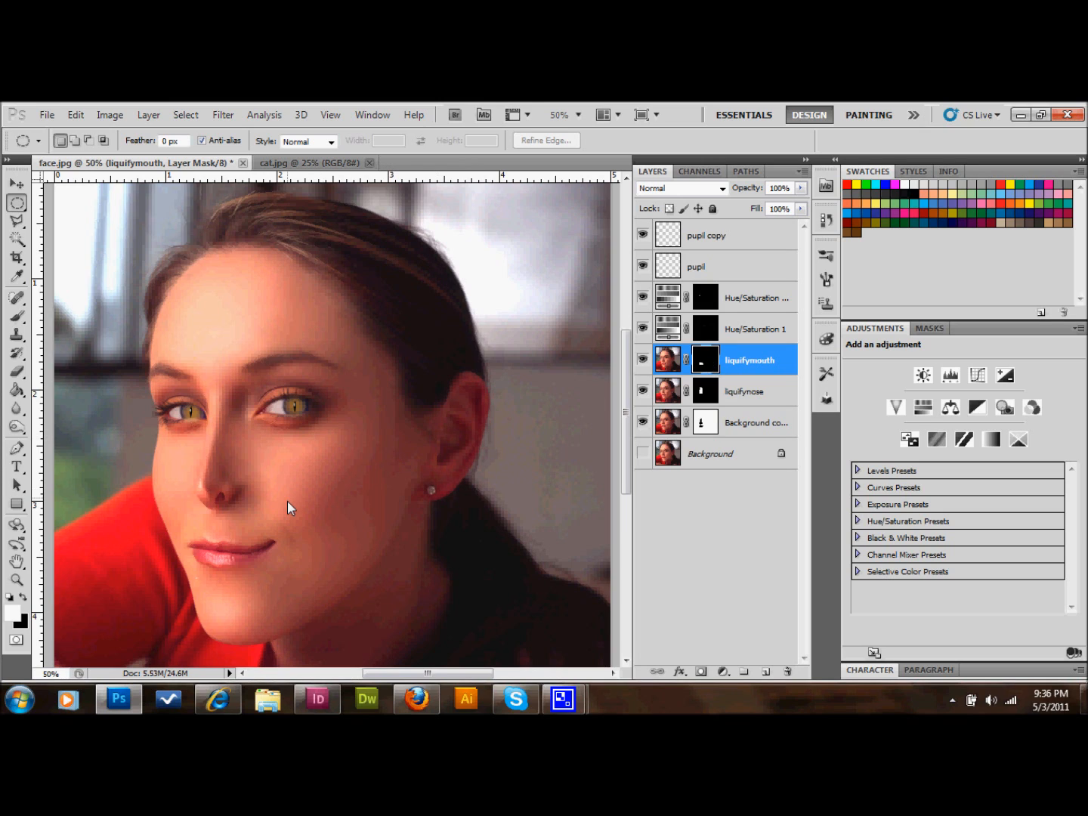
mouse_move(263, 522)
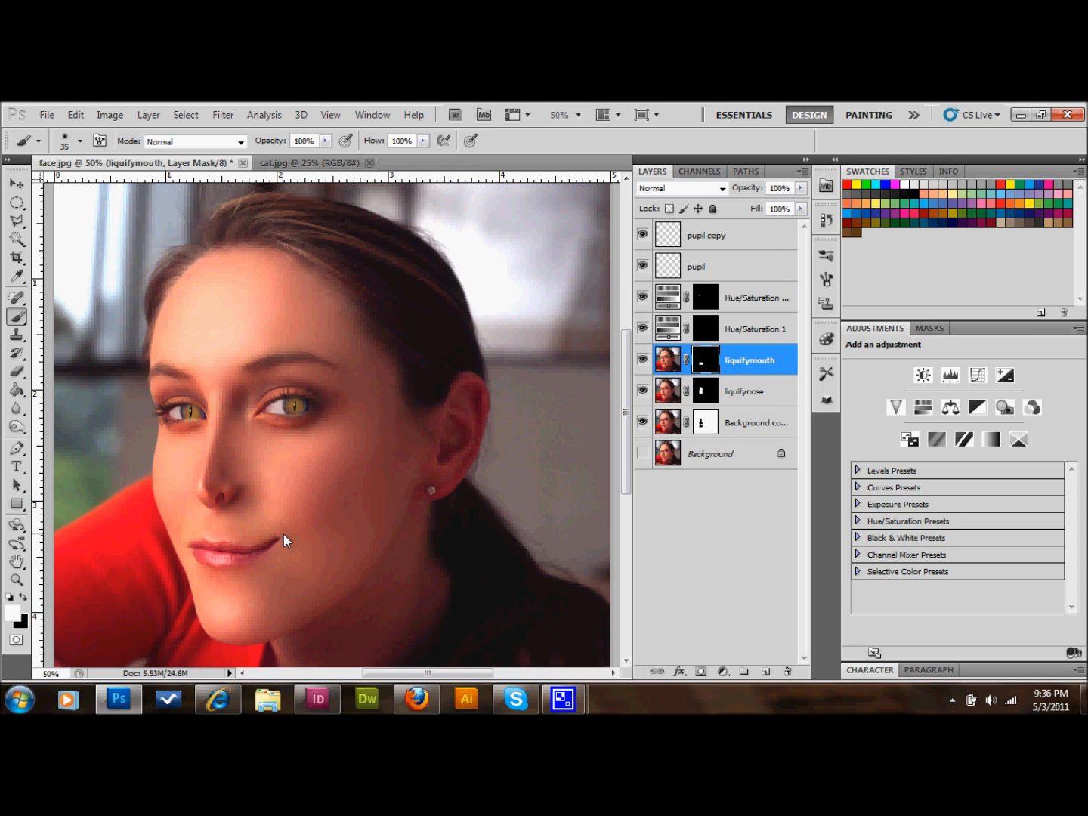
mouse_move(293, 542)
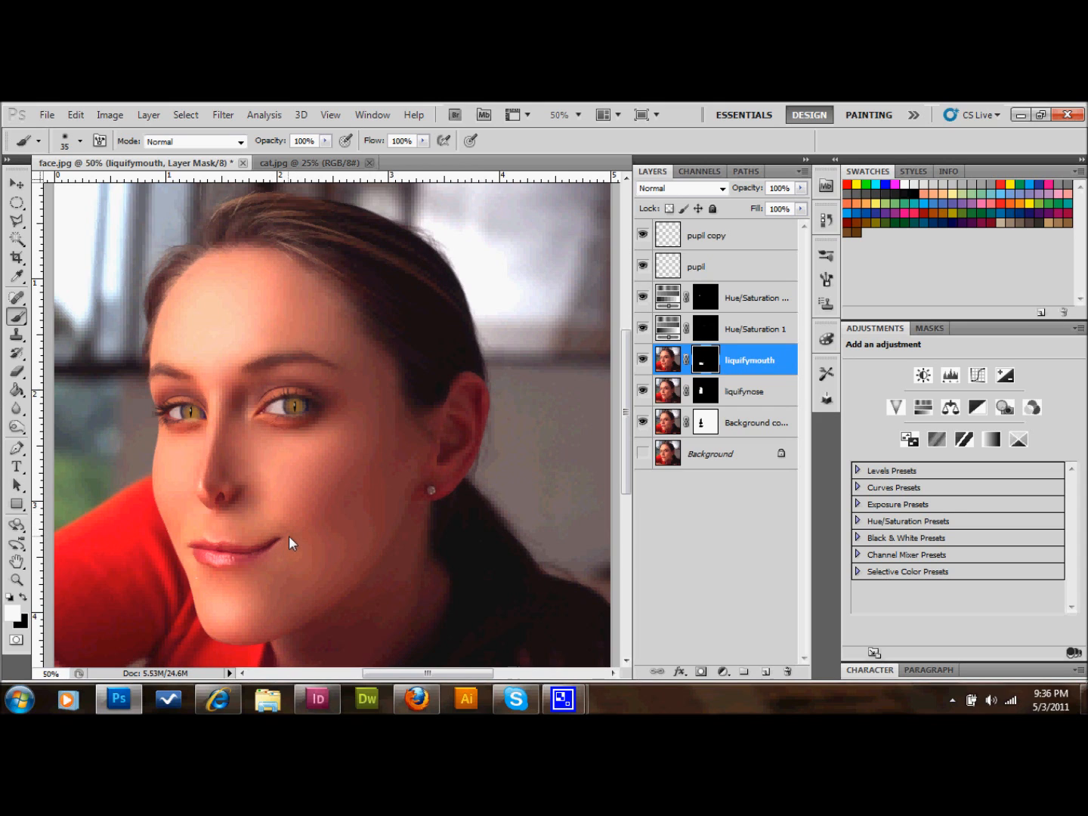
click(704, 359)
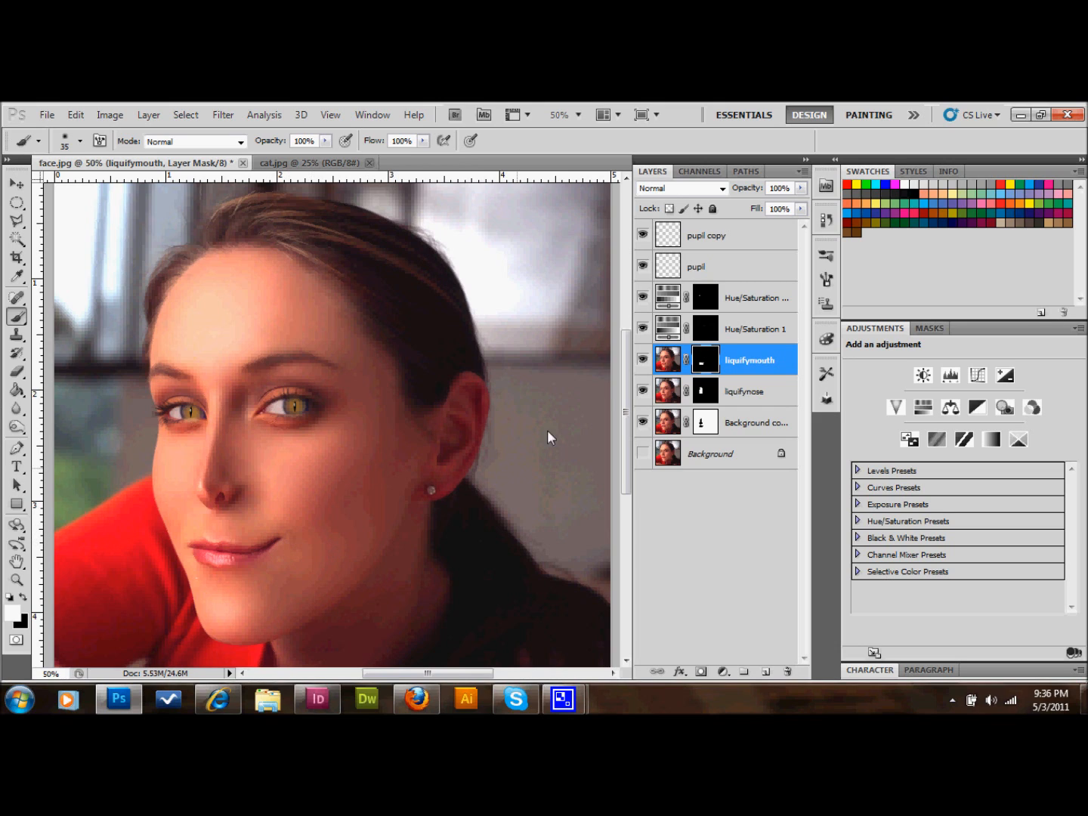
mouse_move(707, 361)
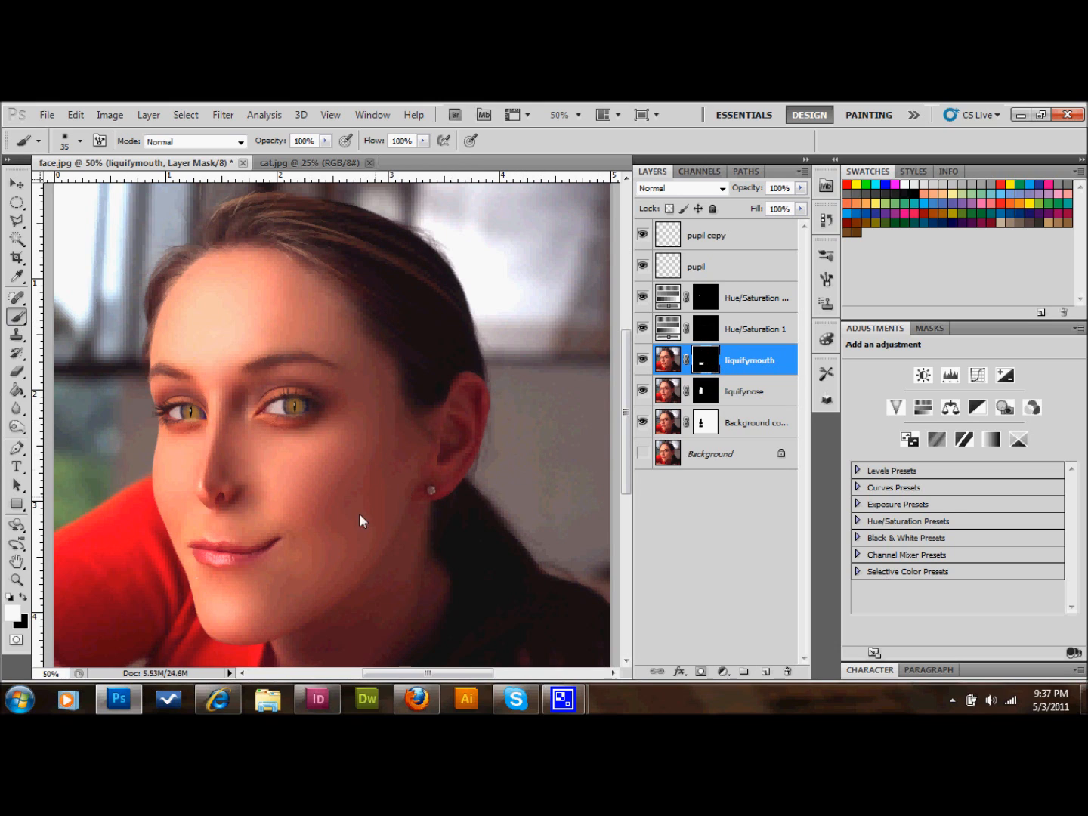
mouse_move(280, 538)
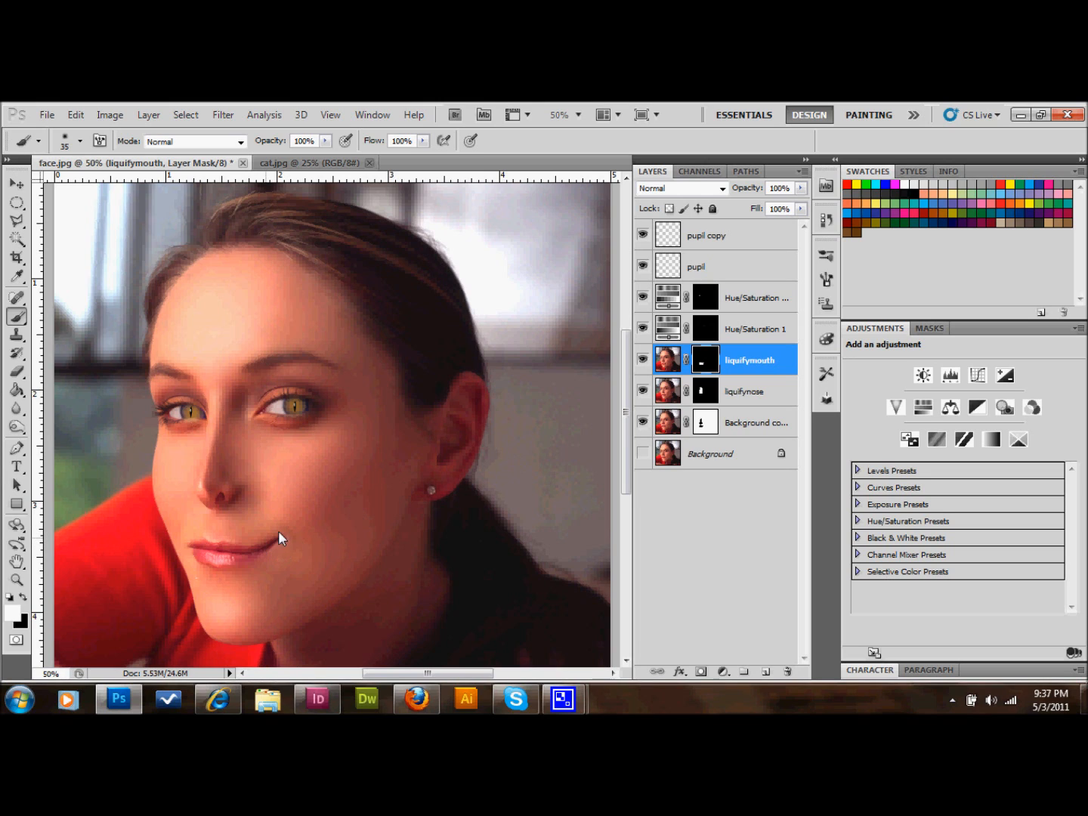
mouse_move(309, 556)
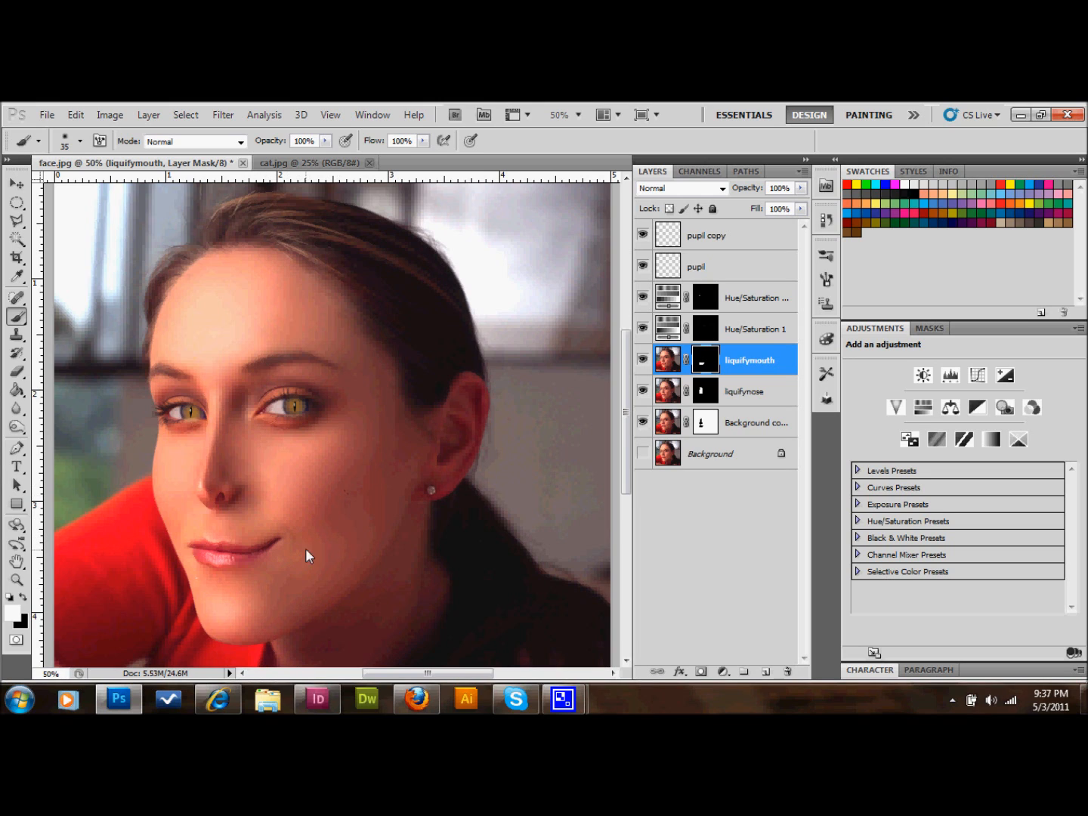
mouse_move(550, 411)
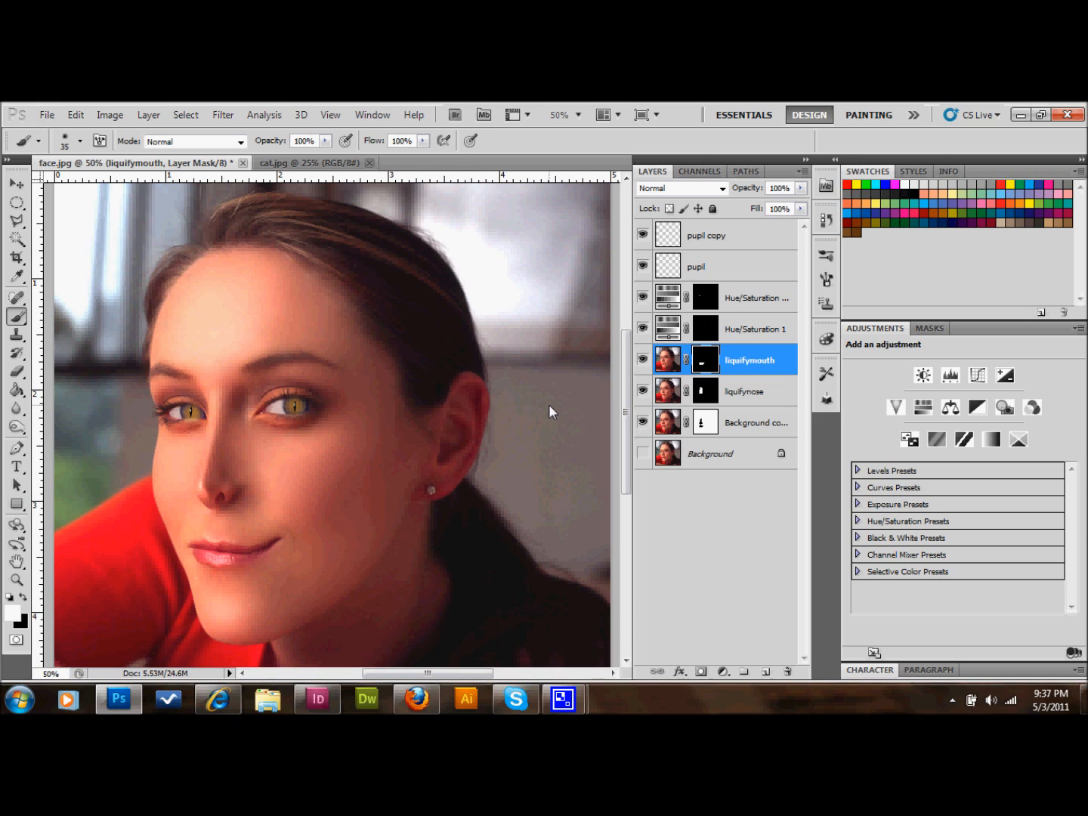
mouse_move(474, 431)
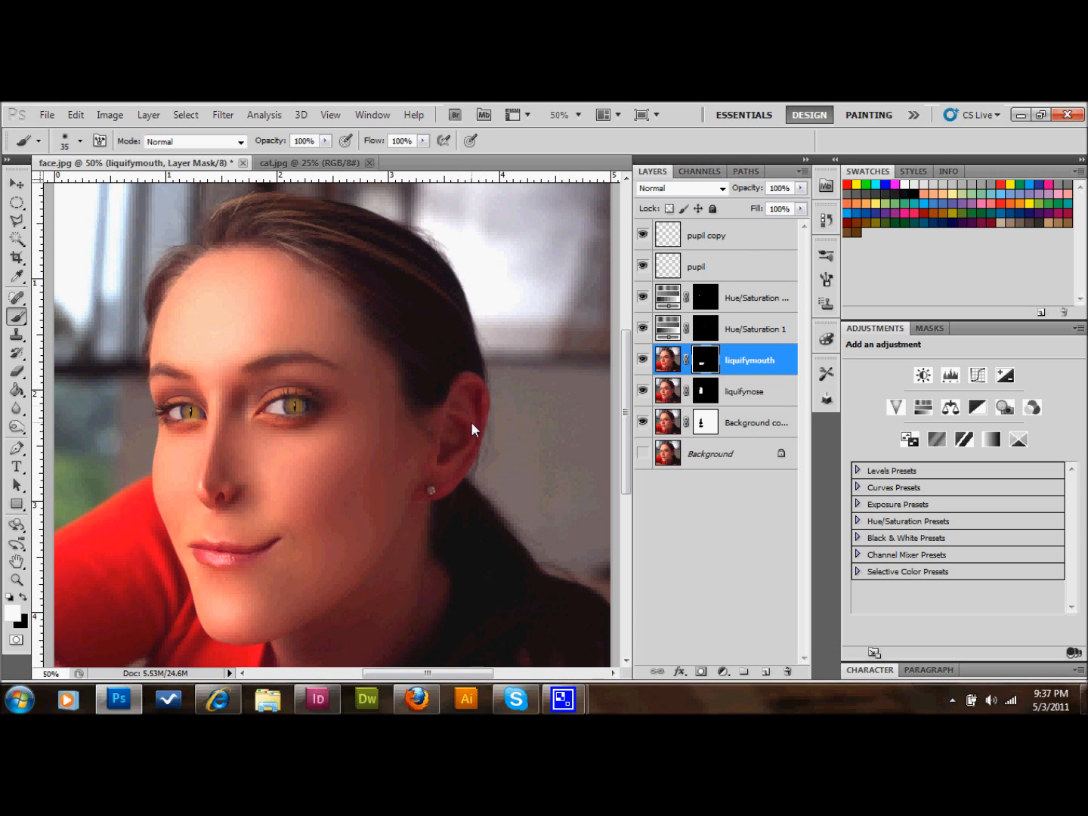
mouse_move(778, 416)
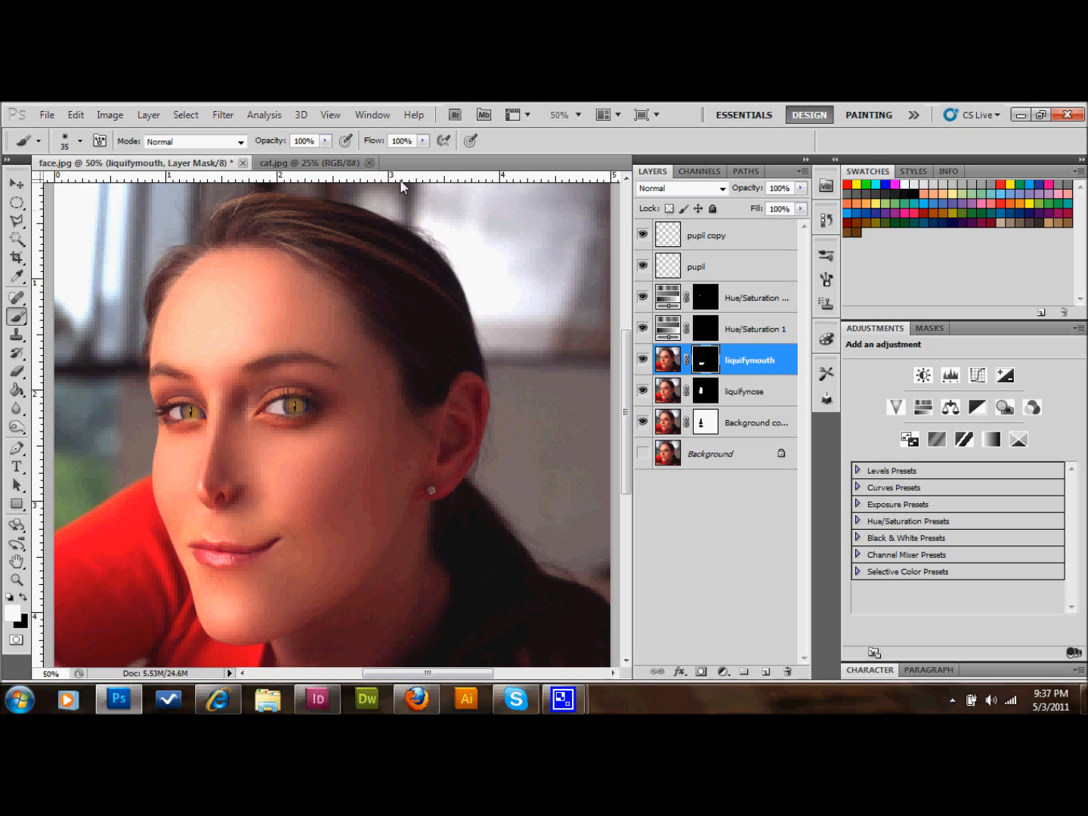
mouse_move(296, 169)
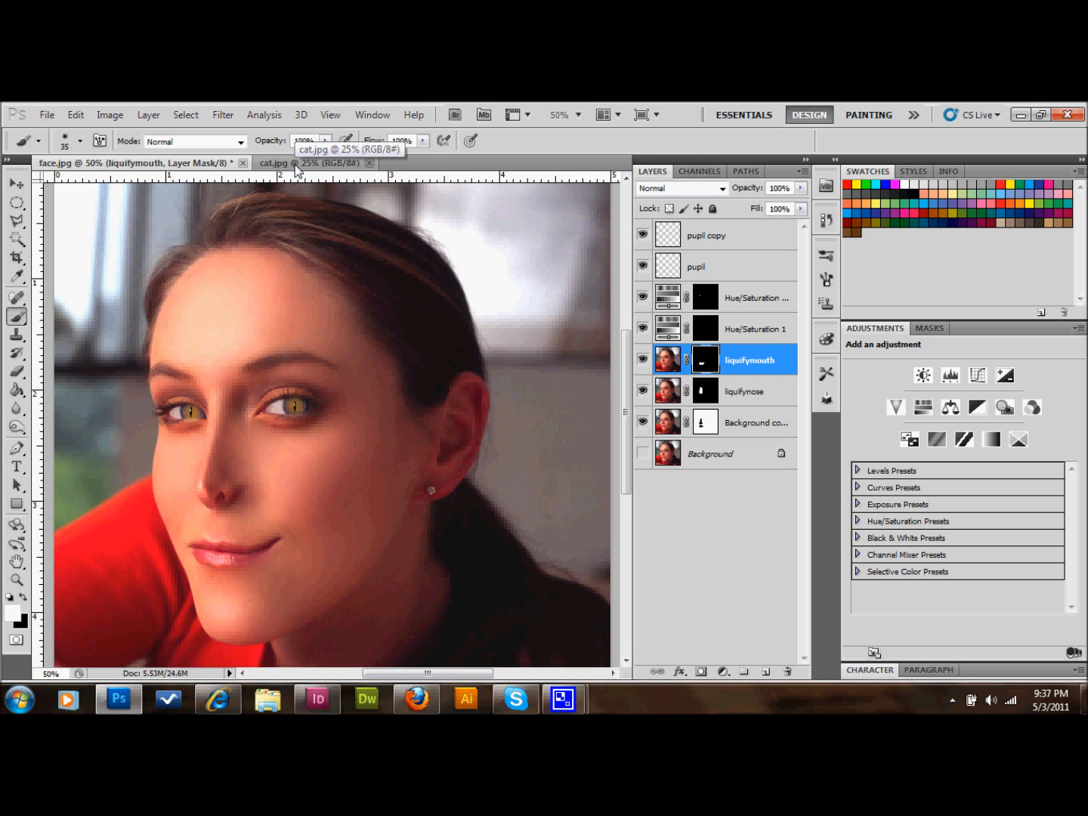
Paste the cat ear from cat.jpg into face.jpg as a layer named 'ear' and flip it horizontally.
click(310, 163)
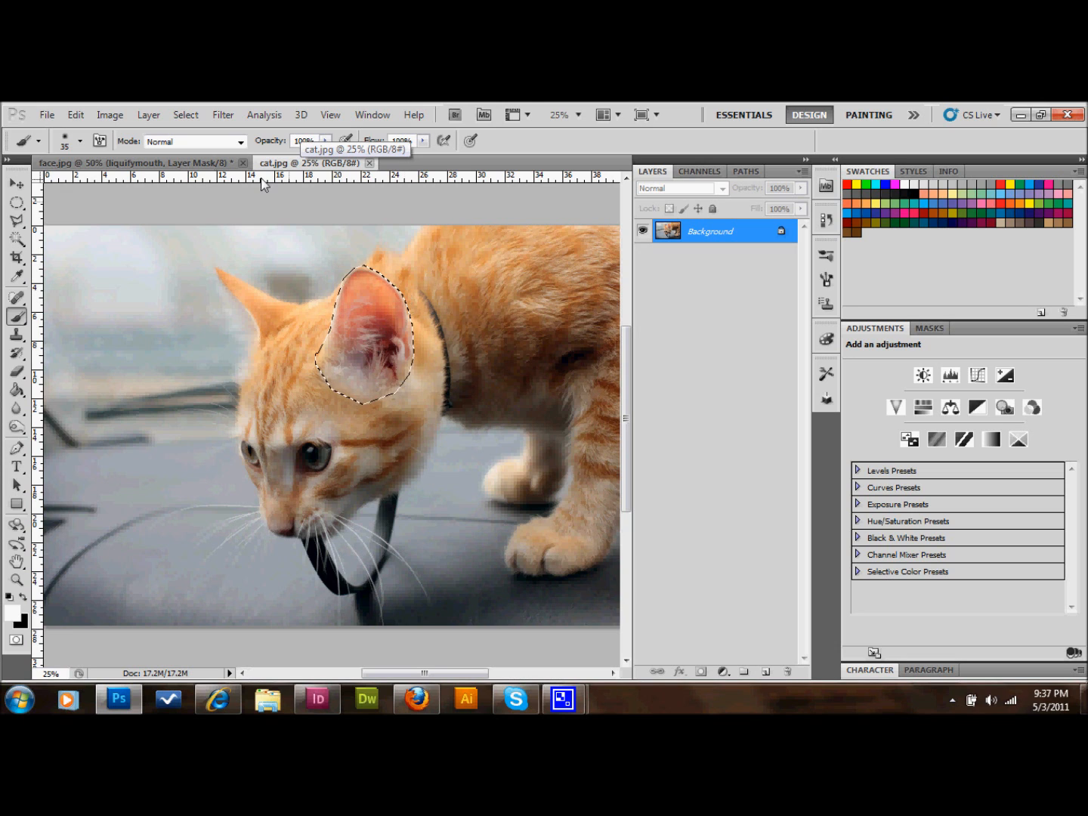
click(136, 163)
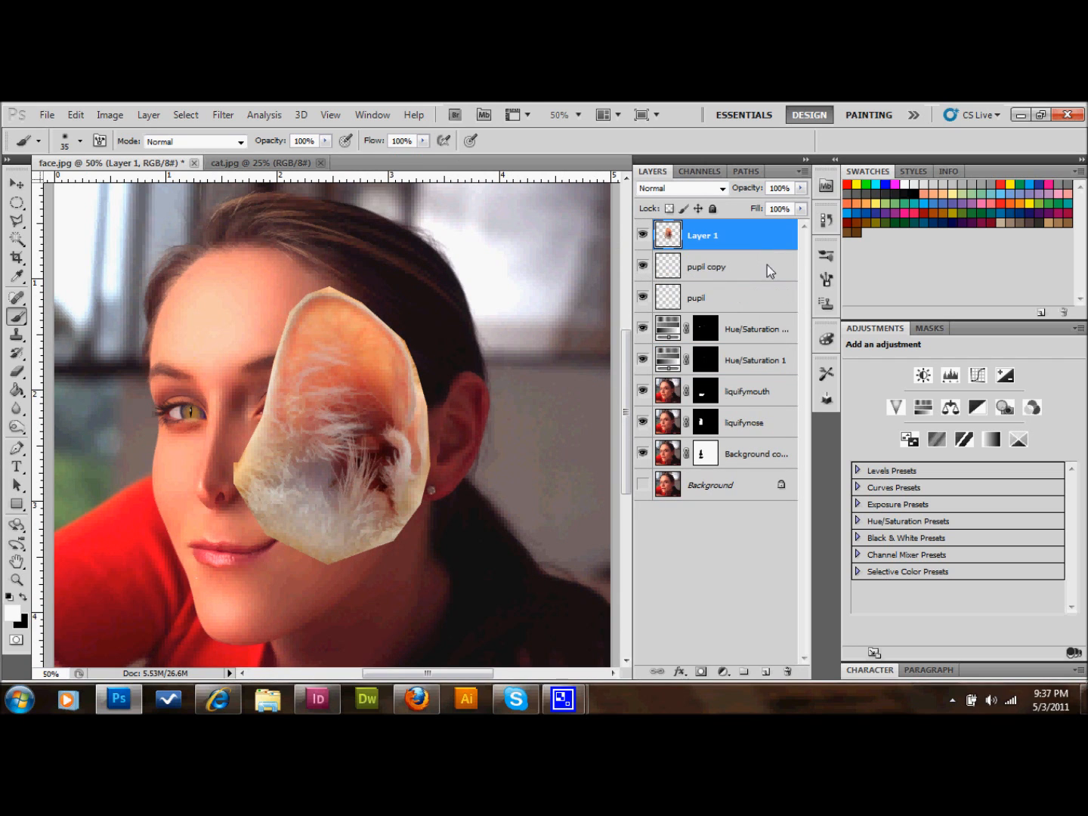
double_click(700, 236)
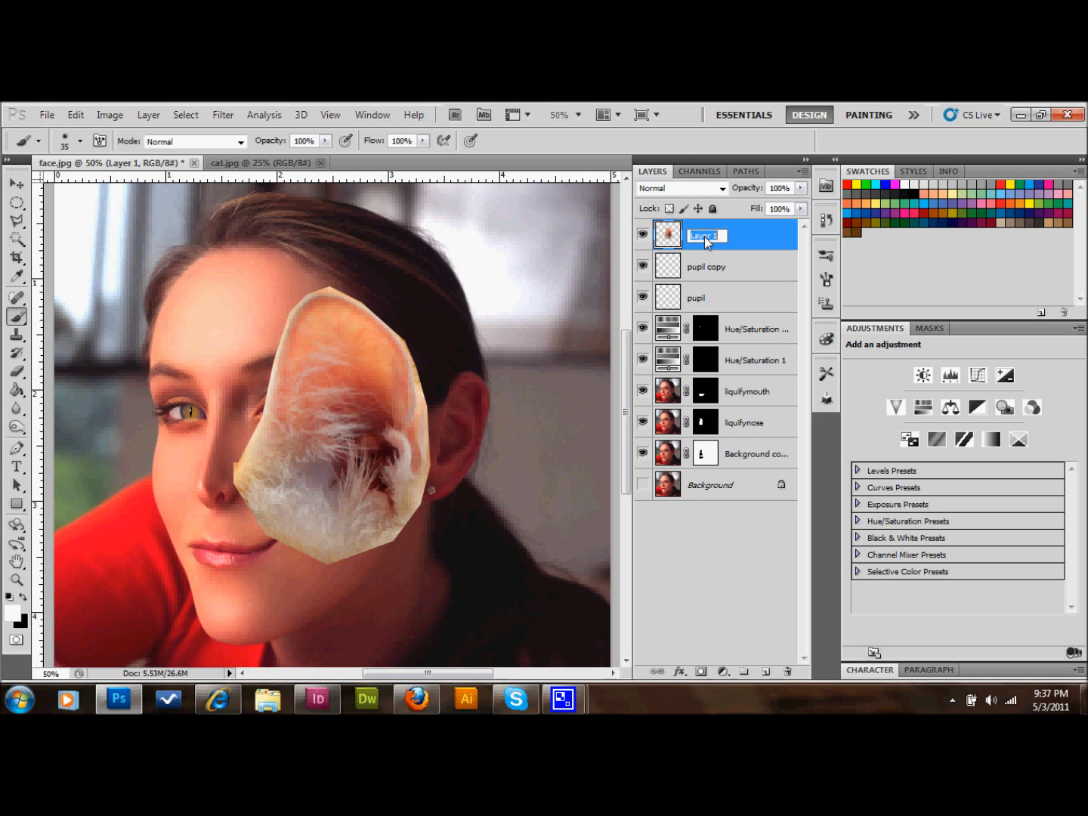
text(ear)
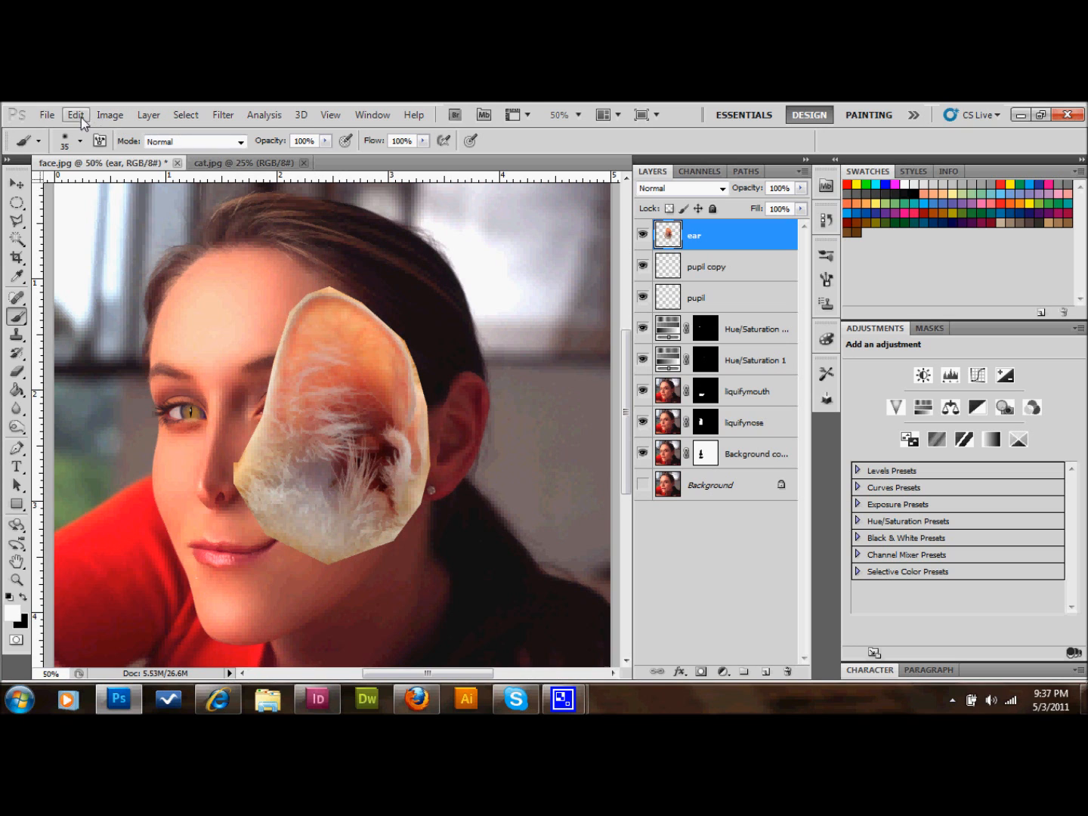
click(76, 115)
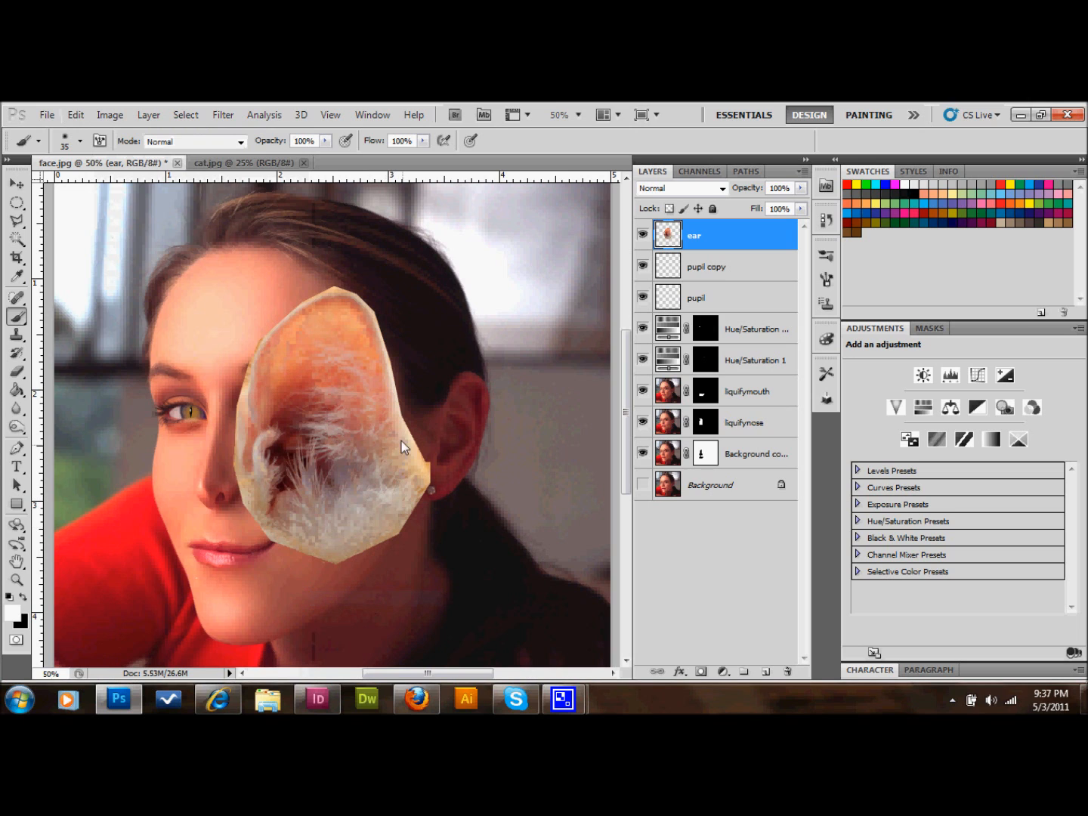
click(12, 183)
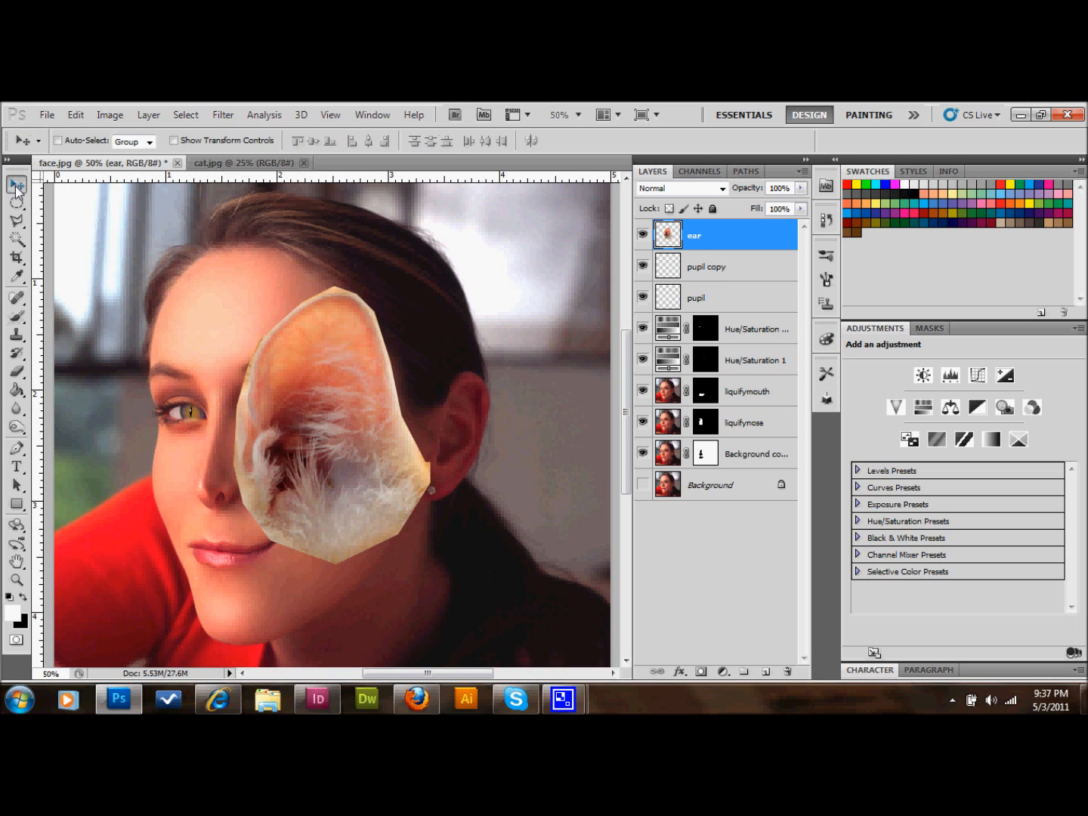
Open the Edit commands to transform the ear layer over her own ear.
click(75, 114)
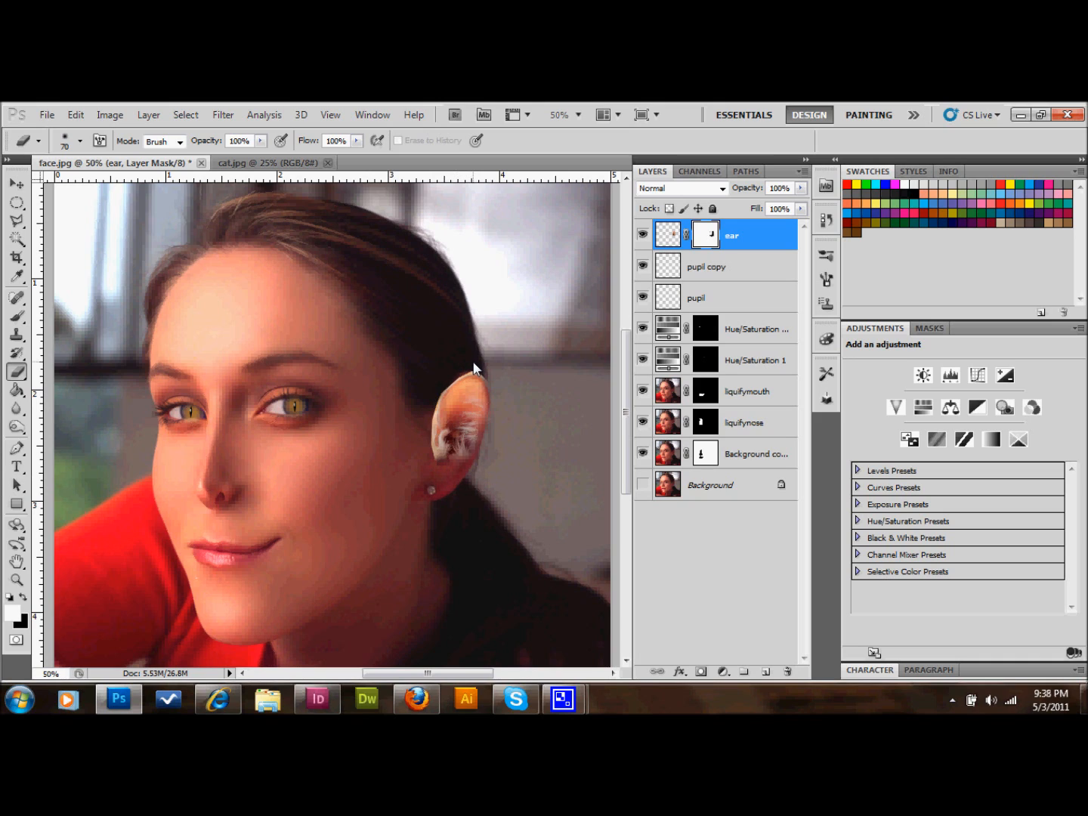
mouse_move(465, 336)
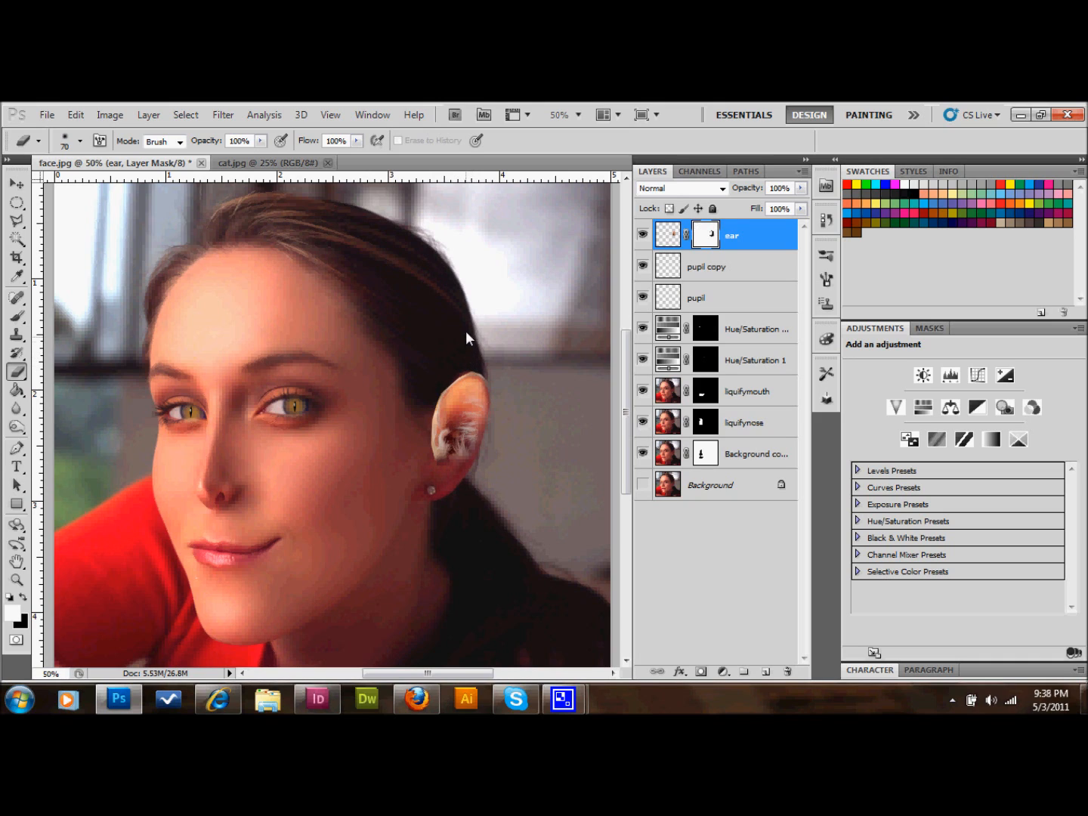
mouse_move(610, 391)
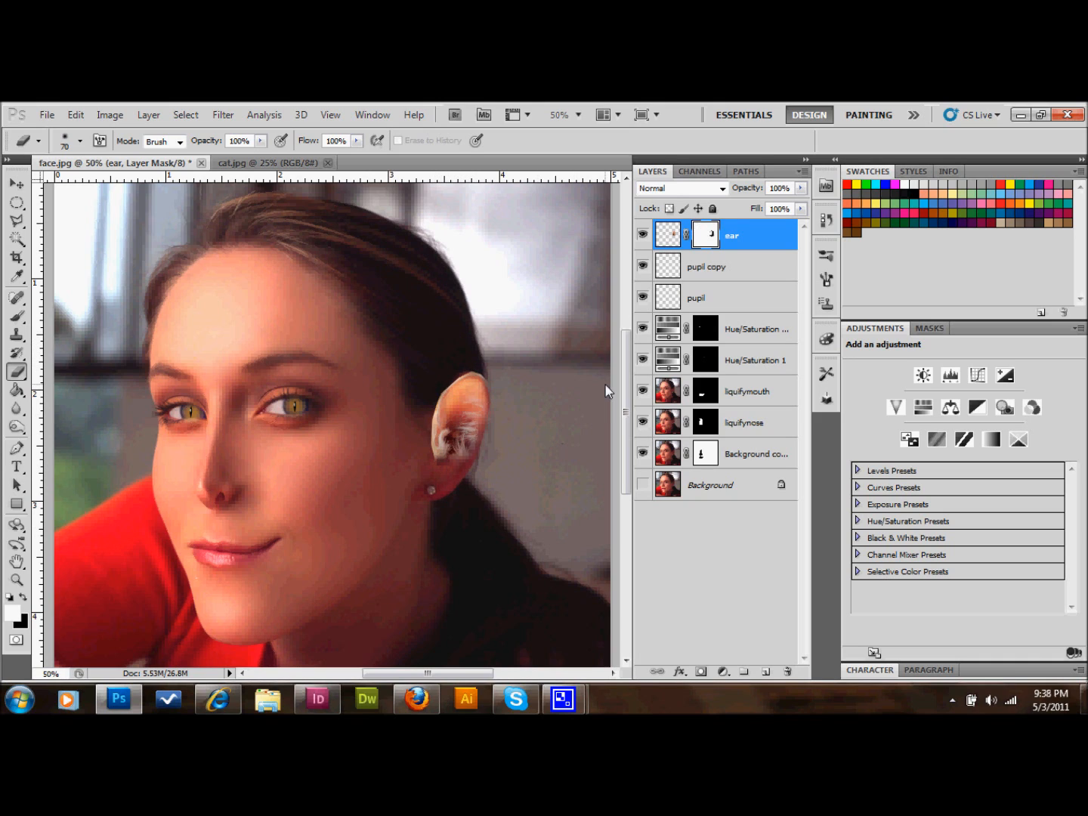
mouse_move(568, 407)
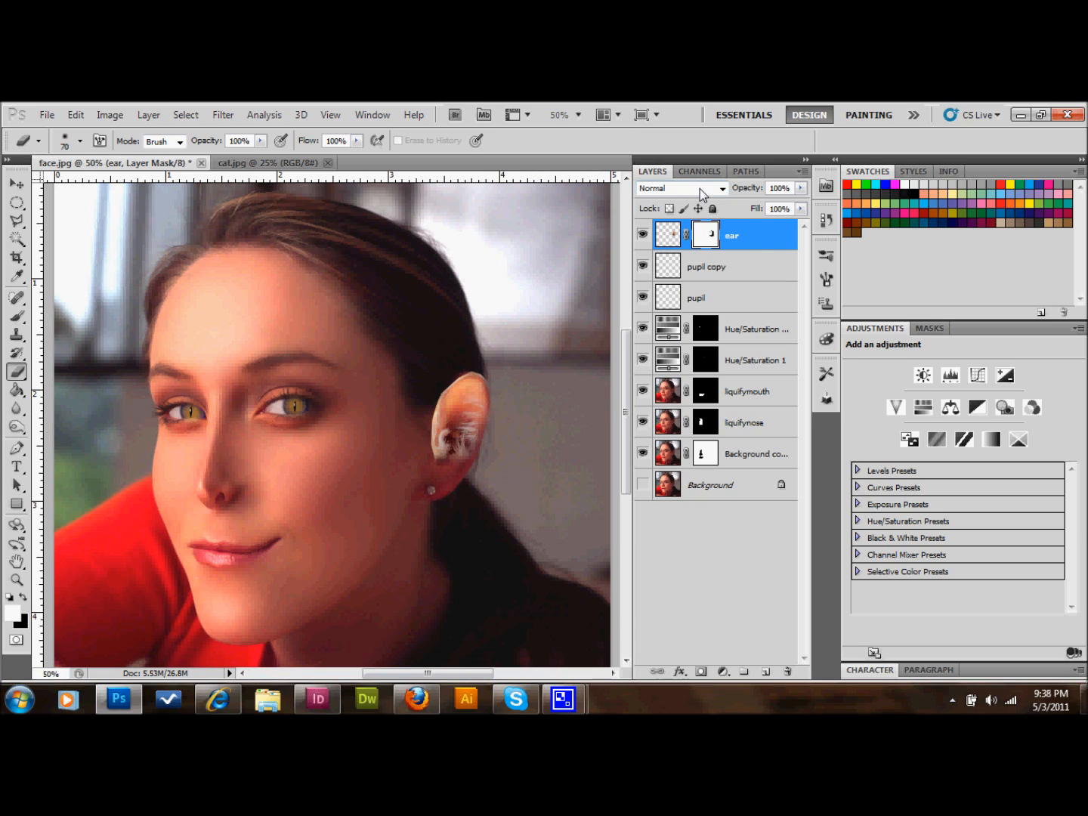
mouse_move(768, 251)
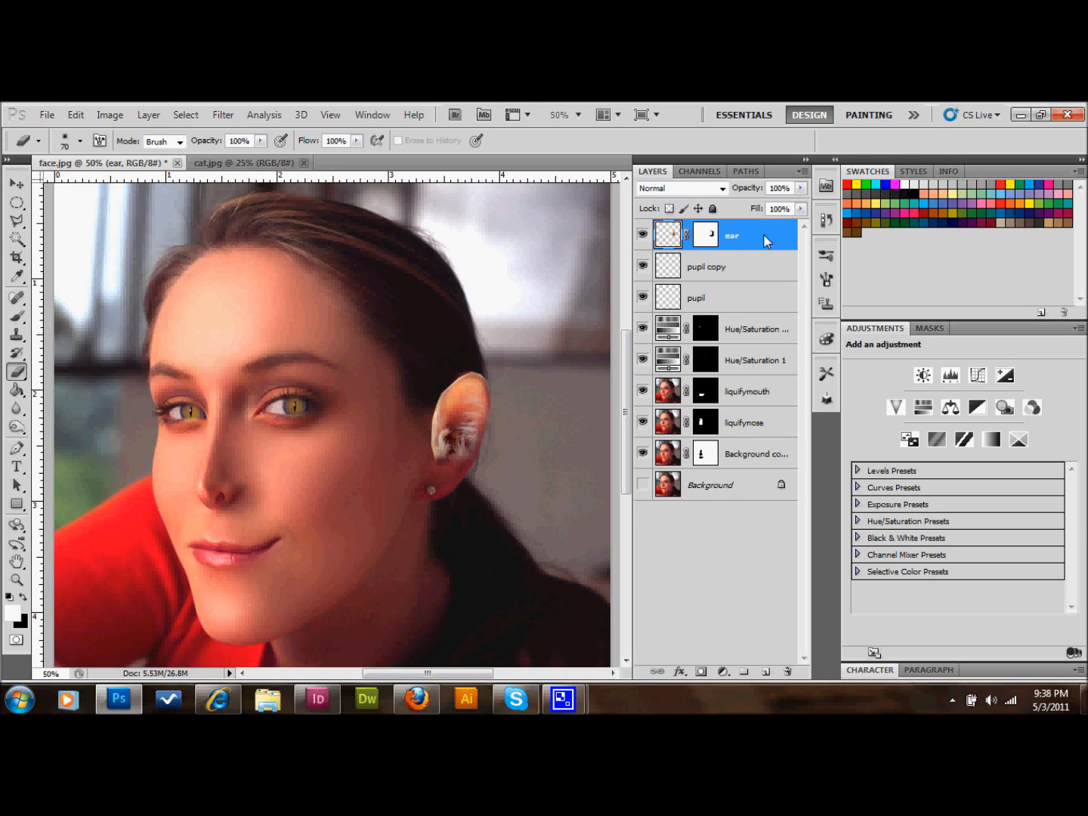
mouse_move(130, 148)
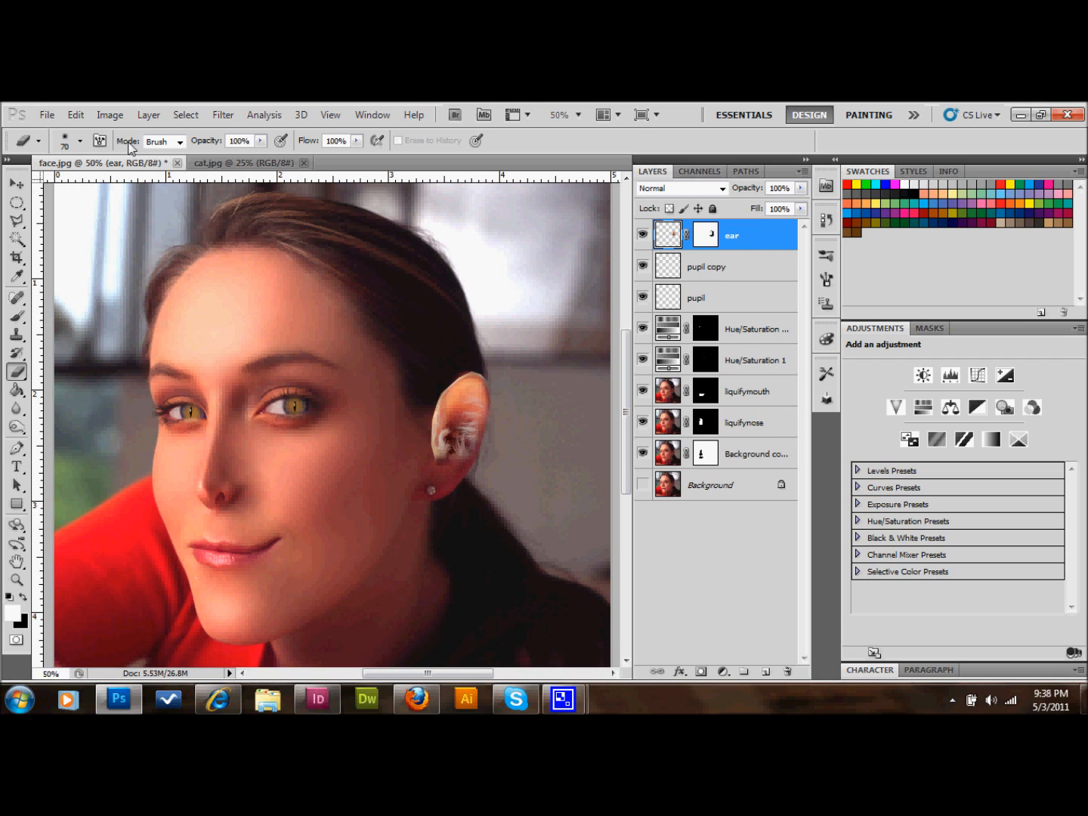
In Hue/Saturation, shift the ear's hue toward red, lower its saturation and darken it.
click(109, 115)
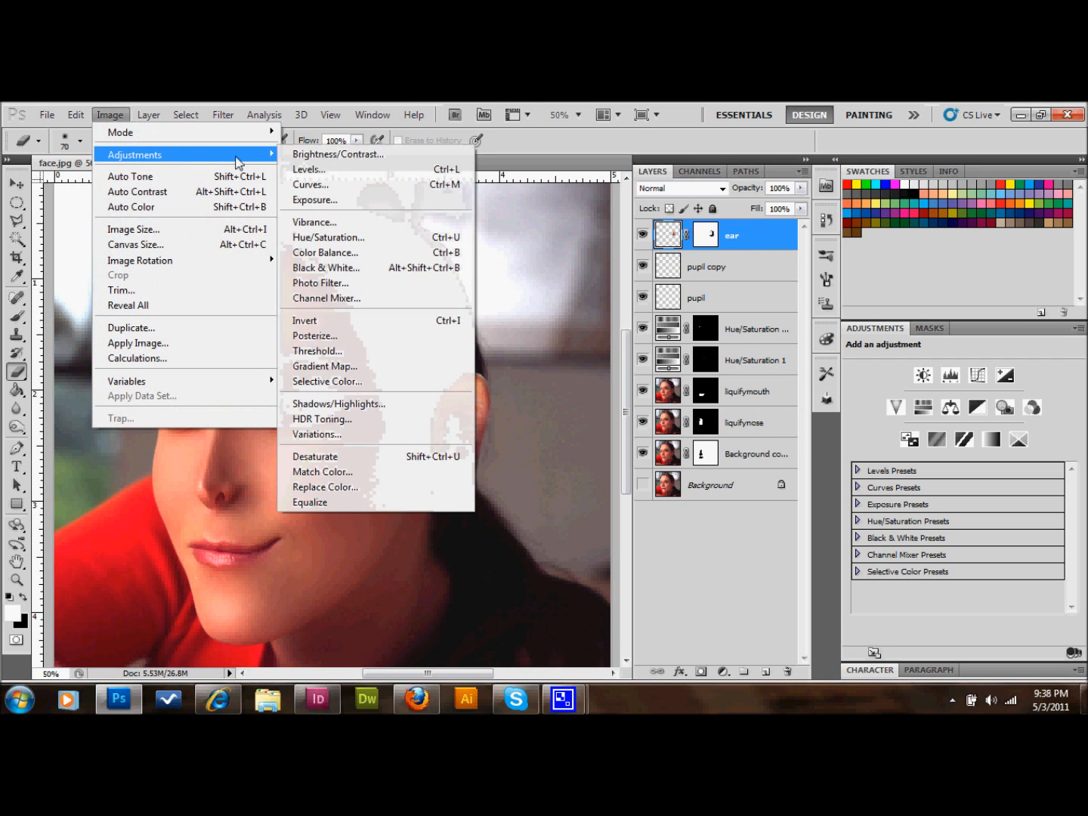
click(330, 237)
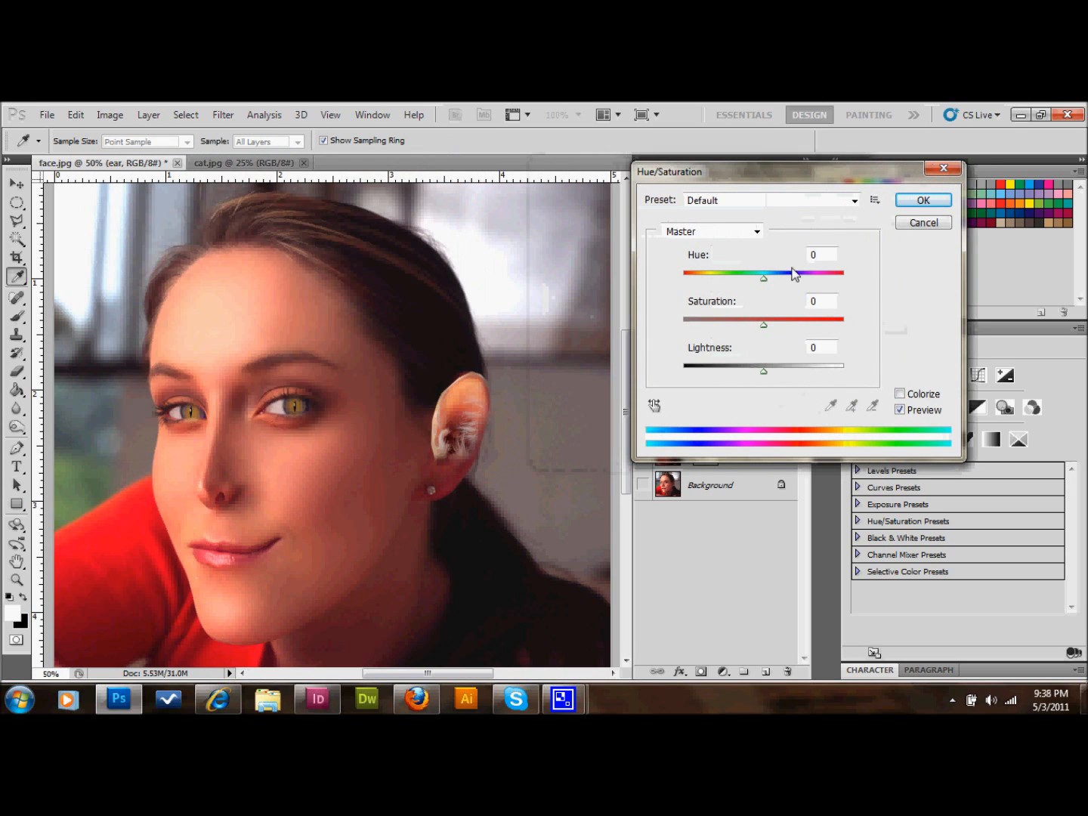
mouse_move(766, 331)
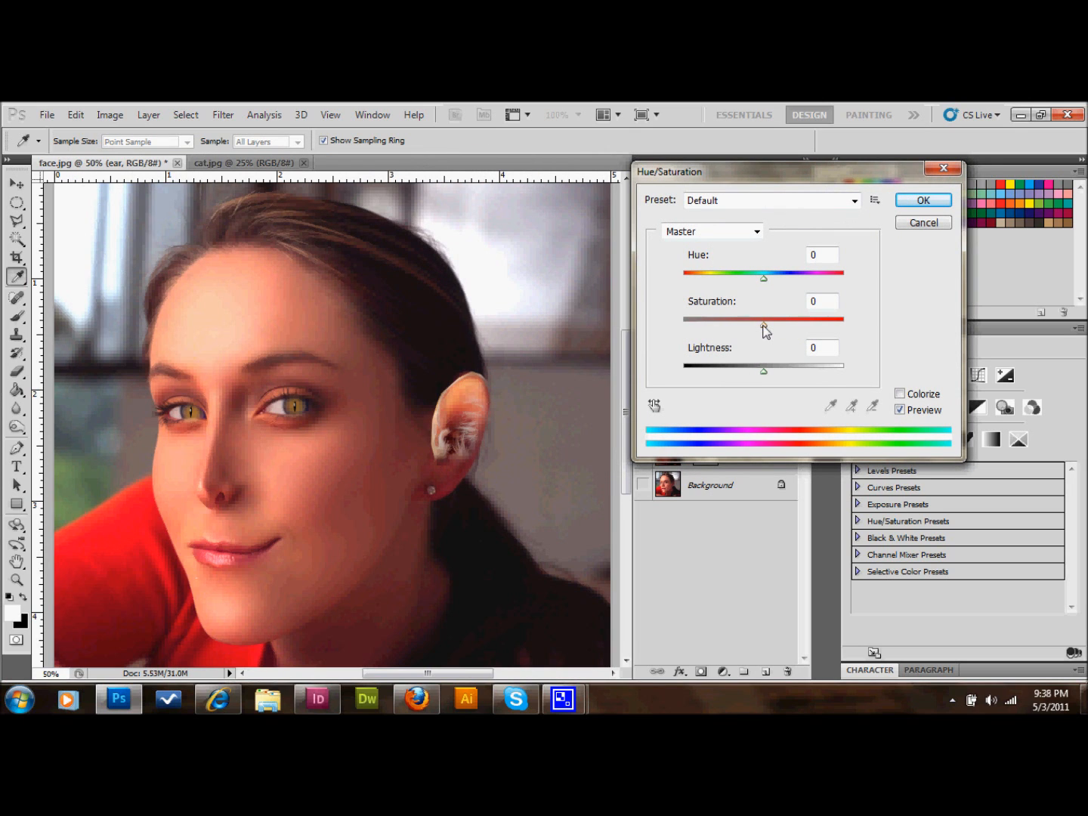
drag(763, 278, 752, 278)
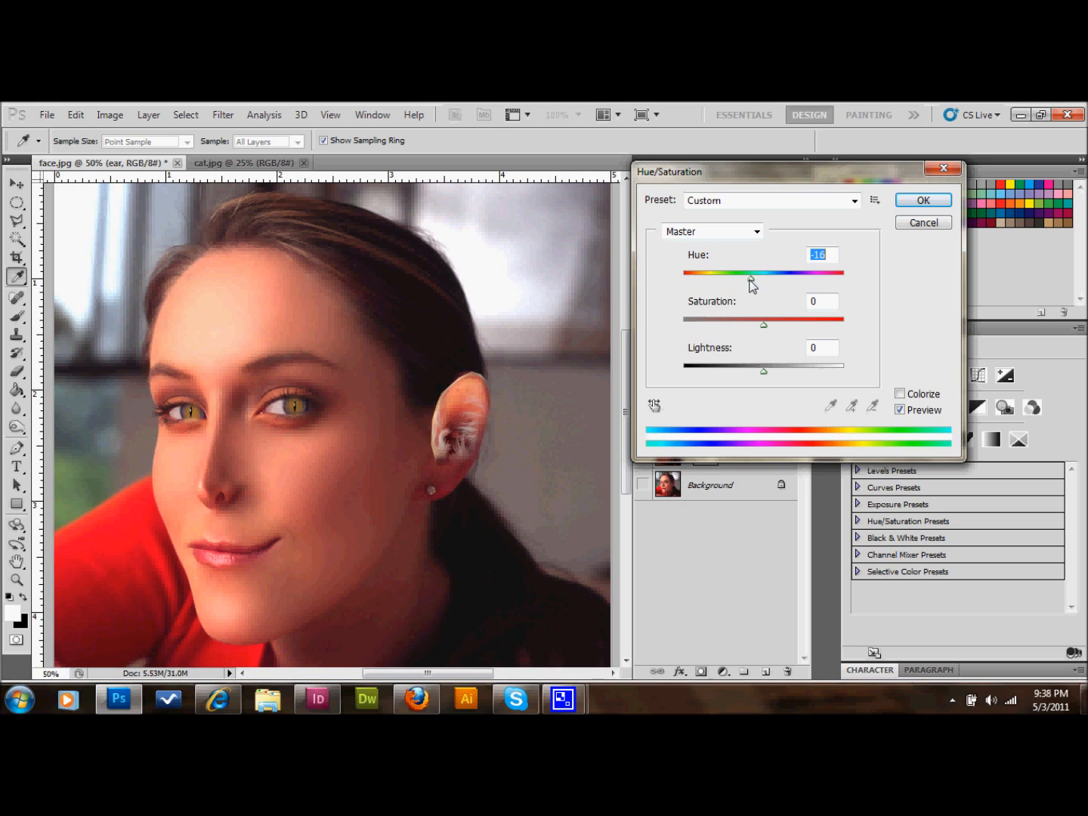
drag(751, 284, 757, 284)
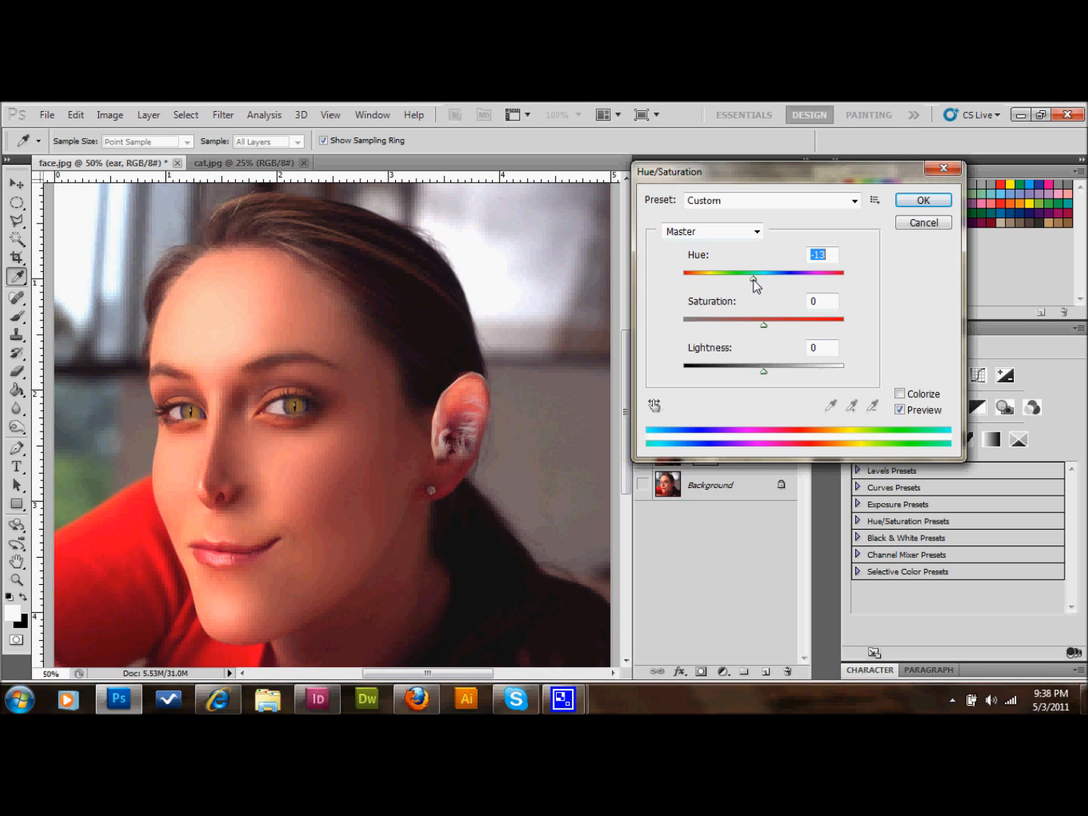
drag(754, 284, 760, 284)
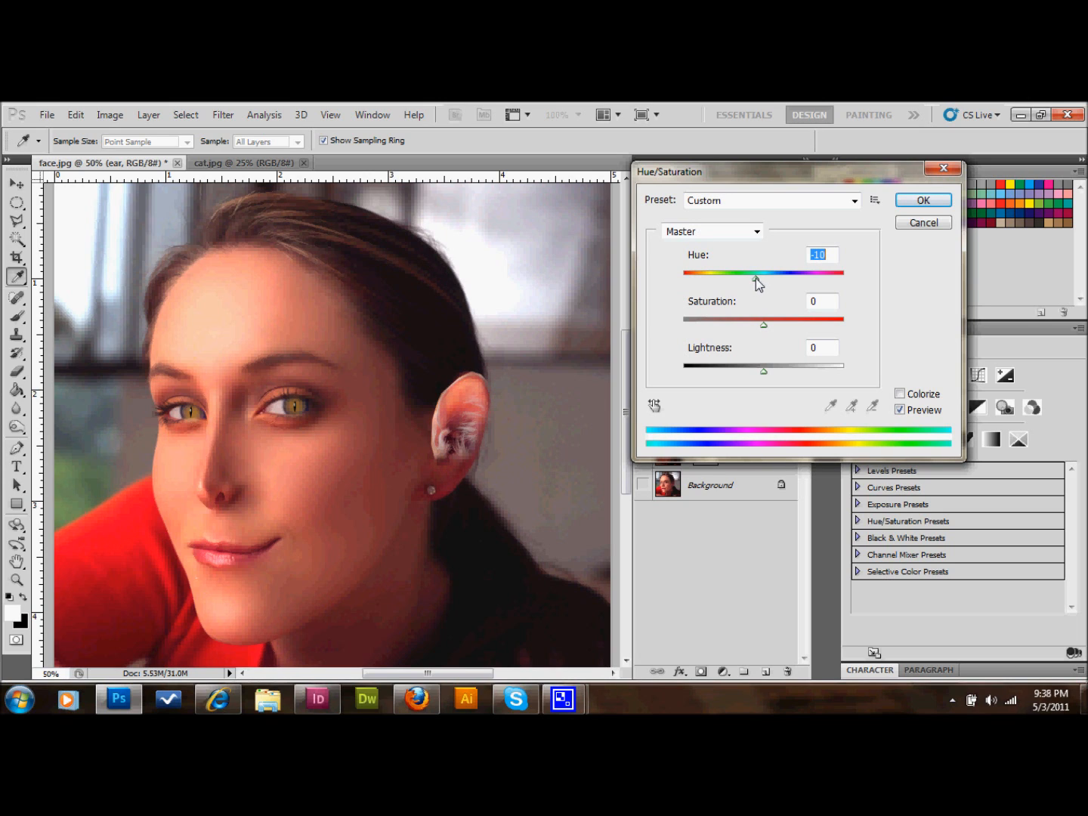
drag(763, 325, 749, 325)
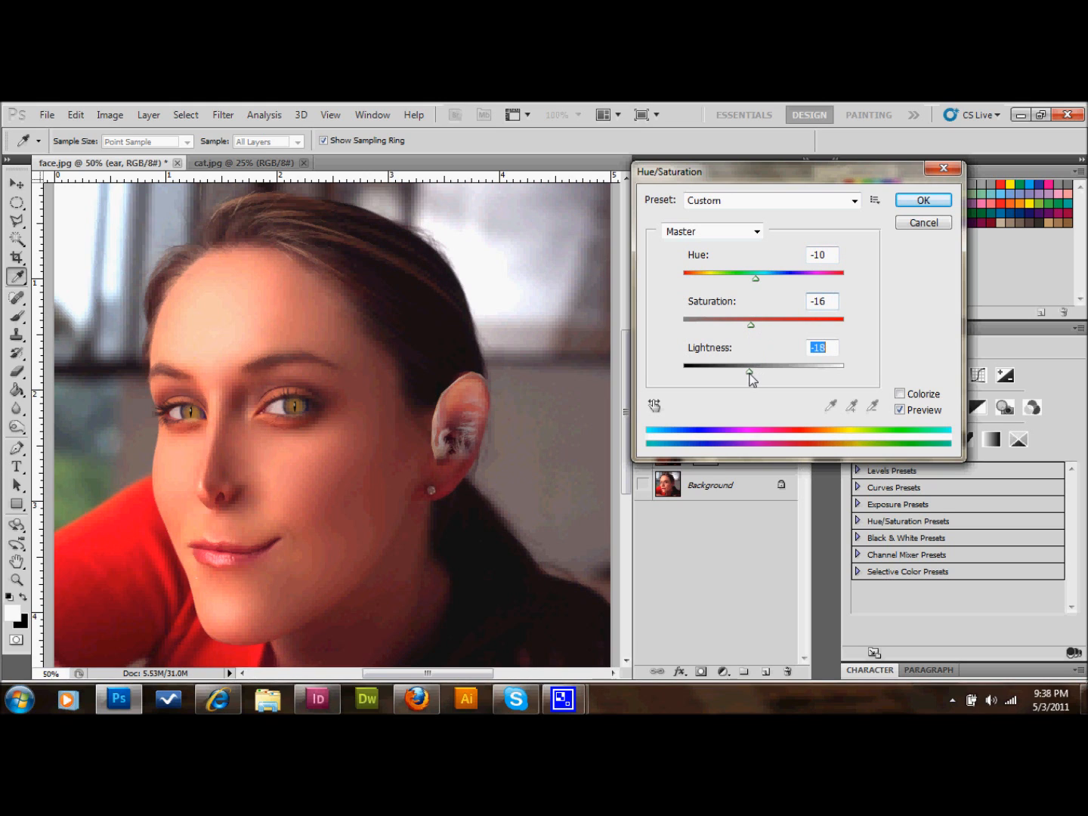
drag(749, 373, 740, 373)
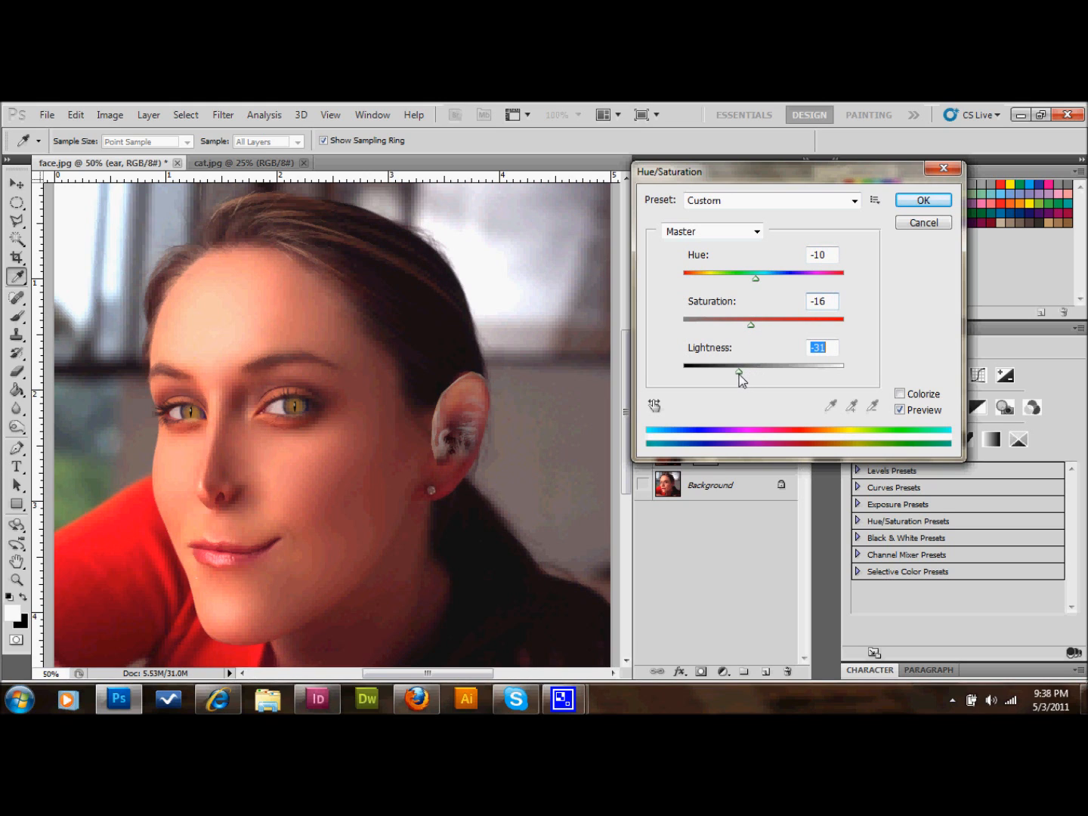
drag(741, 375, 746, 375)
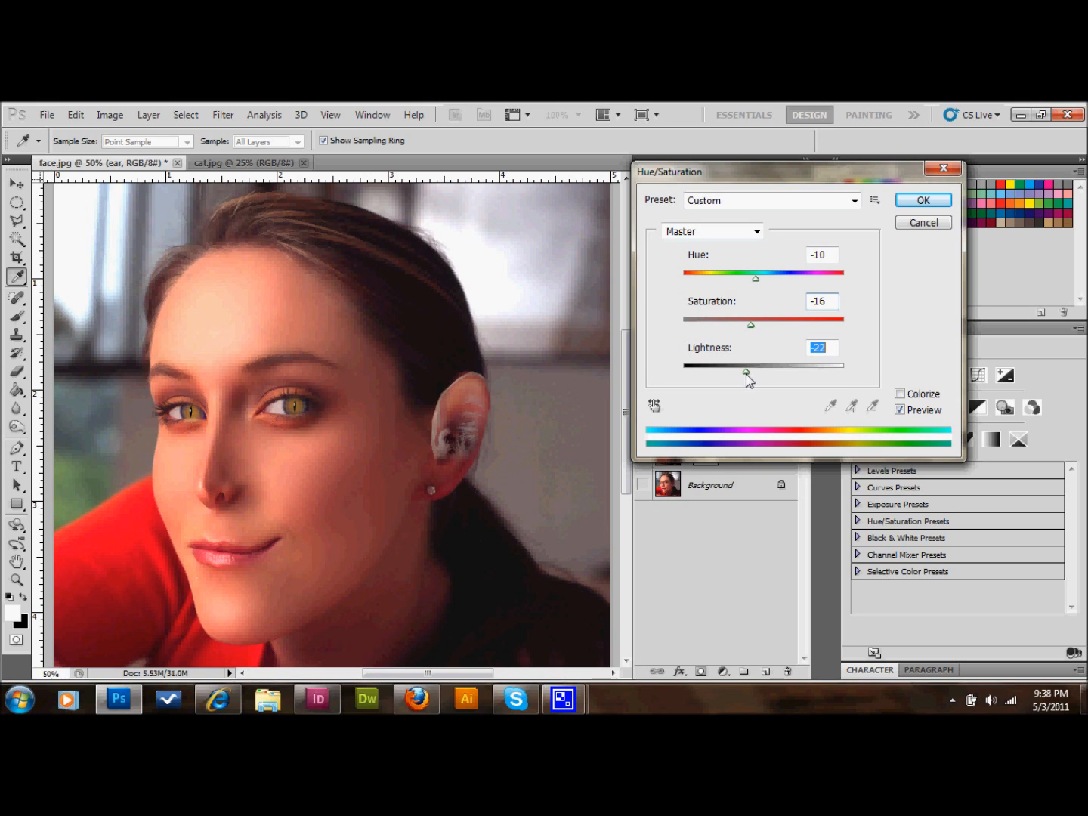
drag(750, 323, 766, 323)
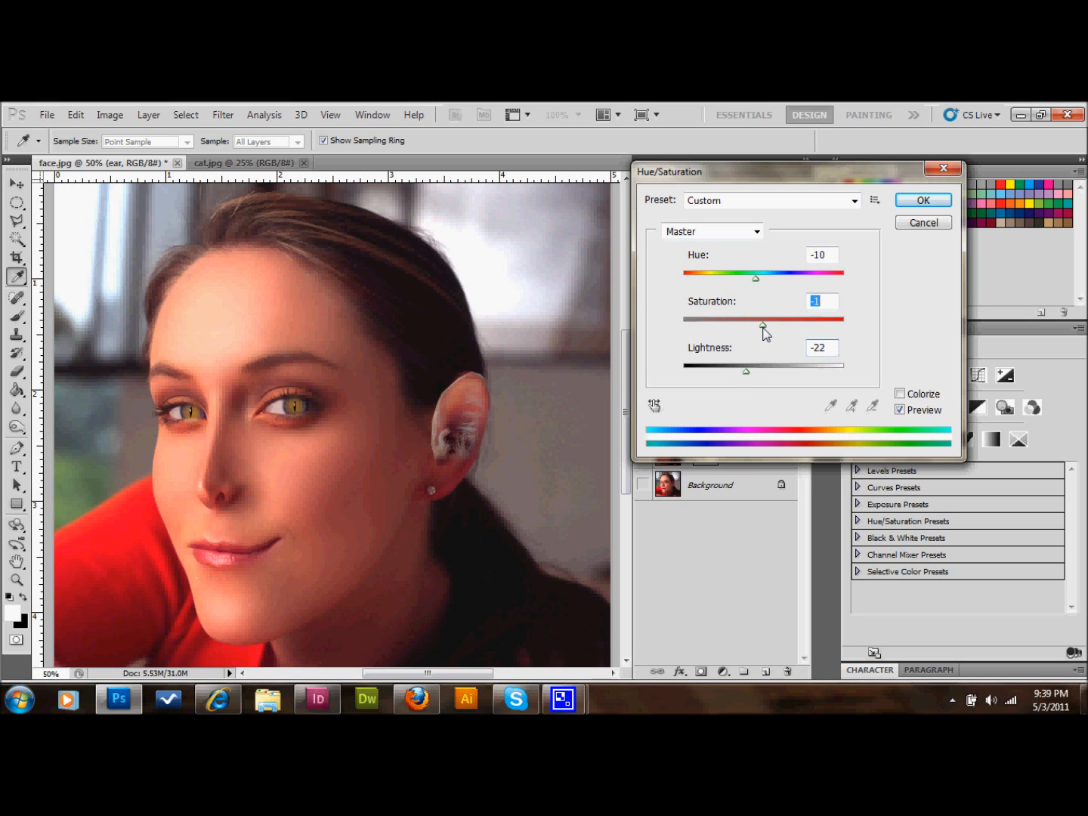
drag(758, 320, 772, 320)
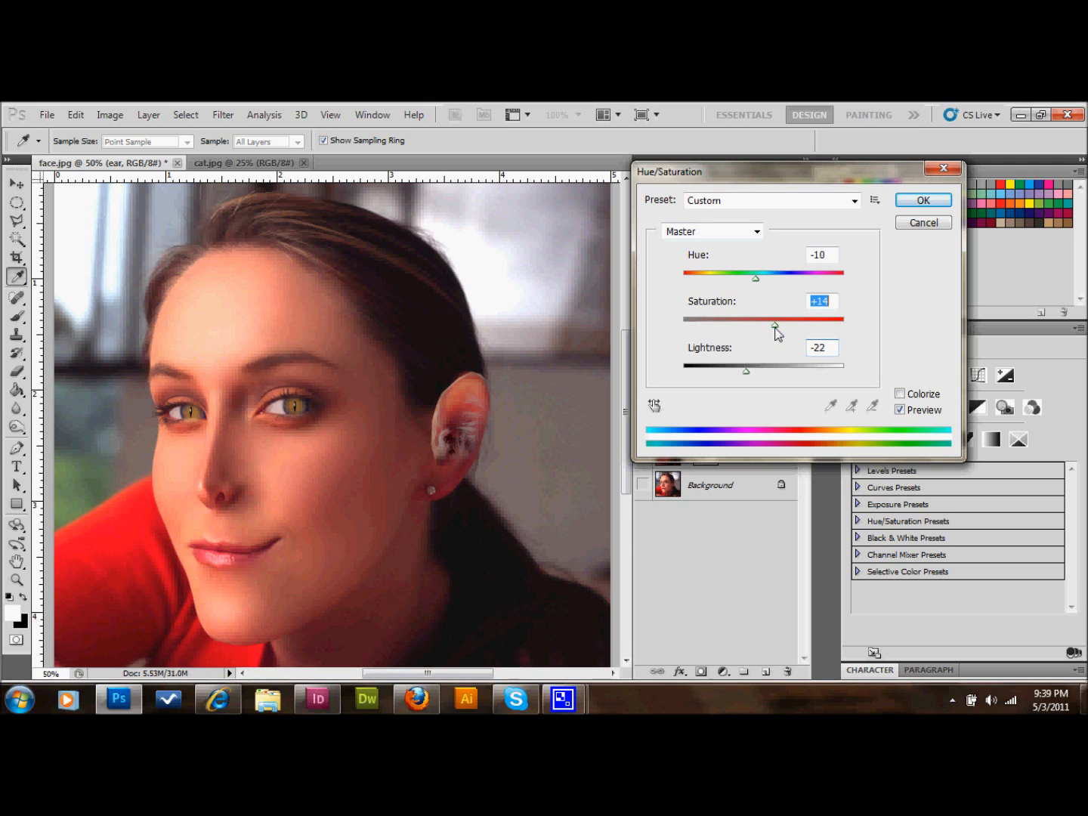
drag(777, 326, 763, 327)
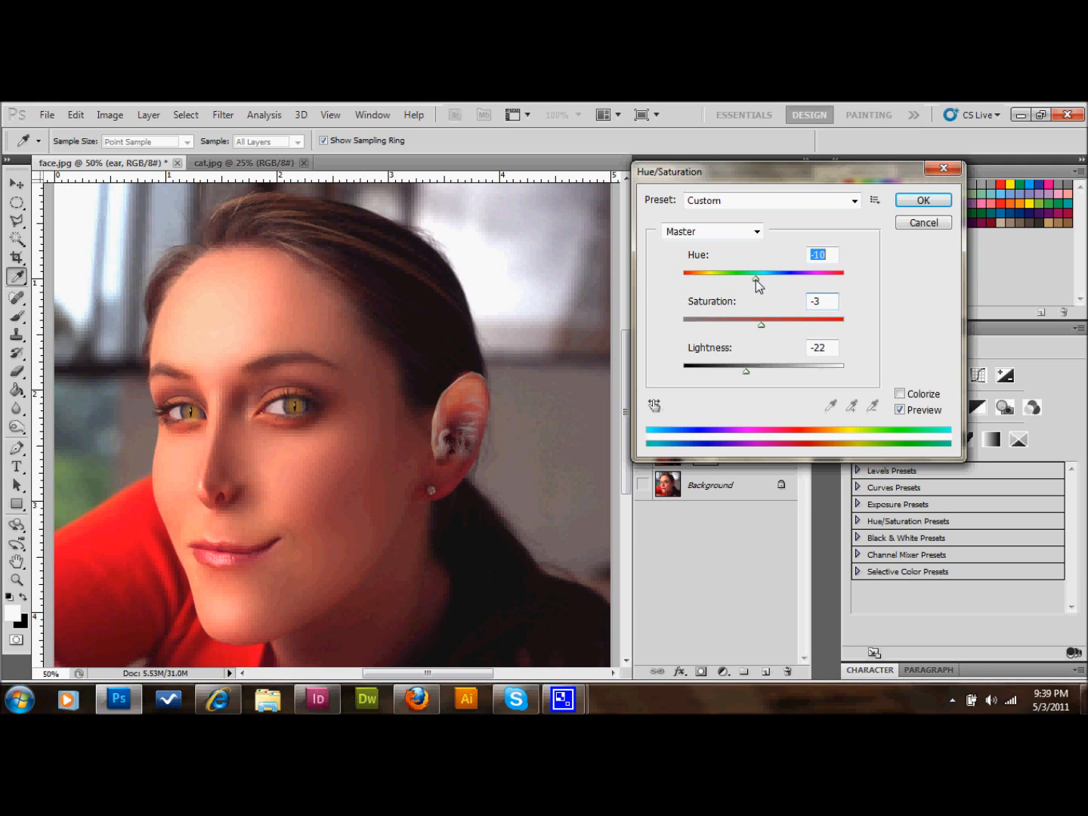
Settle on Hue -14 and Lightness -31 with tuned saturation and apply it to the ear.
drag(758, 272, 747, 272)
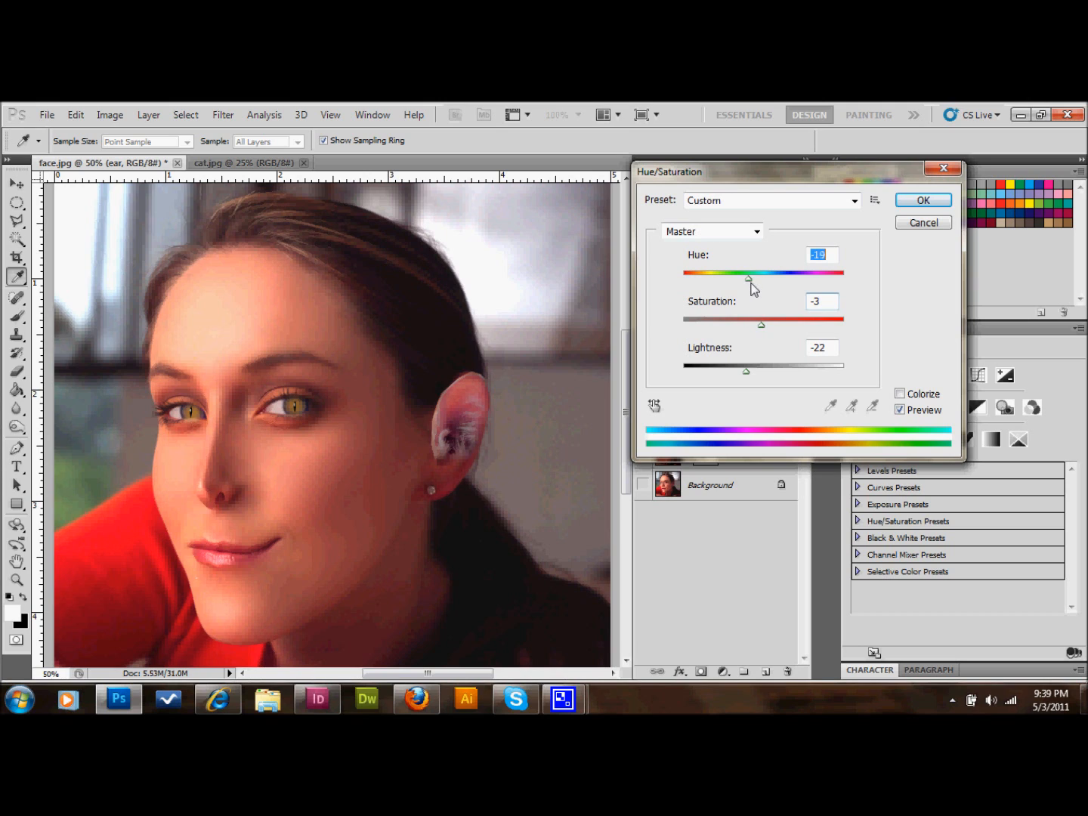
drag(746, 260, 758, 280)
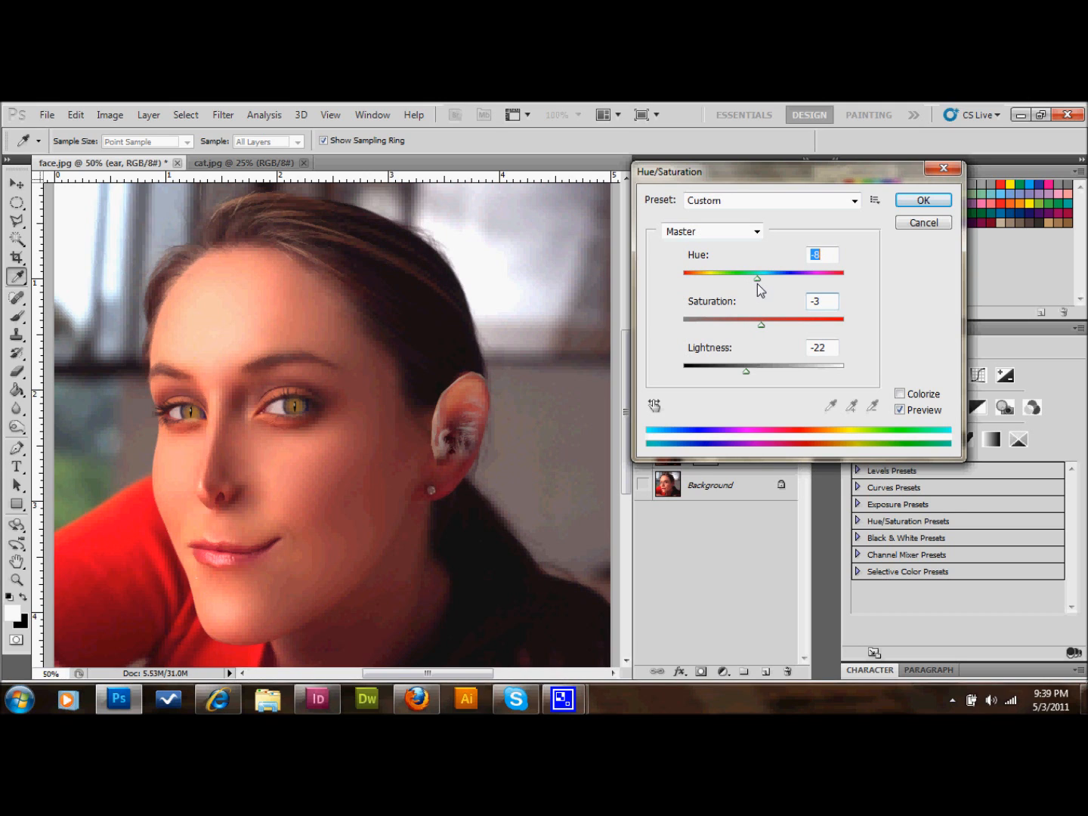
drag(759, 278, 752, 278)
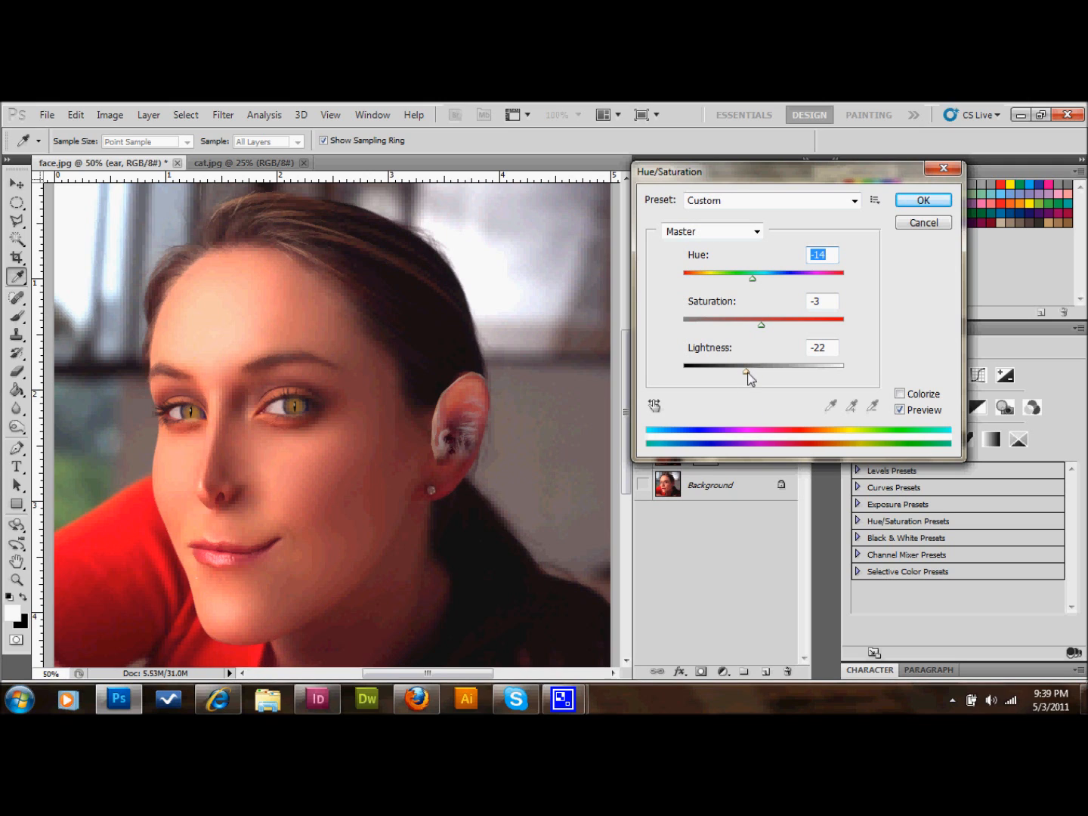
drag(750, 375, 739, 375)
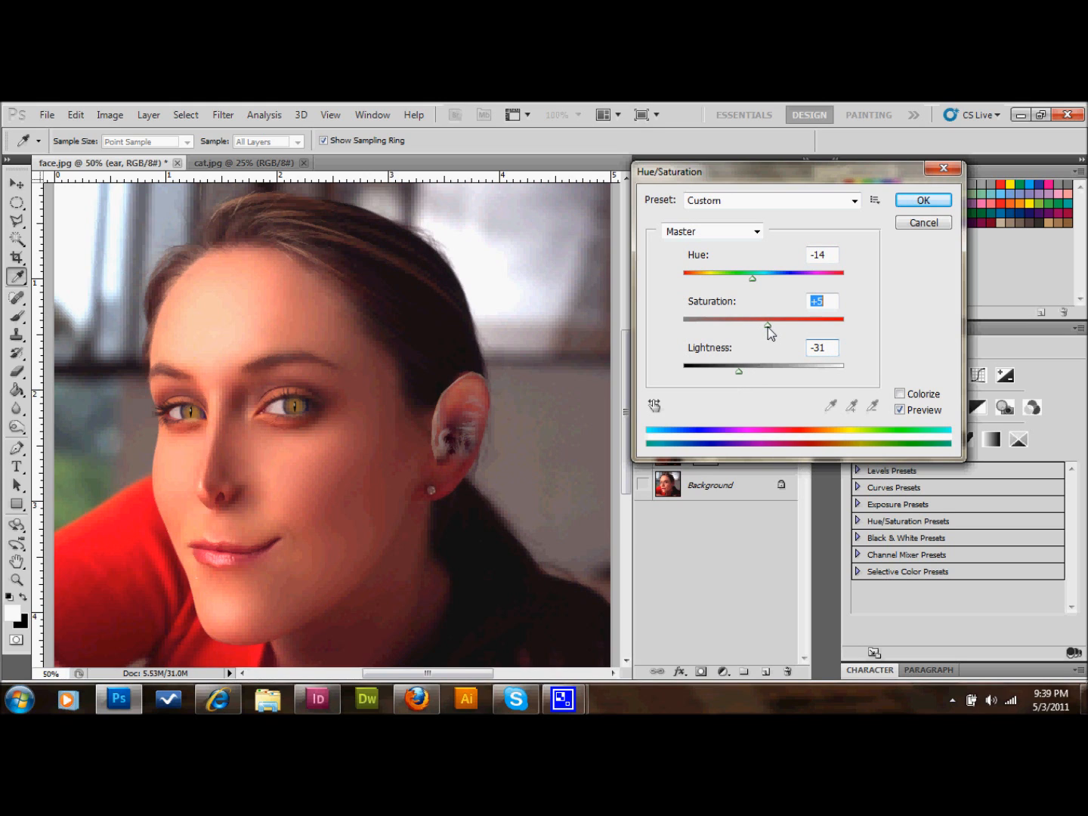
drag(765, 324, 772, 324)
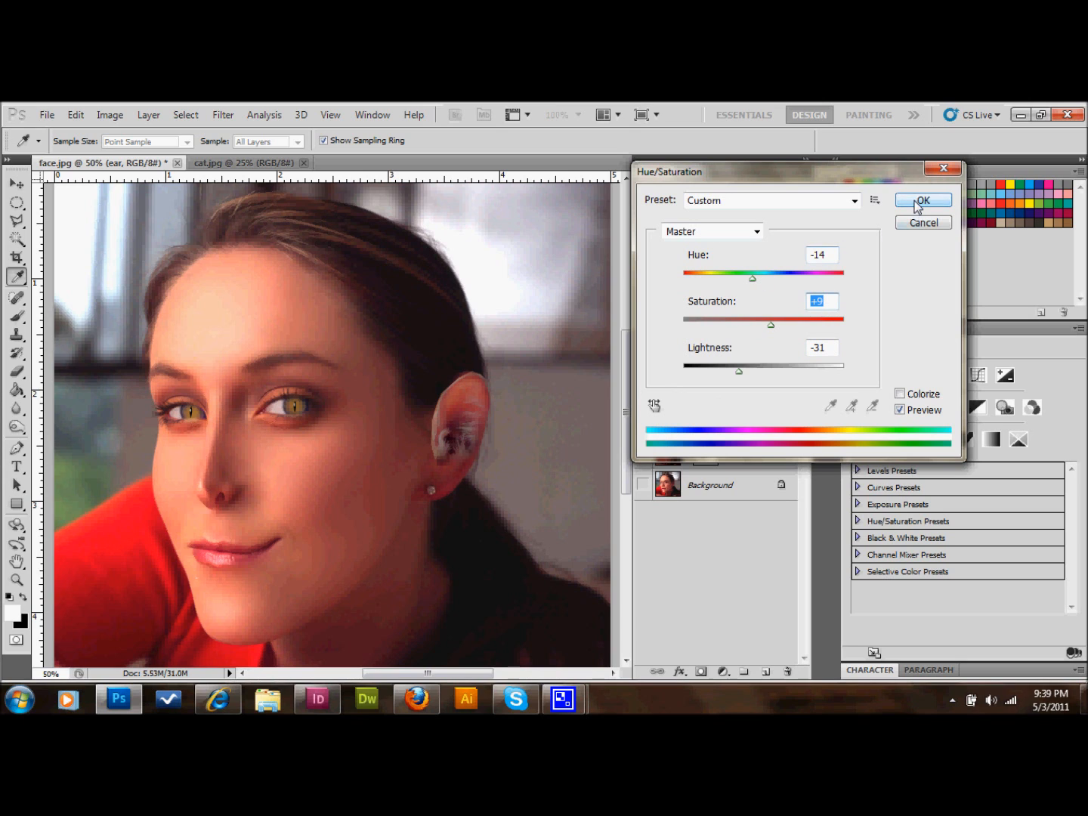
click(921, 199)
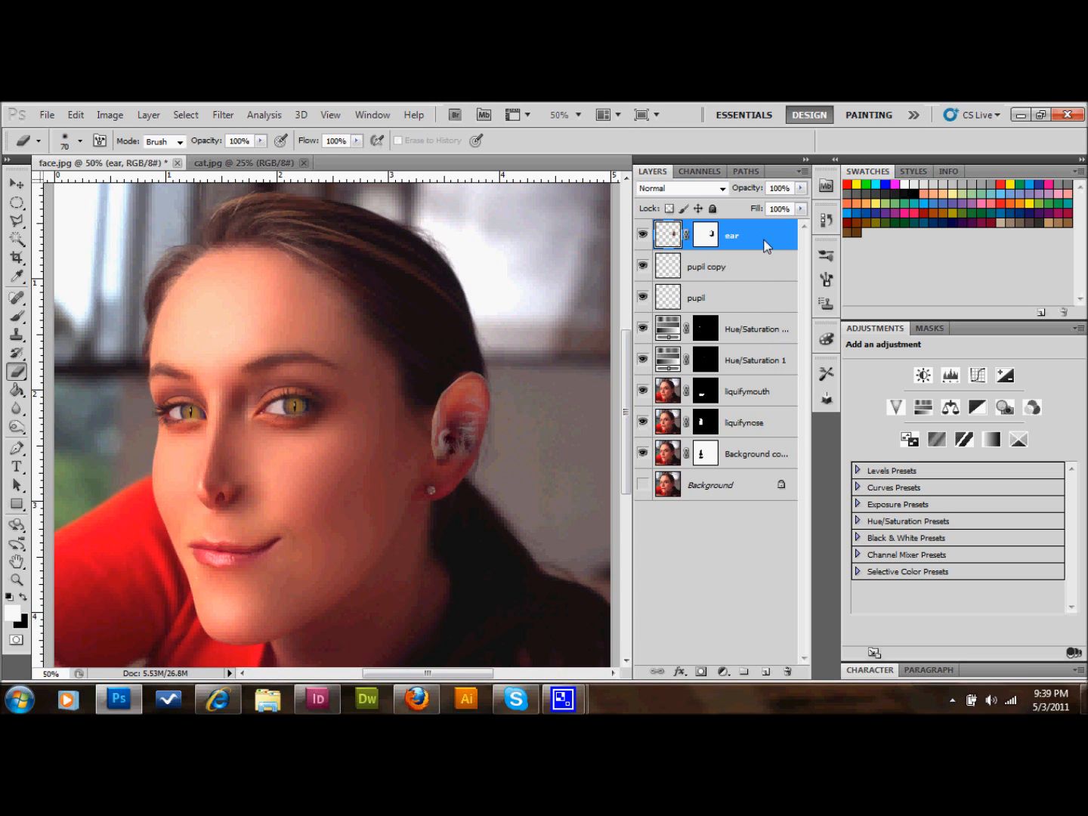
Reshape the cat ear in the Liquify workspace and apply the result.
click(222, 115)
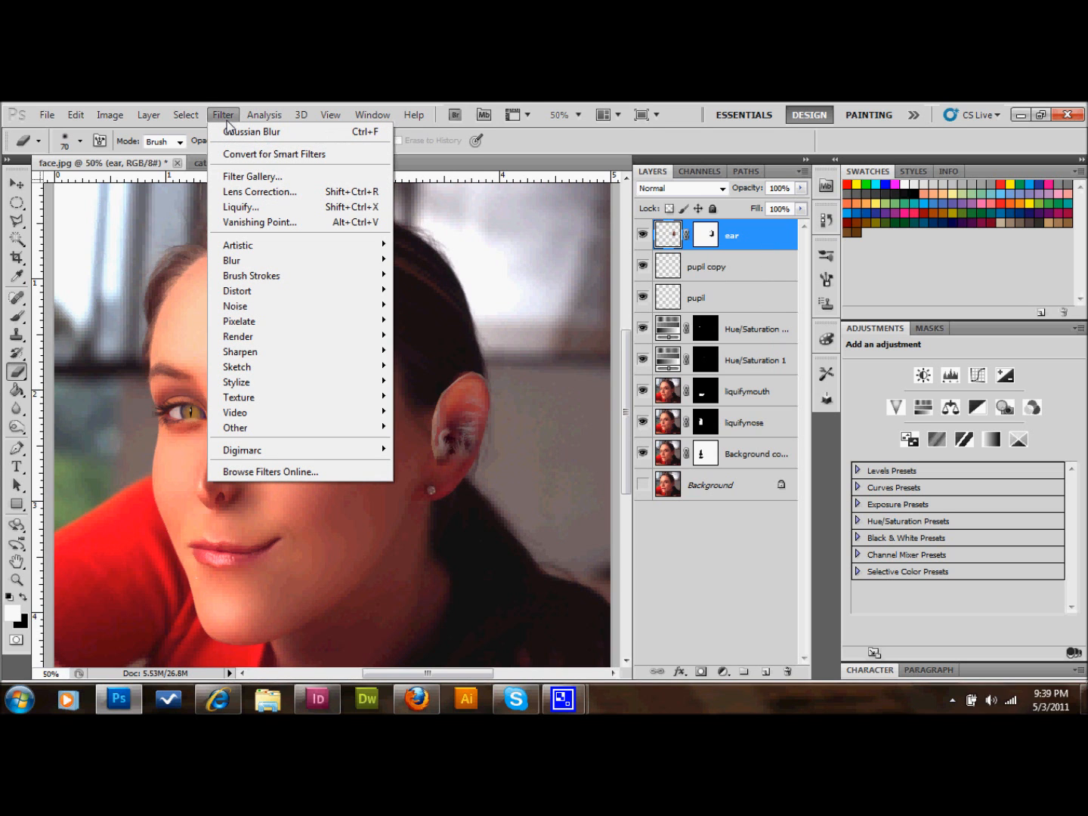
click(241, 206)
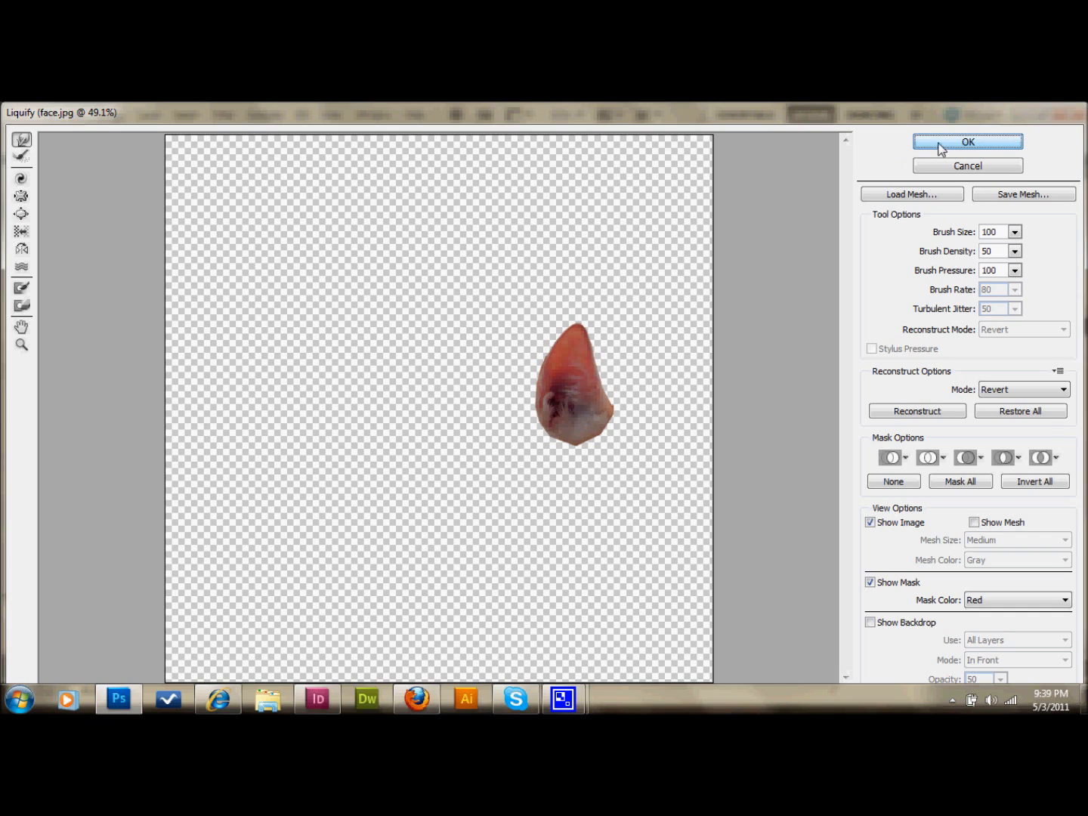
click(967, 142)
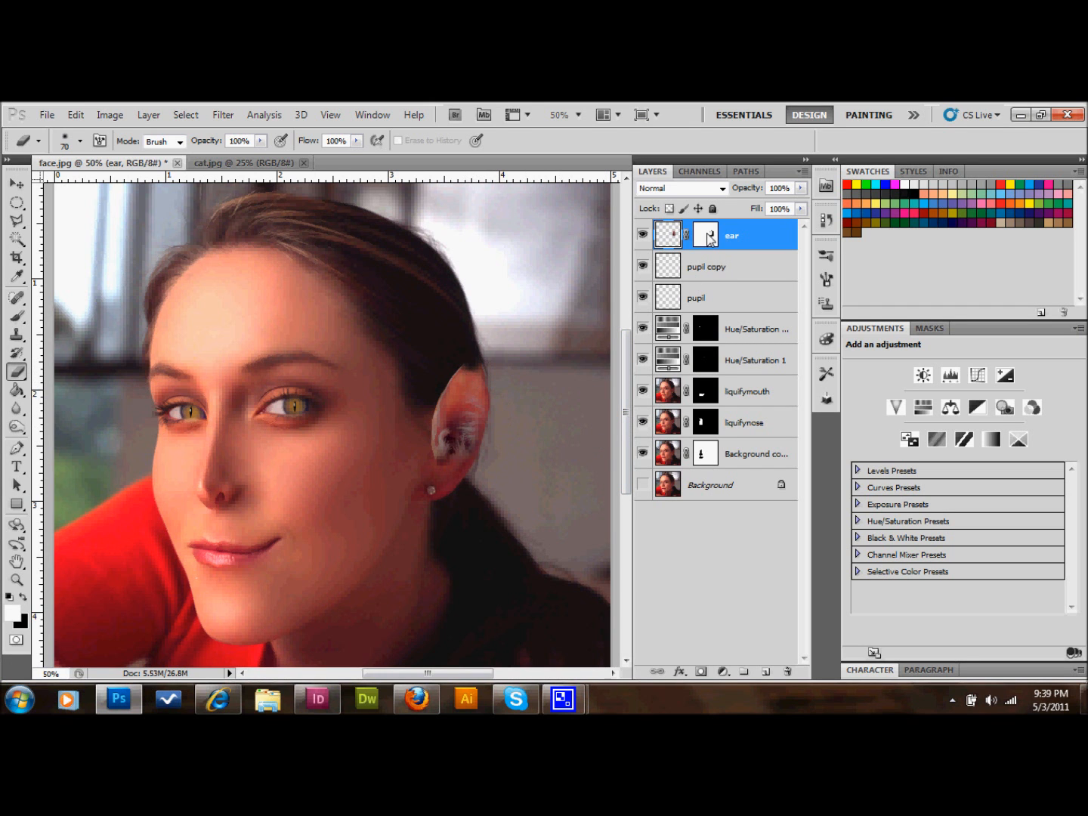
Target the ear layer's mask so its edges can be painted into her hair.
click(704, 234)
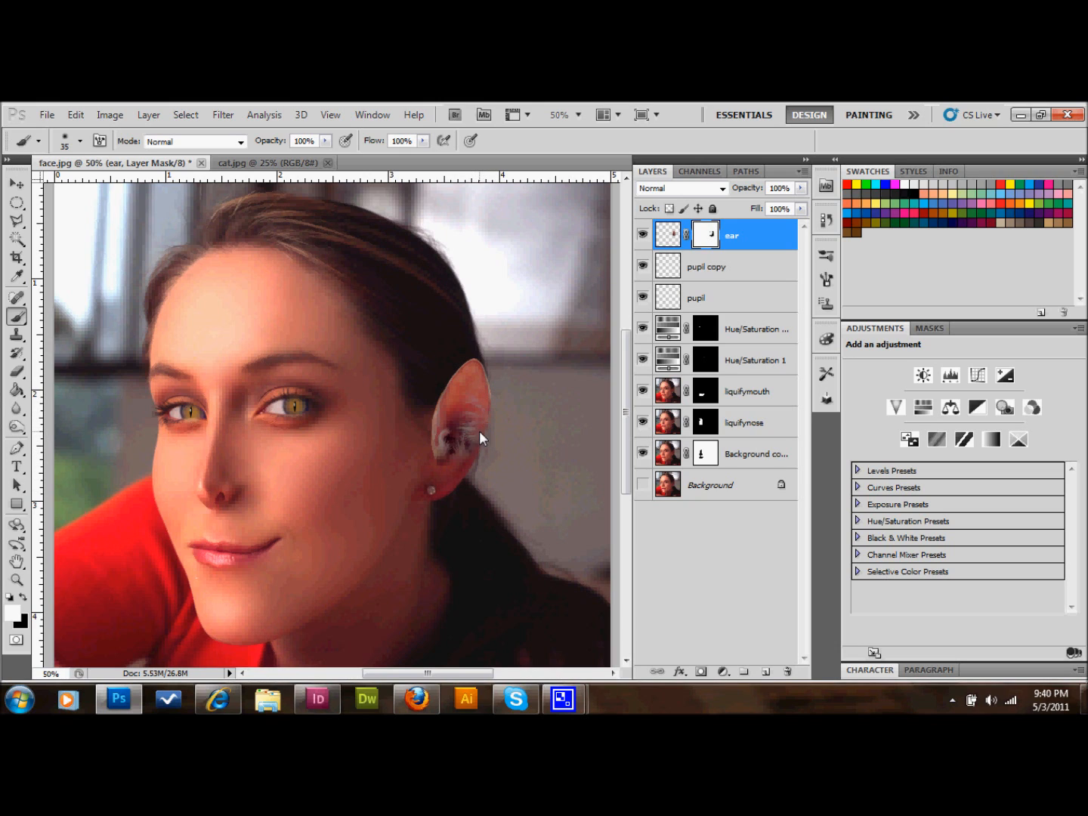
mouse_move(420, 438)
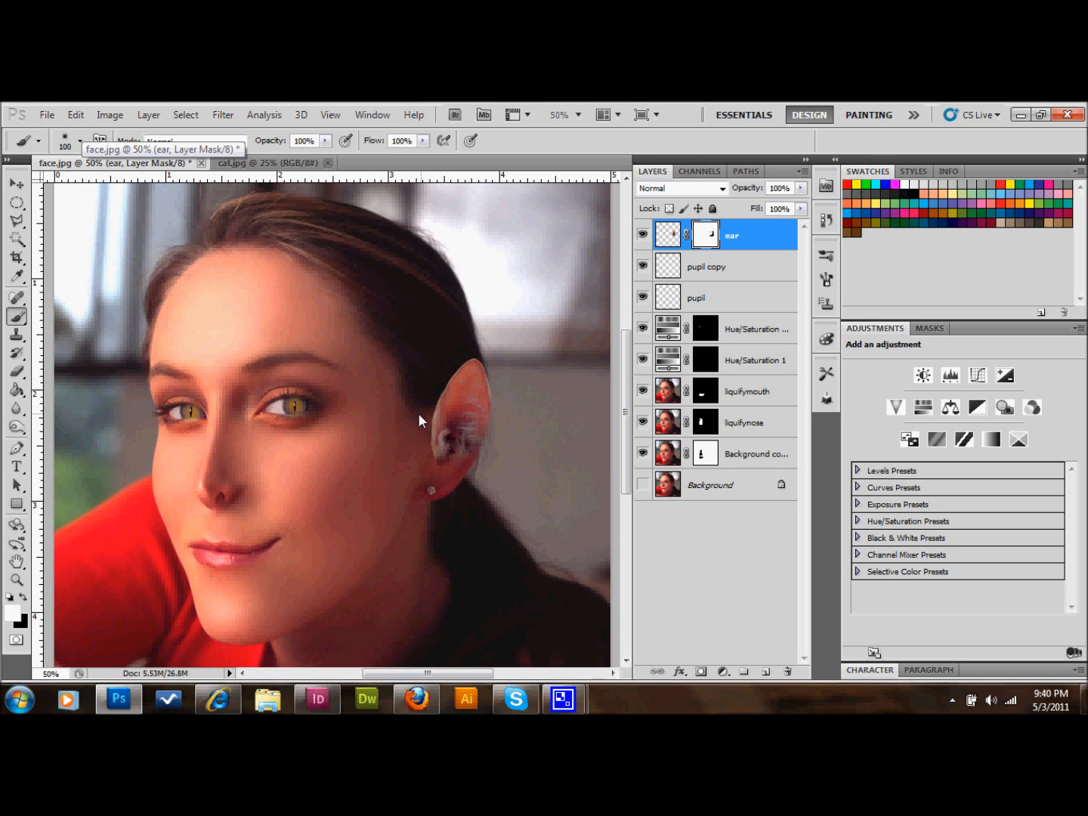
mouse_move(423, 445)
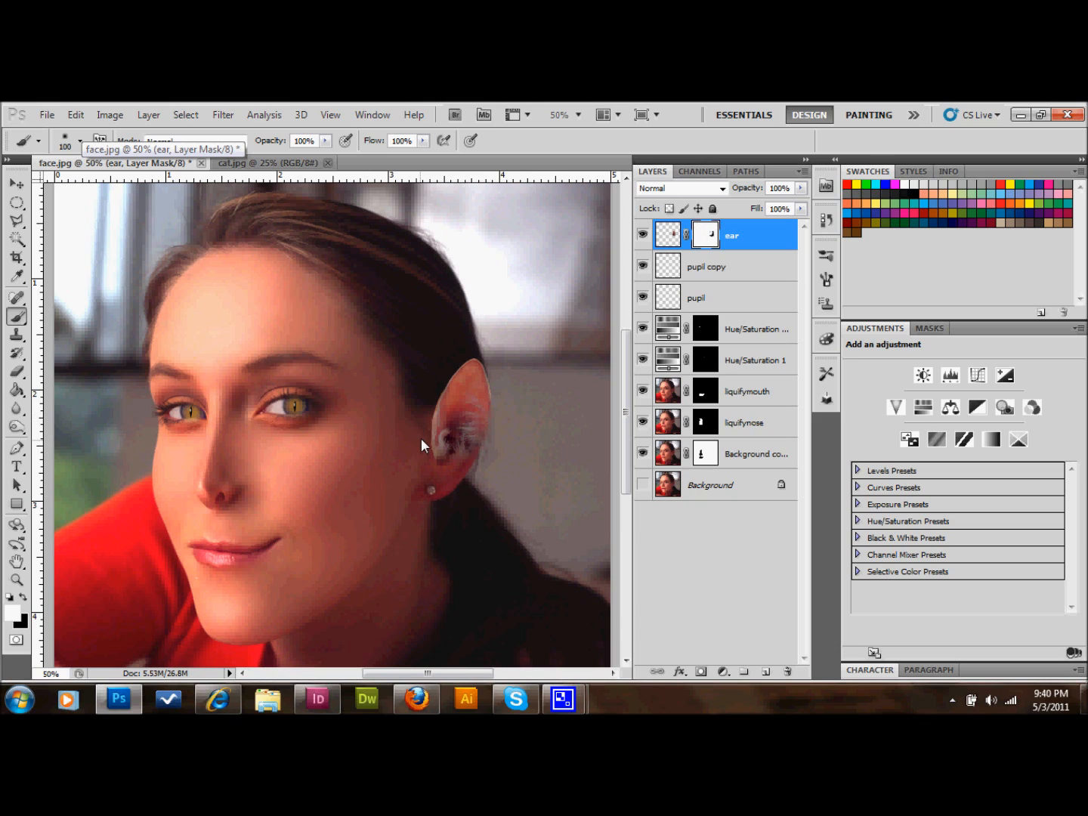
mouse_move(422, 440)
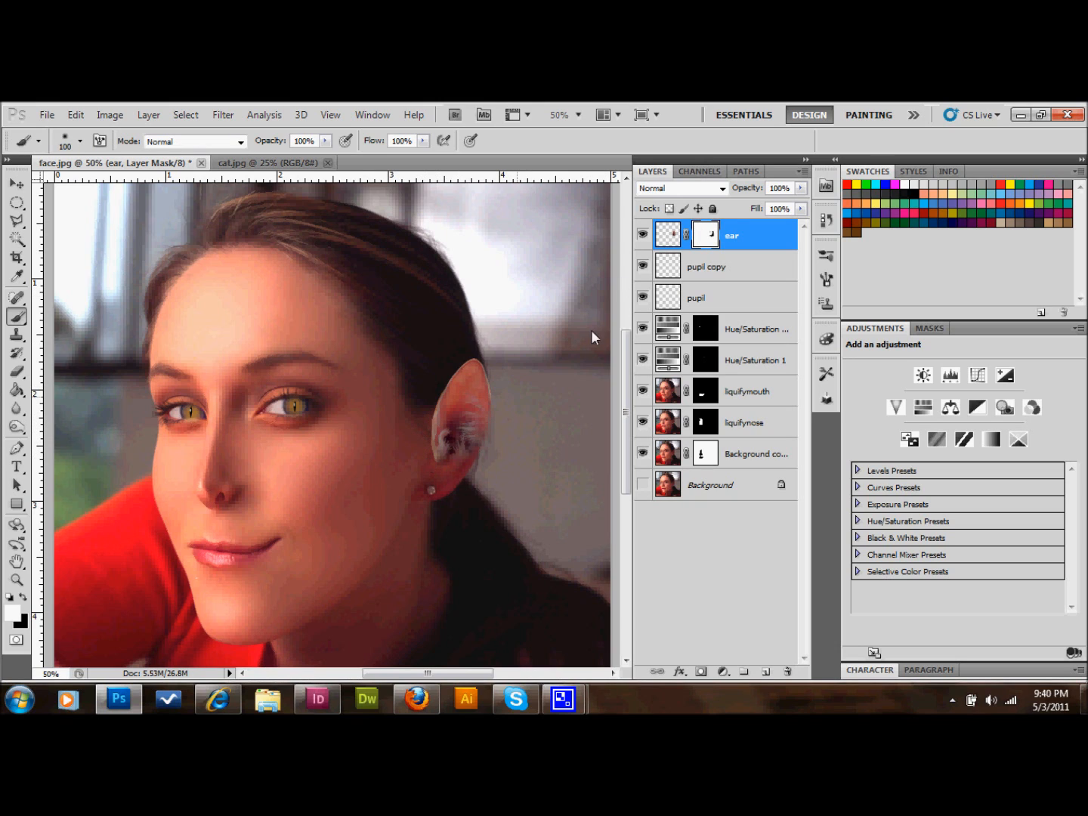
mouse_move(112, 324)
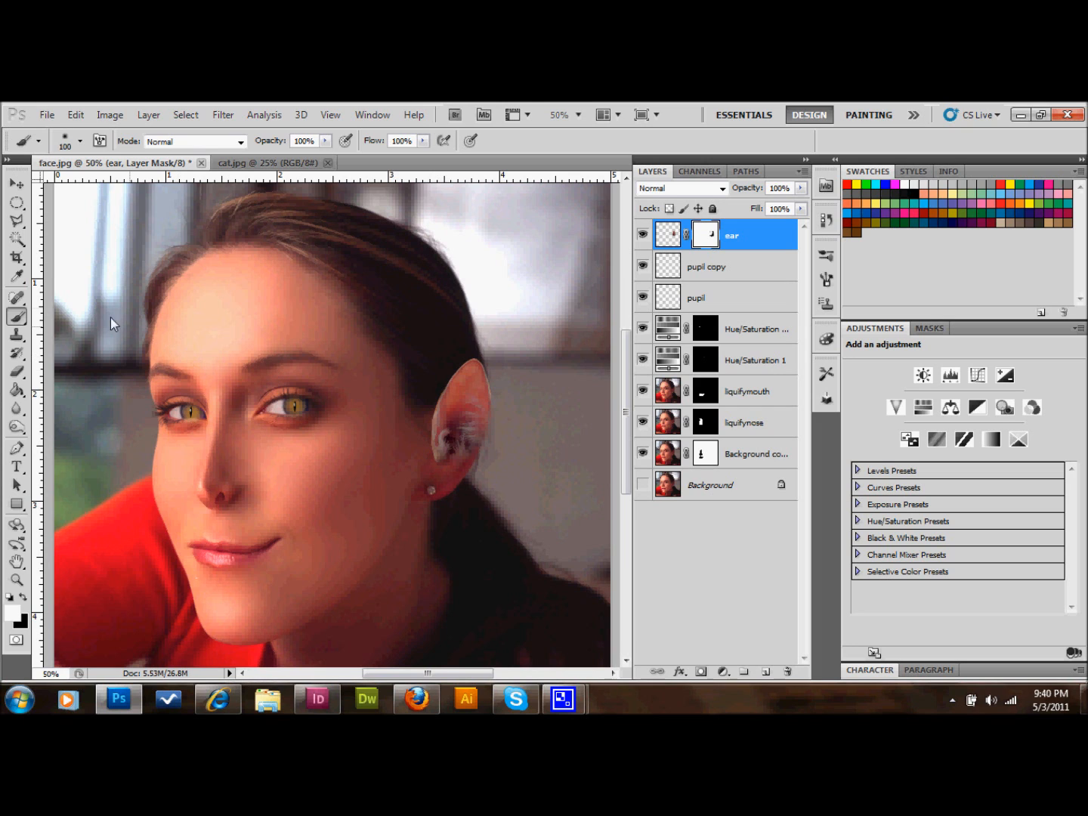